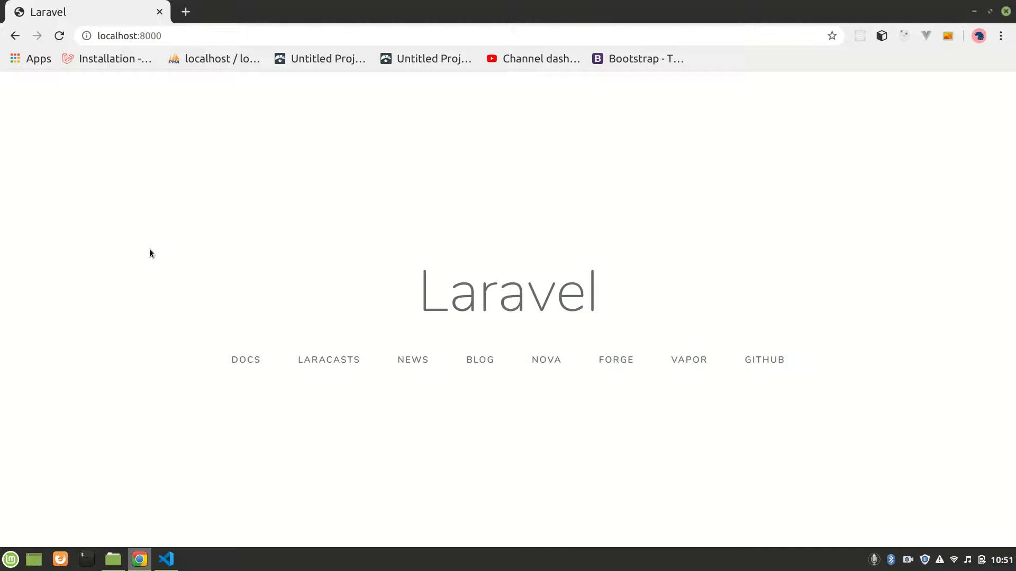
pyautogui.moveTo(272, 256)
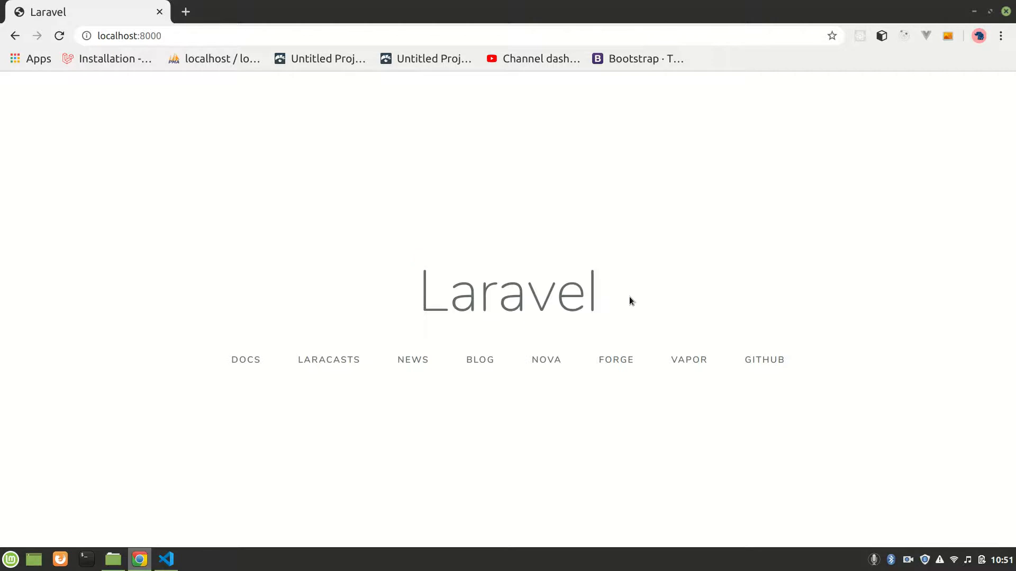
# Open the laravel-react-redux project folder from the lampp directory in VS Code.
pyautogui.doubleClick(507, 291)
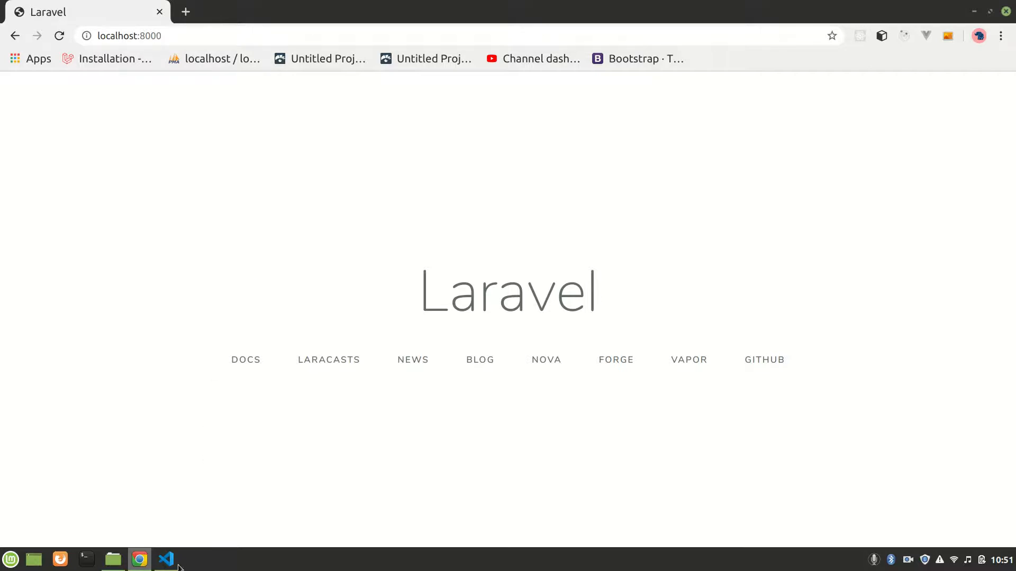
pyautogui.click(165, 559)
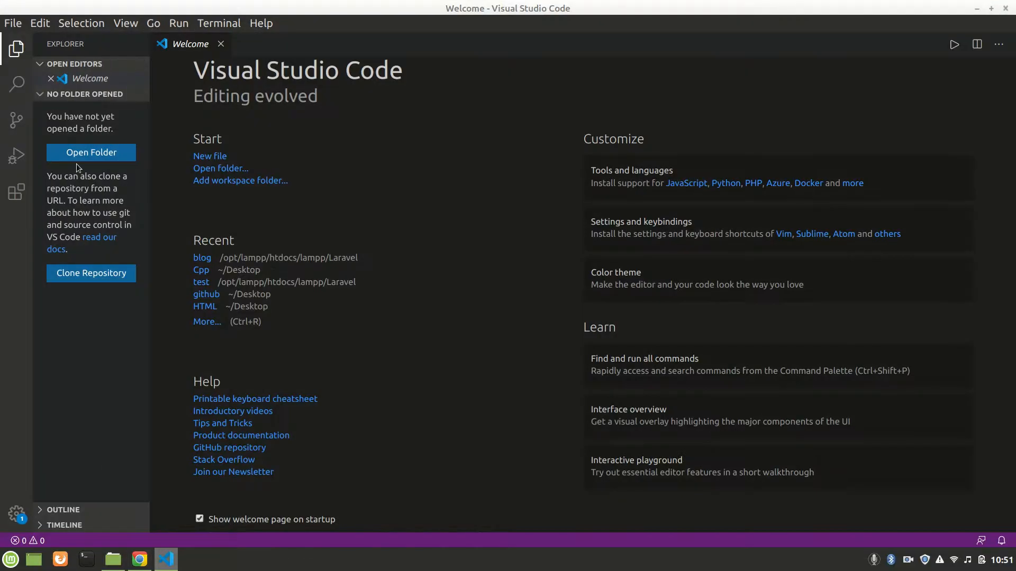
pyautogui.moveTo(91, 152)
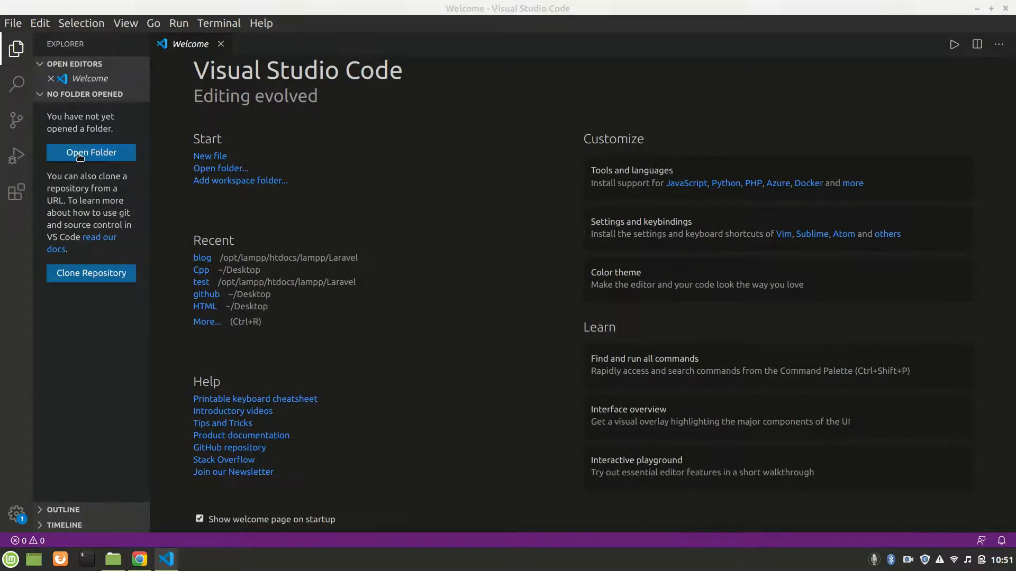
pyautogui.click(91, 152)
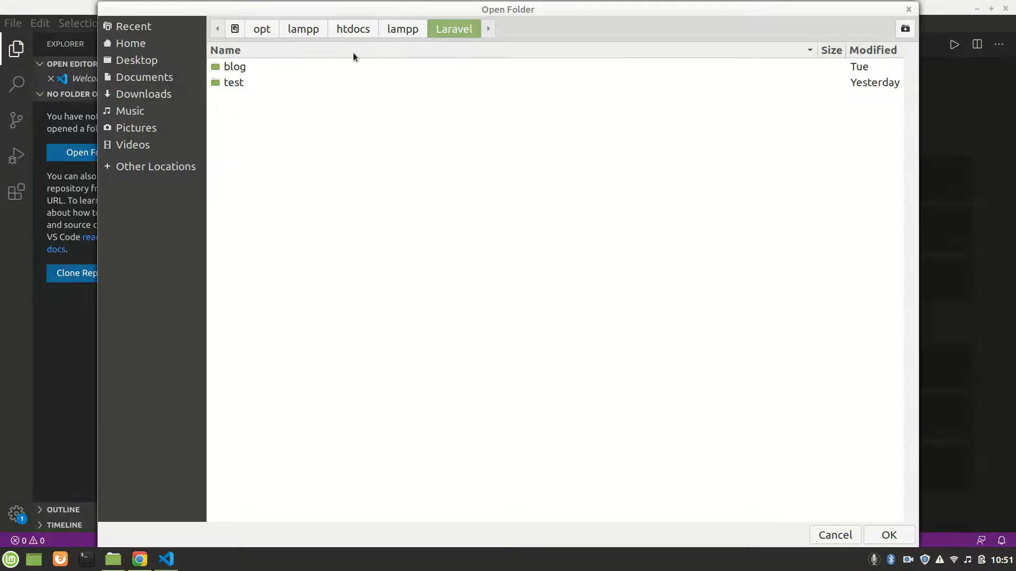
pyautogui.click(402, 29)
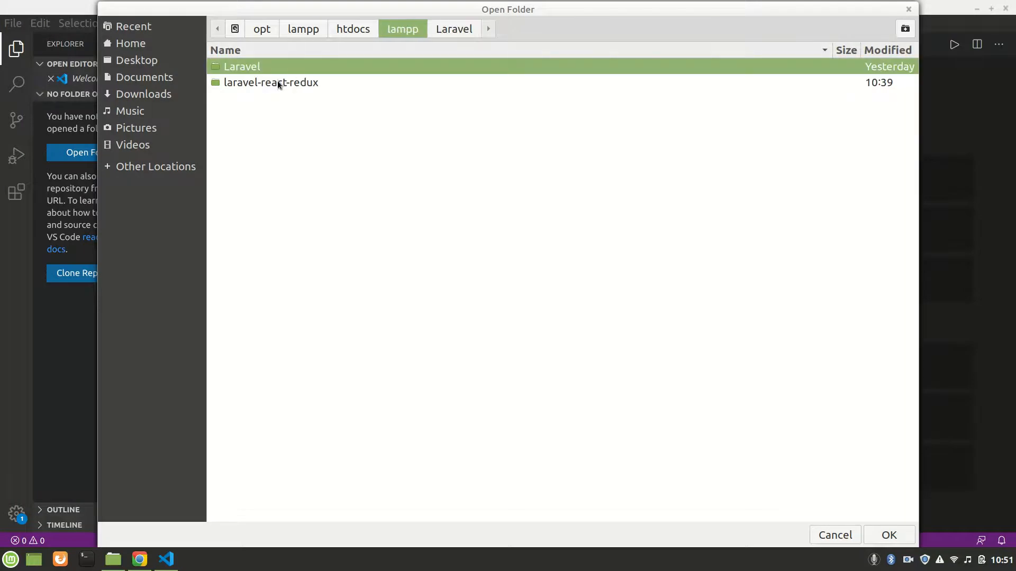
pyautogui.doubleClick(271, 82)
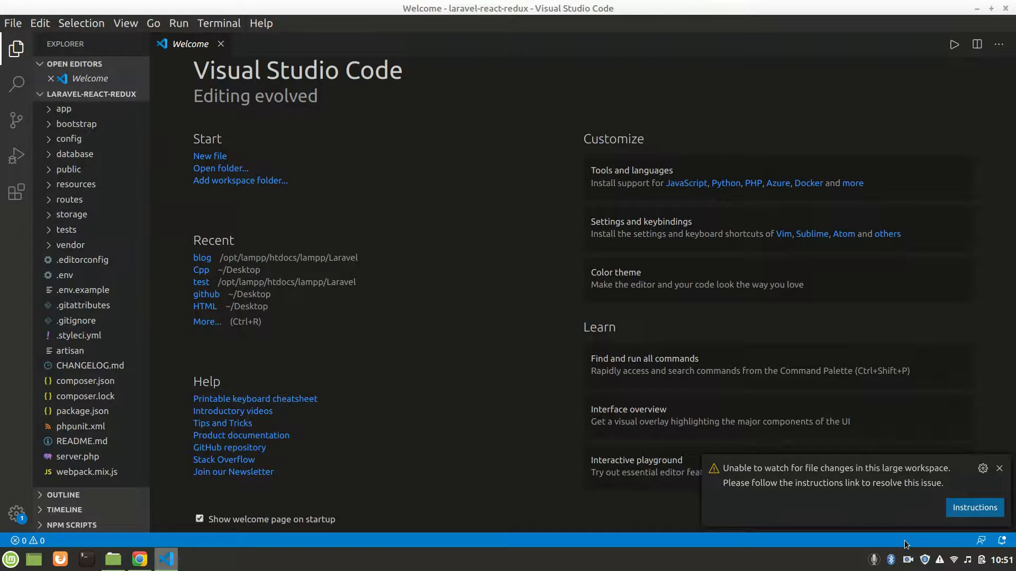
pyautogui.moveTo(633, 546)
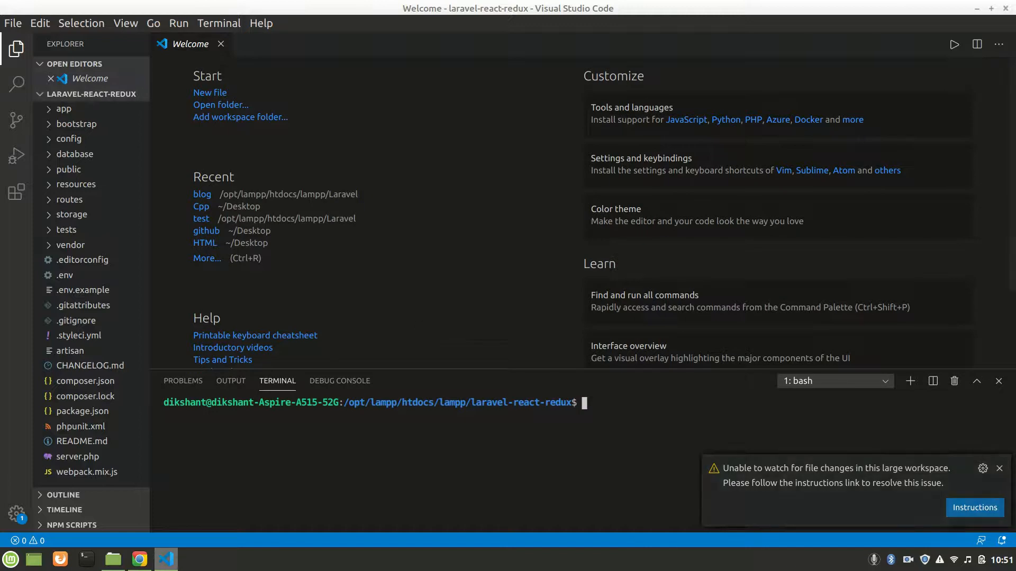
# Start typing 'composer require ui' in the project terminal, then move to the browser.
pyautogui.click(999, 468)
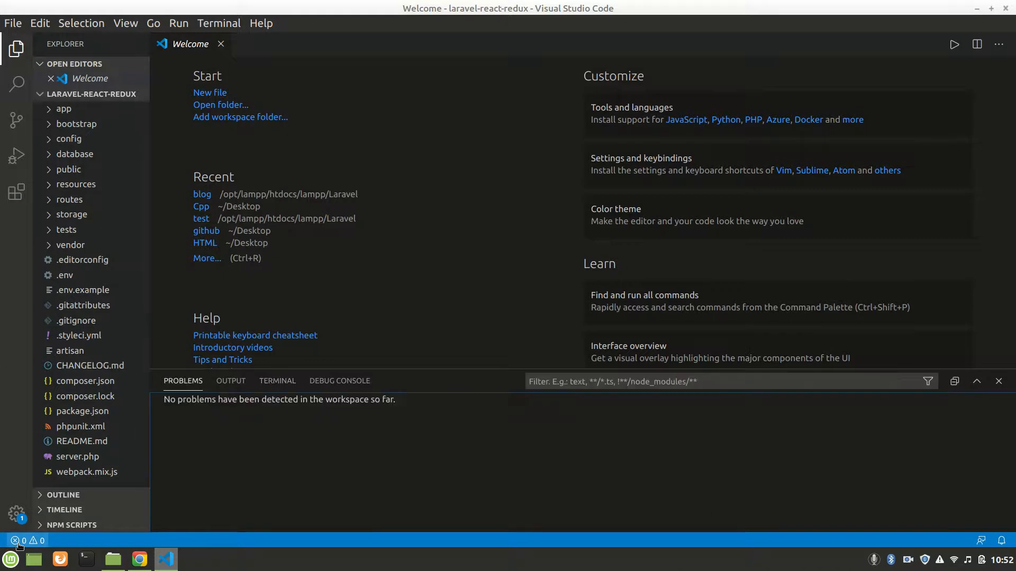
pyautogui.click(277, 381)
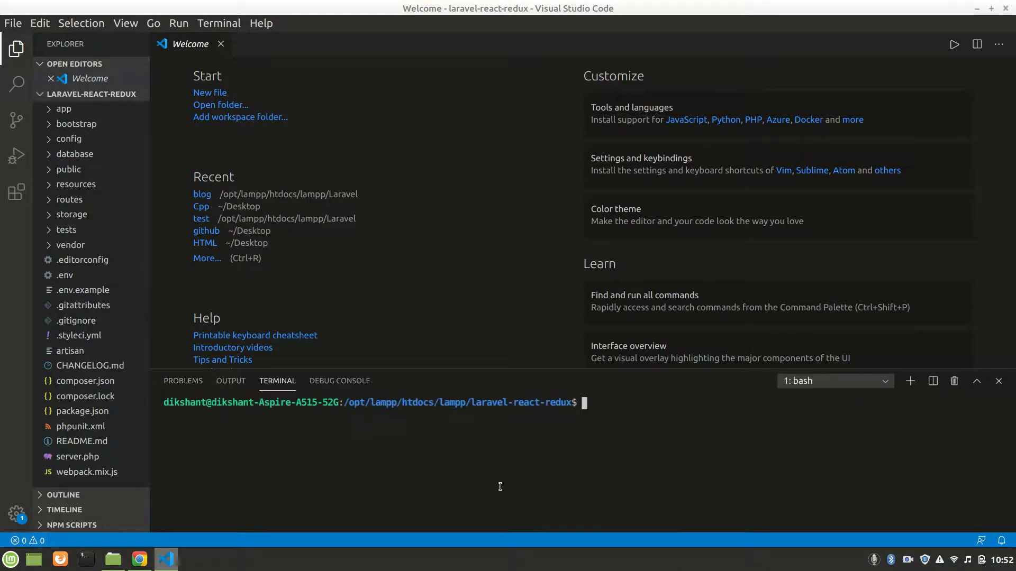
pyautogui.moveTo(581, 466)
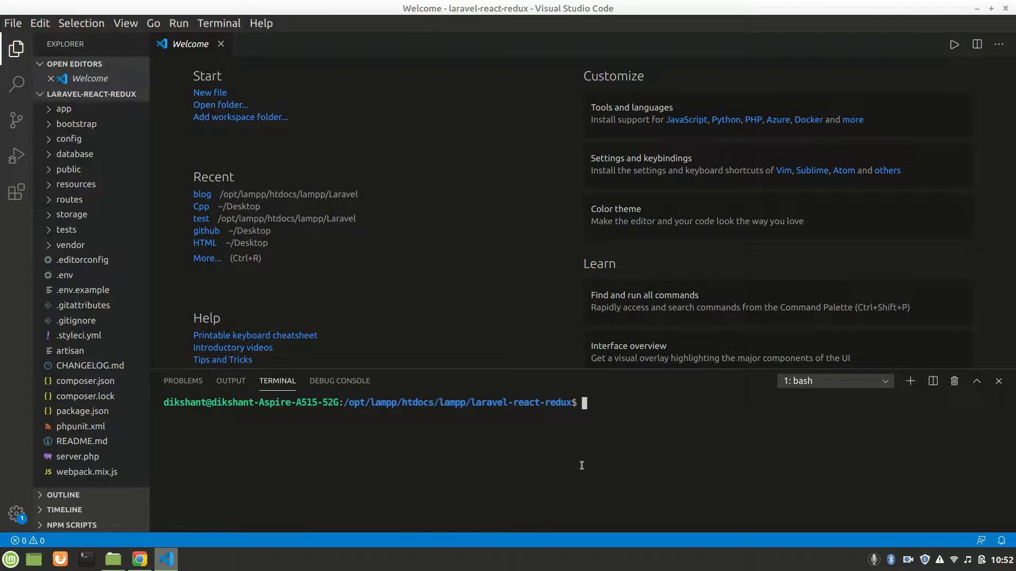
pyautogui.write('compose')
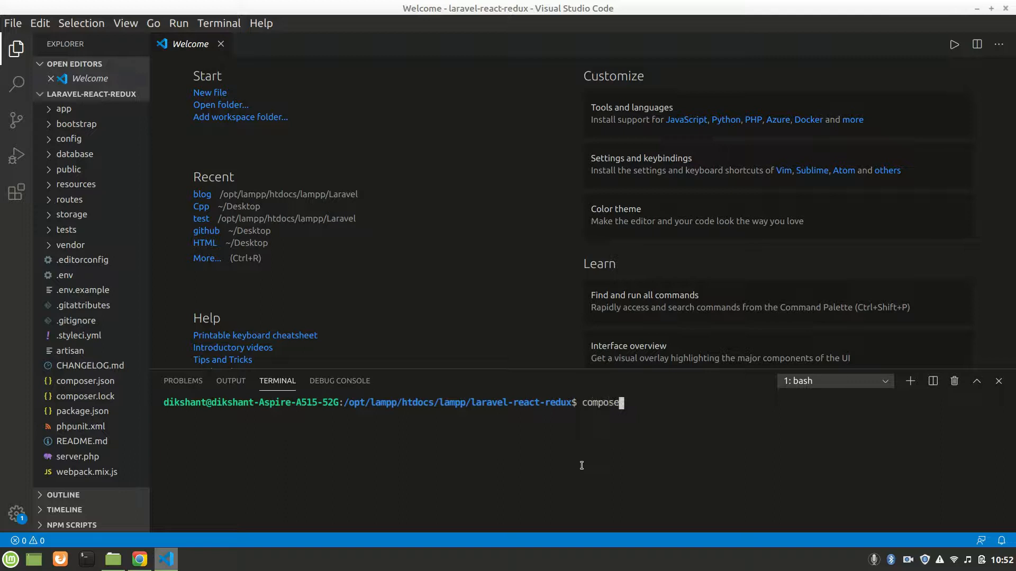
pyautogui.write('tr')
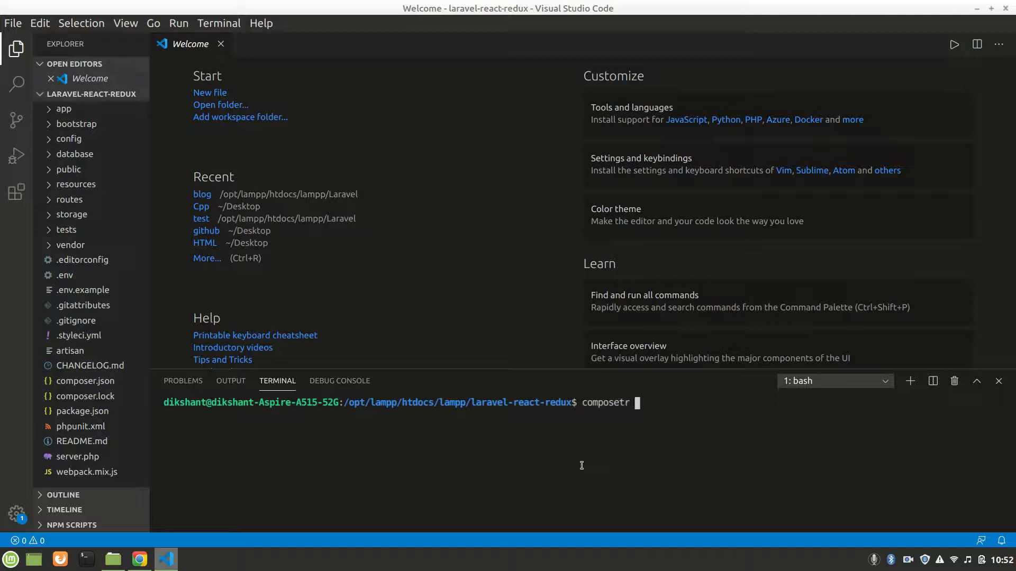
pyautogui.write('re')
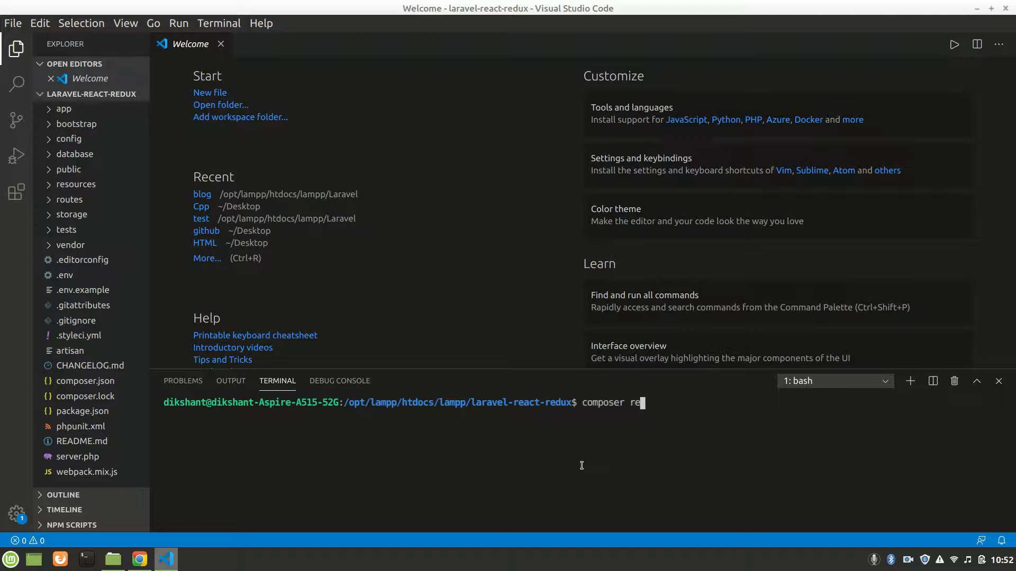
pyautogui.write('quire')
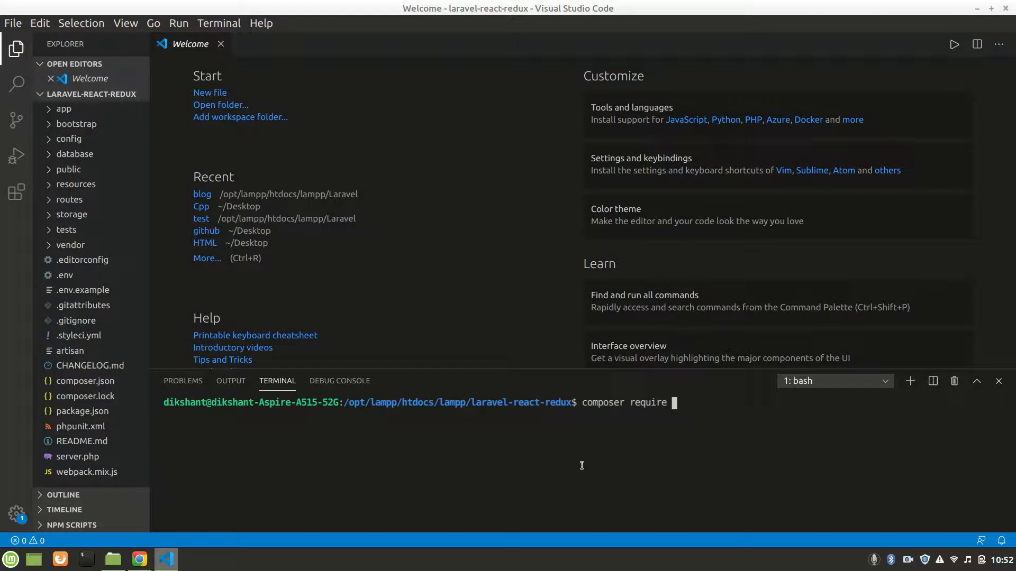
pyautogui.write('ui')
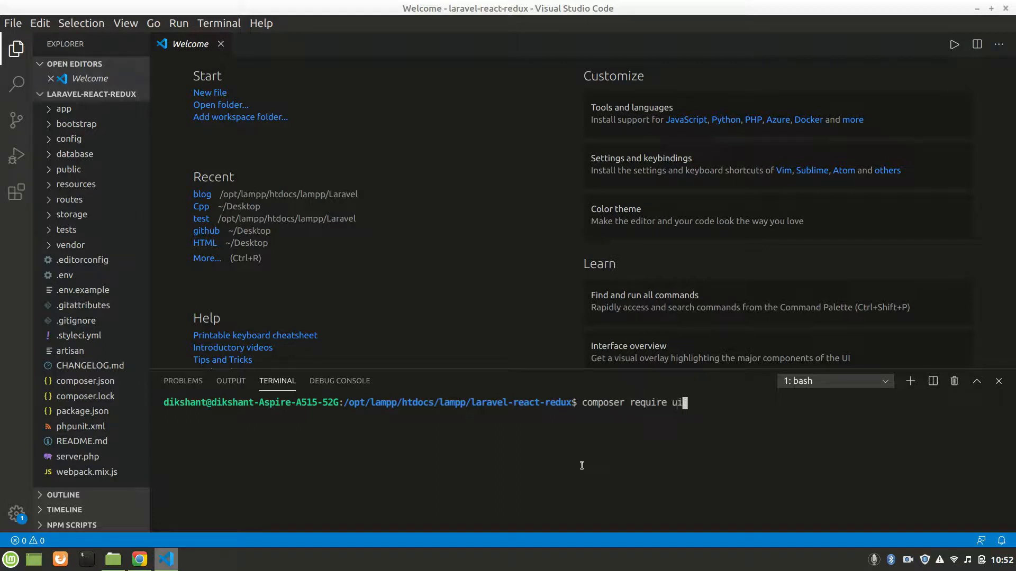
pyautogui.click(138, 559)
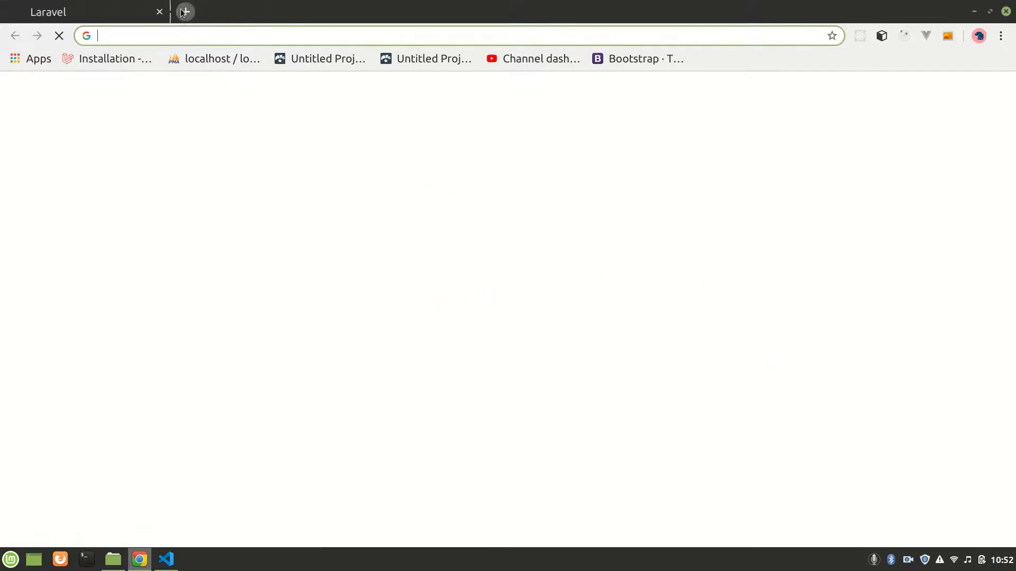
# Run 'php artisan serve' in a second terminal session to start the Laravel dev server.
pyautogui.click(165, 558)
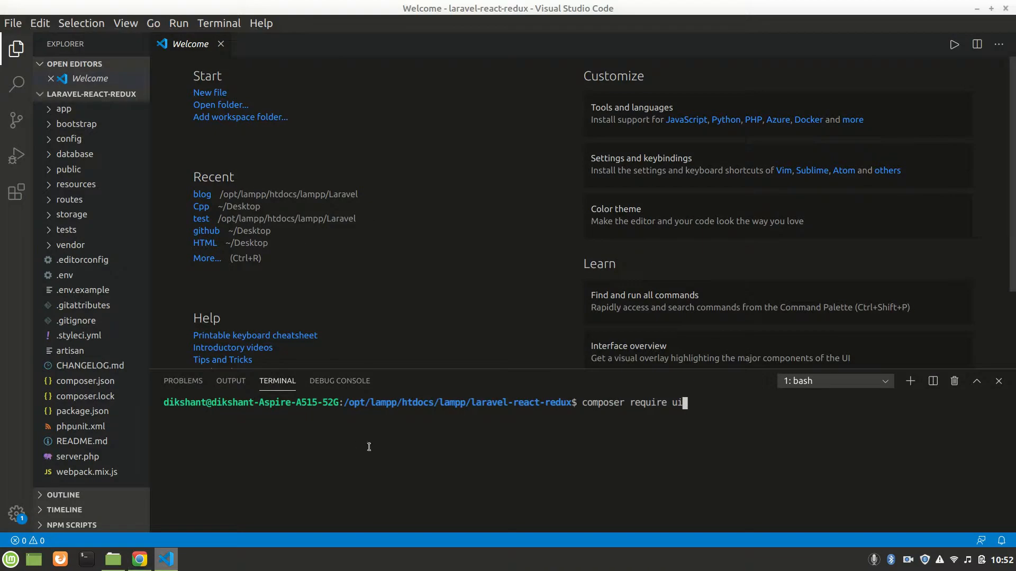
pyautogui.click(910, 381)
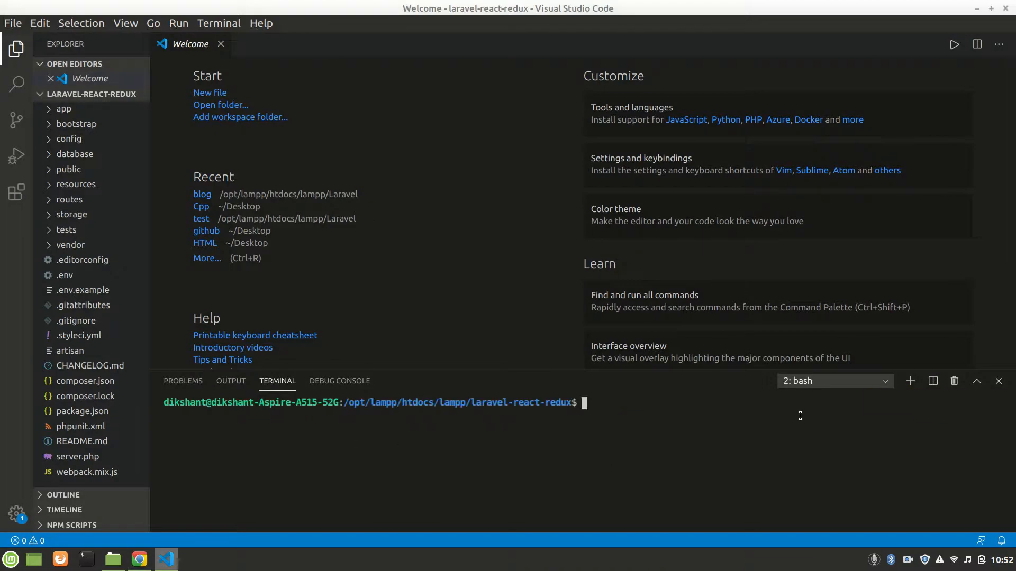
pyautogui.write('php art')
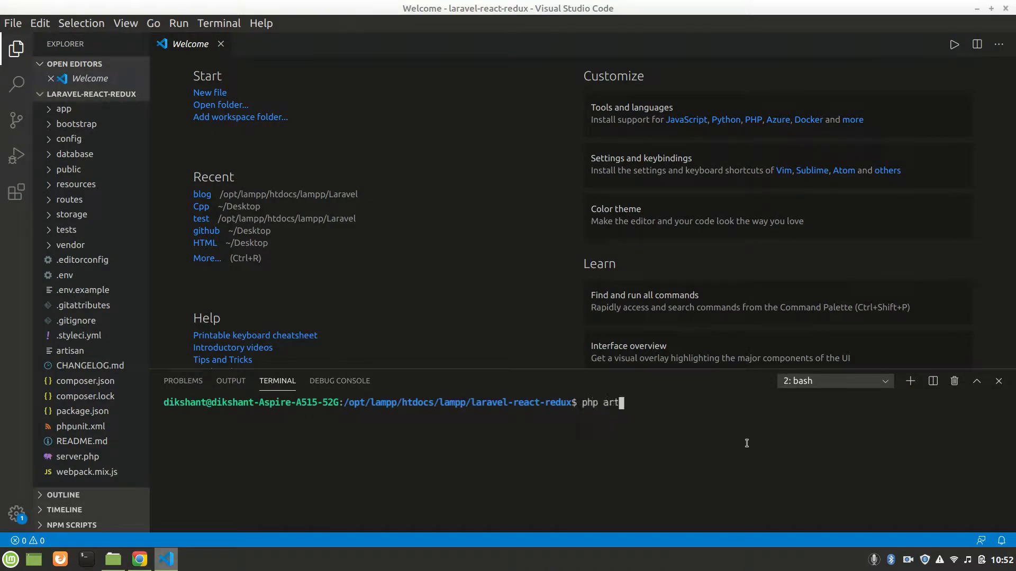
pyautogui.write('isan serve')
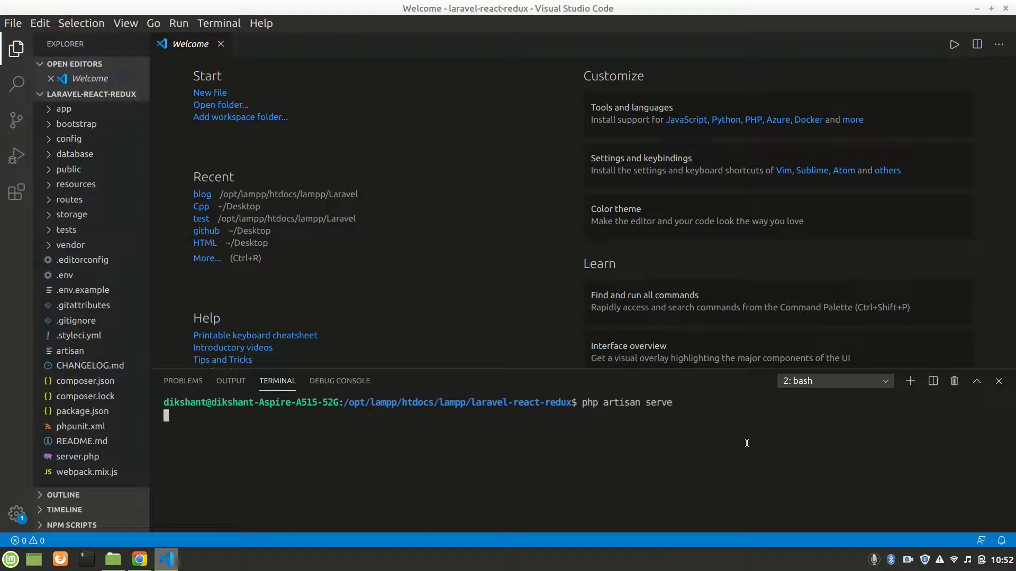
pyautogui.click(138, 559)
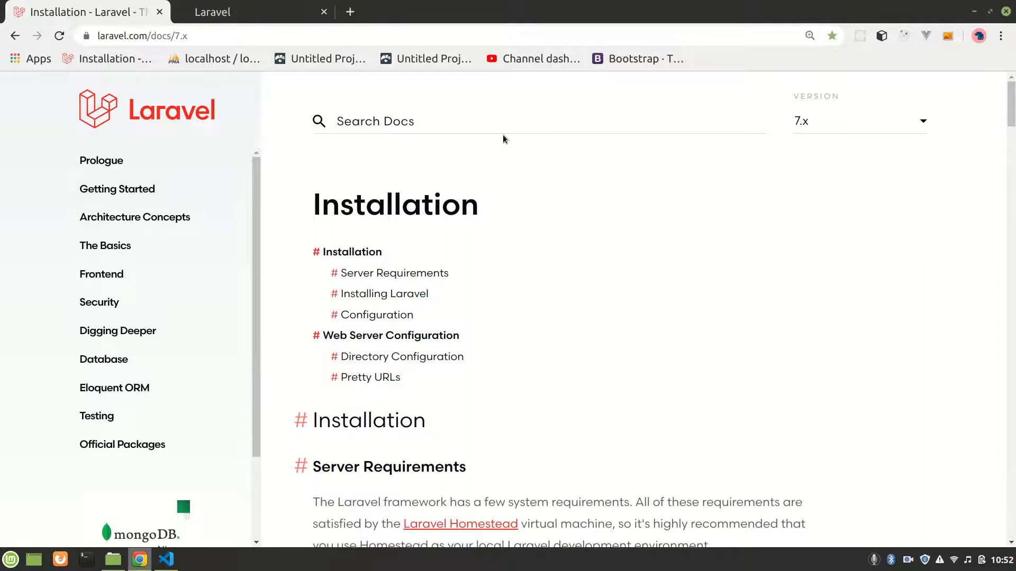
# Search the Laravel docs for 'presets' and jump to the Using React scaffolding section.
pyautogui.write('react')
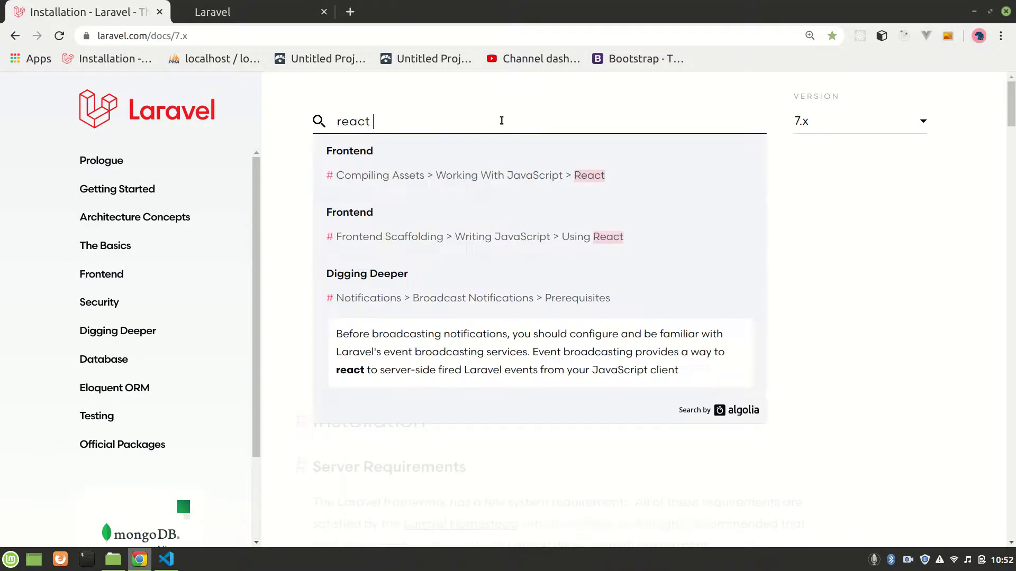
pyautogui.write('prese')
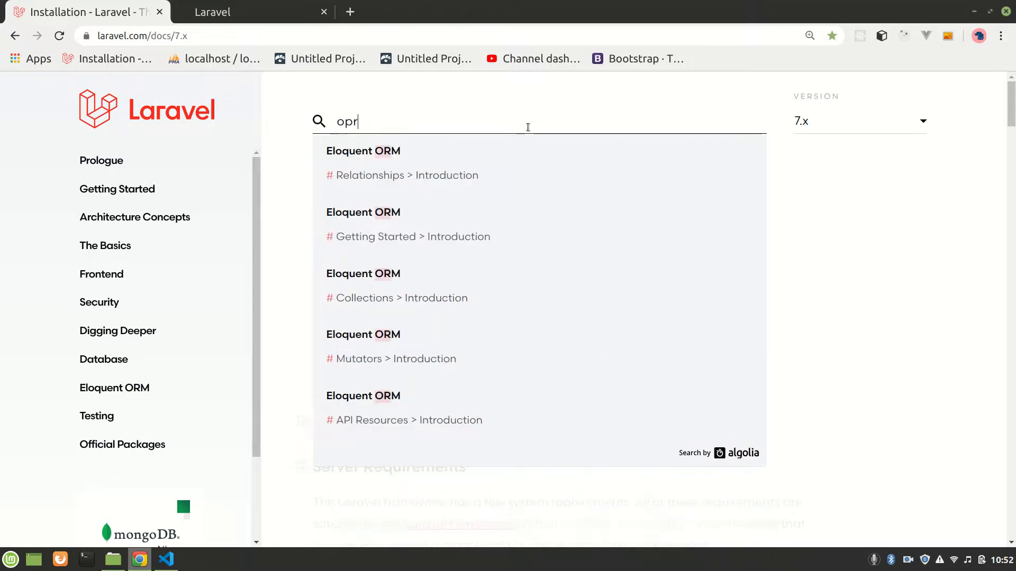
pyautogui.write('prese')
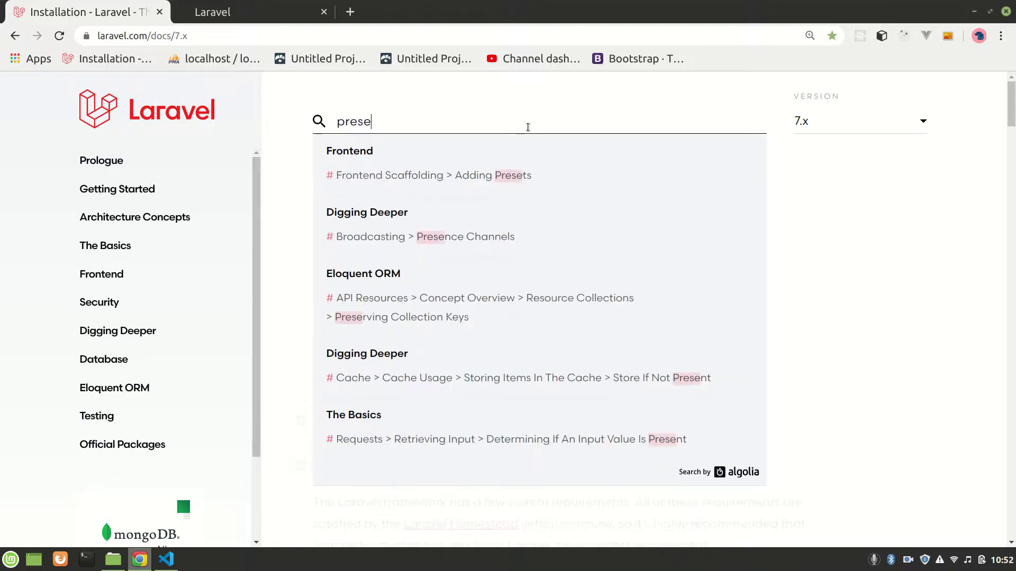
pyautogui.write('r')
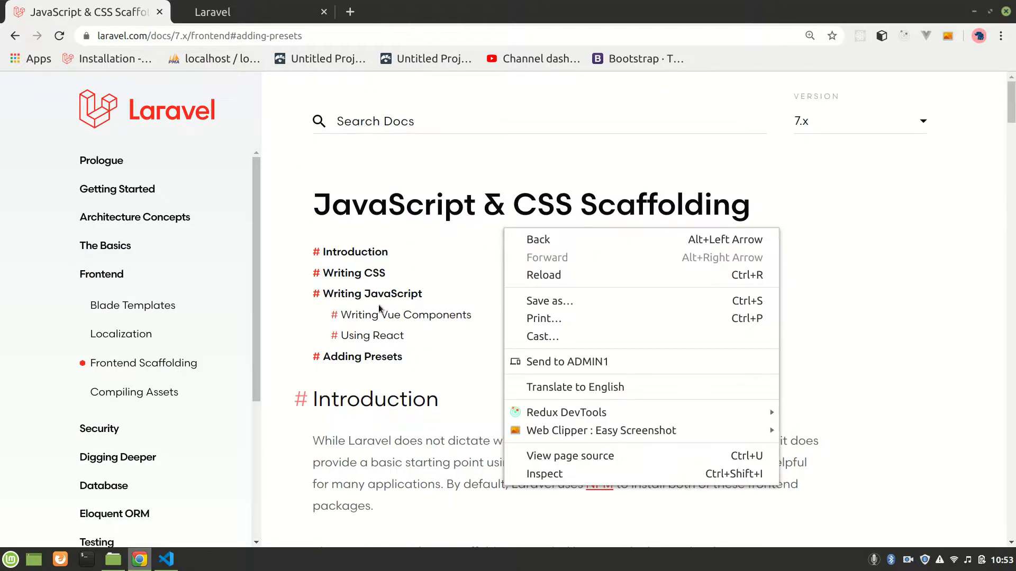
pyautogui.click(373, 336)
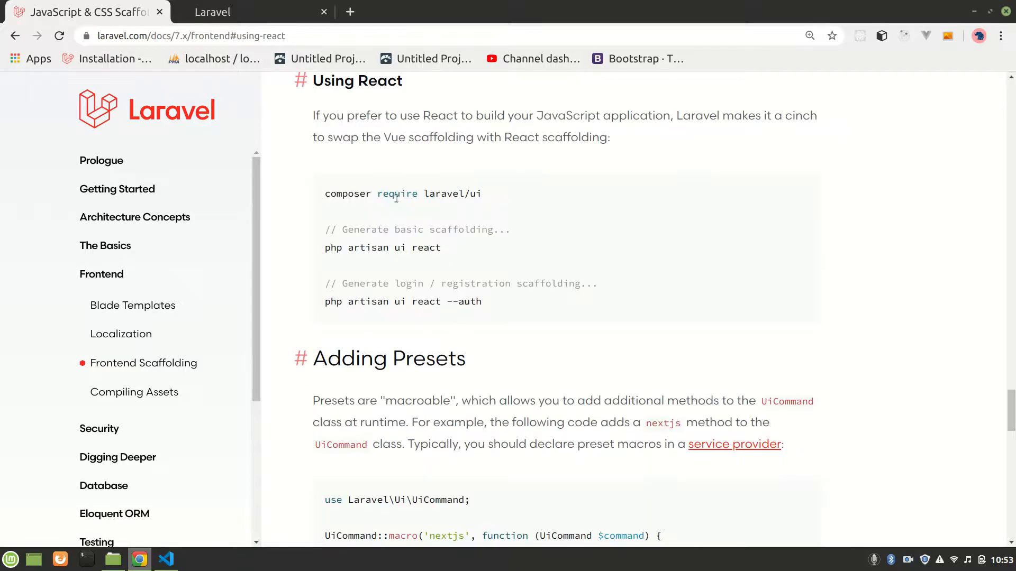
pyautogui.click(167, 560)
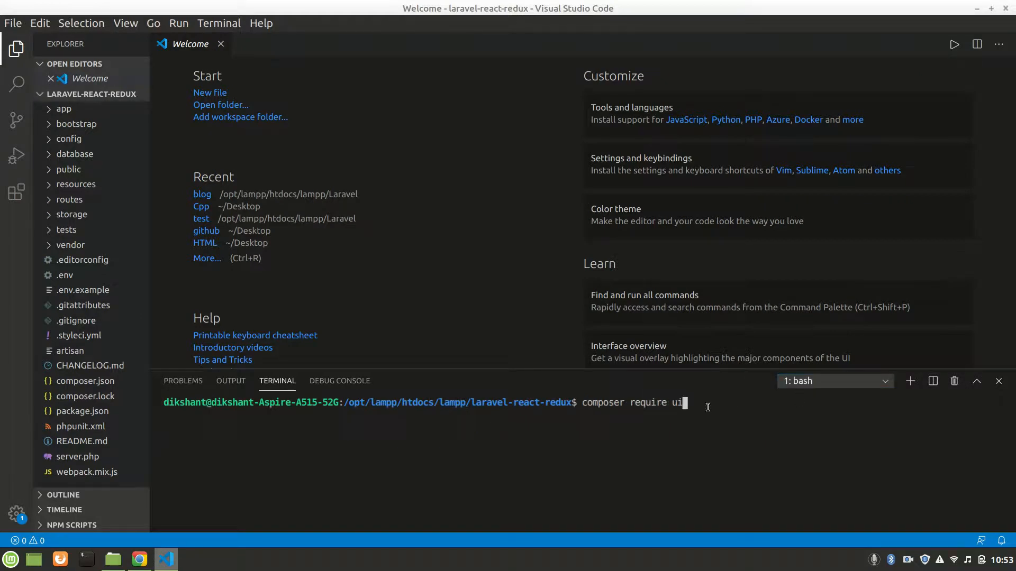
# Correct the command to 'composer require laravel/ui' and start the package download.
pyautogui.press('BackSpace')
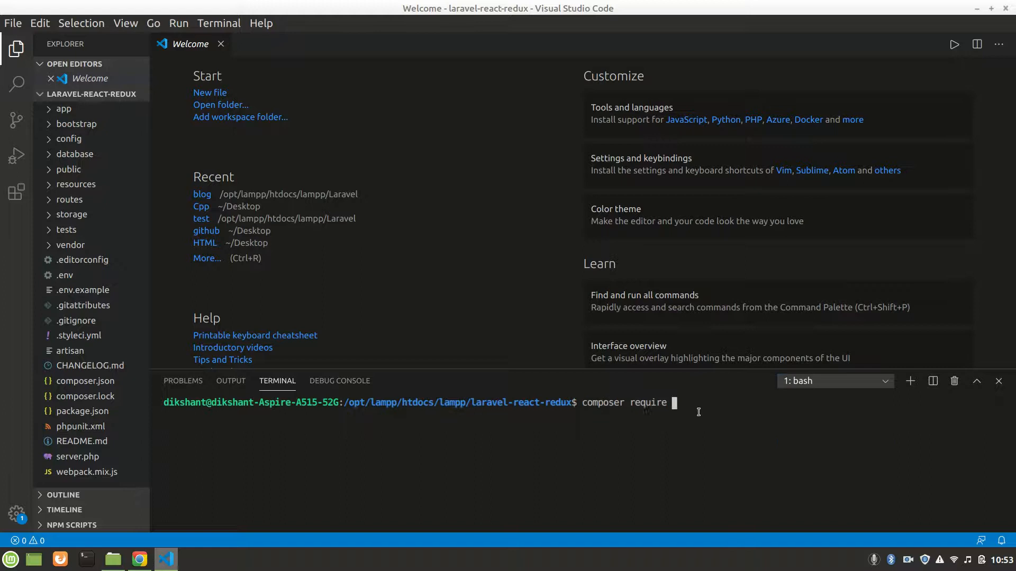
pyautogui.write('laravel/ui')
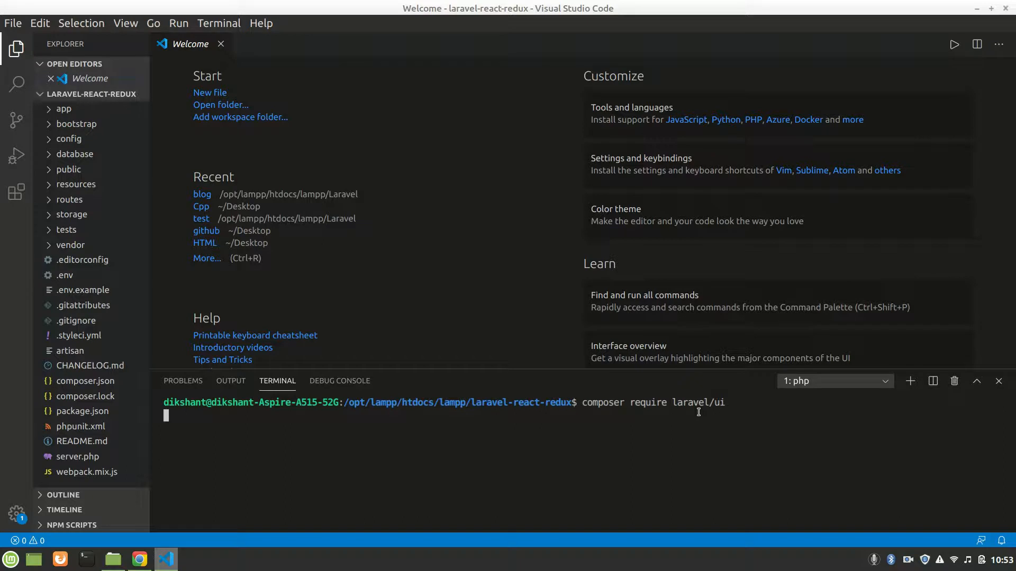
pyautogui.moveTo(59, 276)
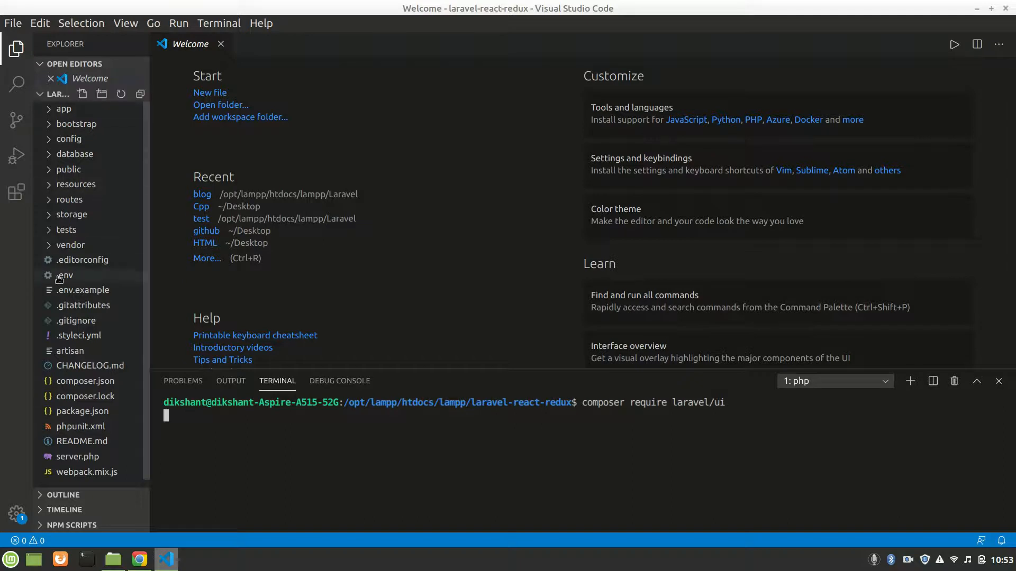
pyautogui.moveTo(68, 244)
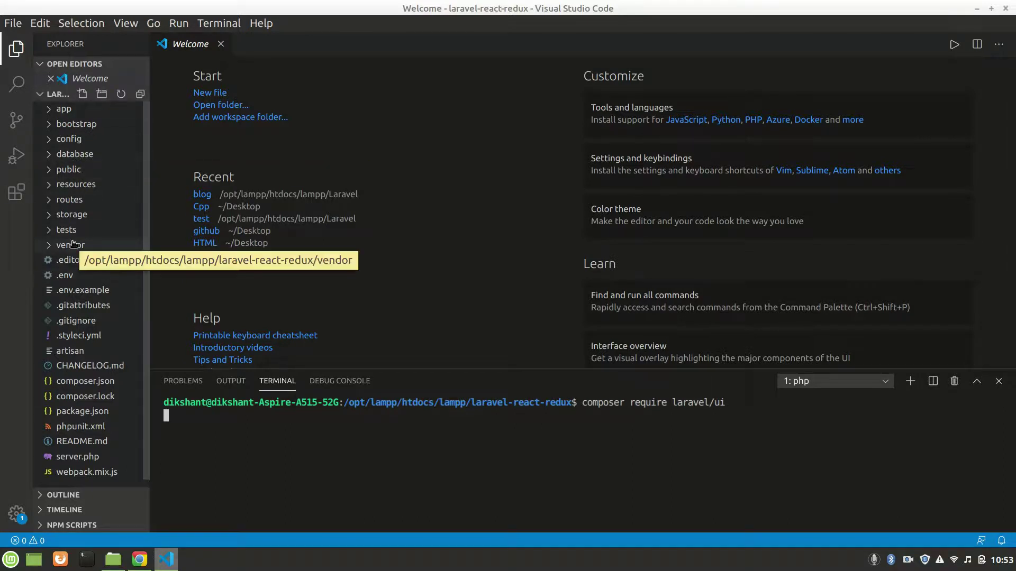
# Browse vendor > laravel > framework in the Explorer while laravel/ui downloads.
pyautogui.click(69, 244)
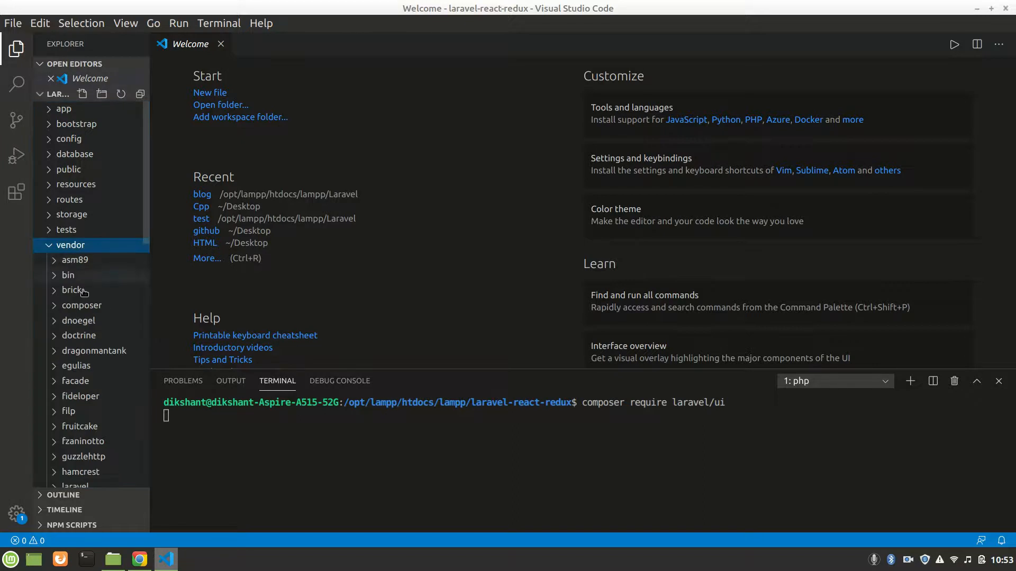
pyautogui.scroll(-3)
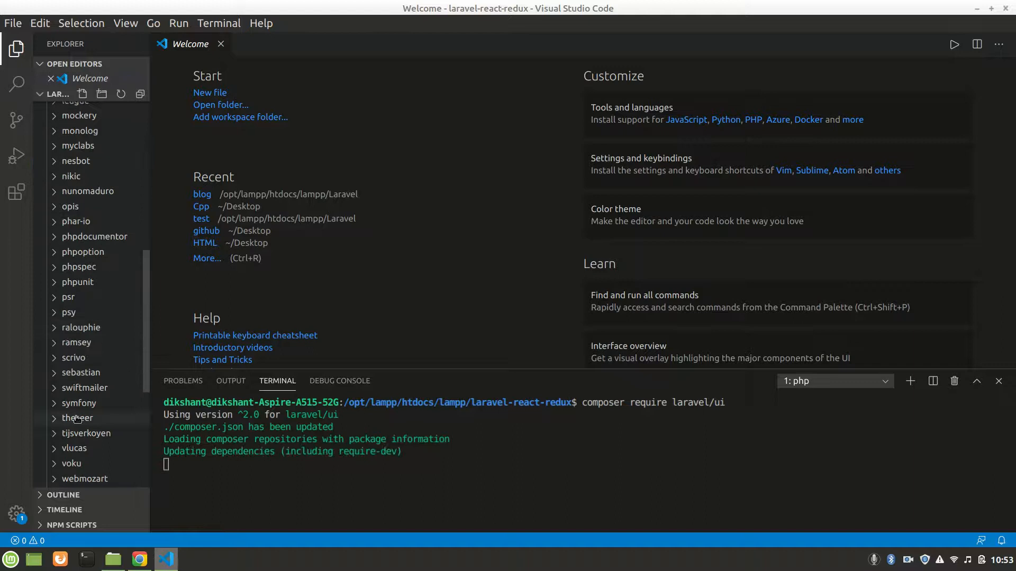
pyautogui.scroll(-3)
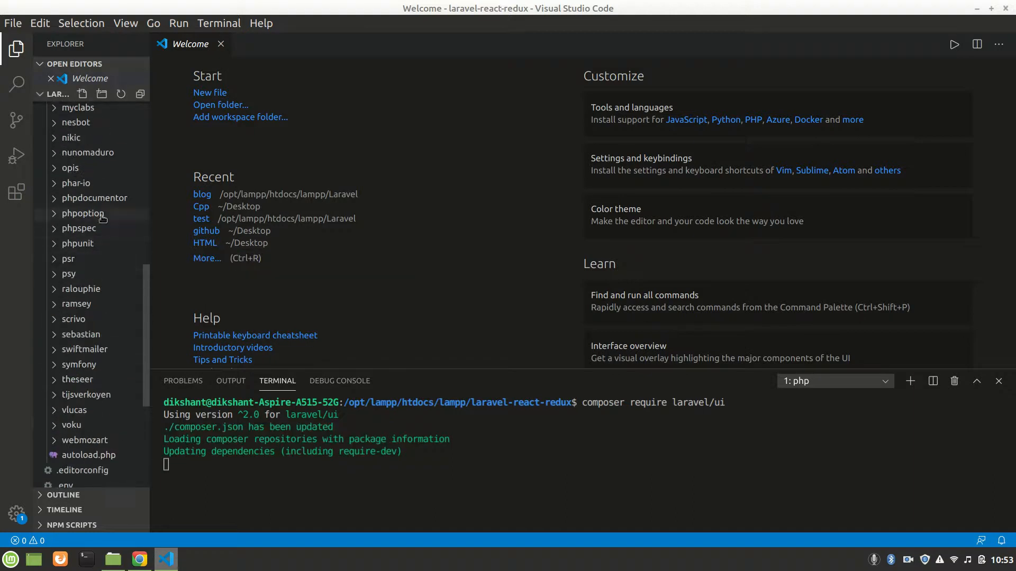
pyautogui.scroll(3)
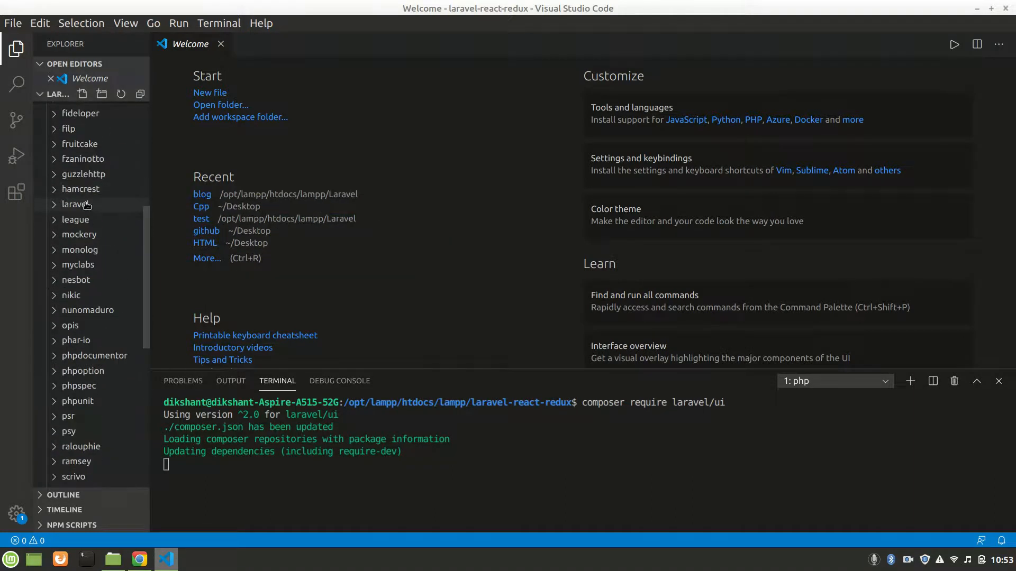
pyautogui.click(74, 204)
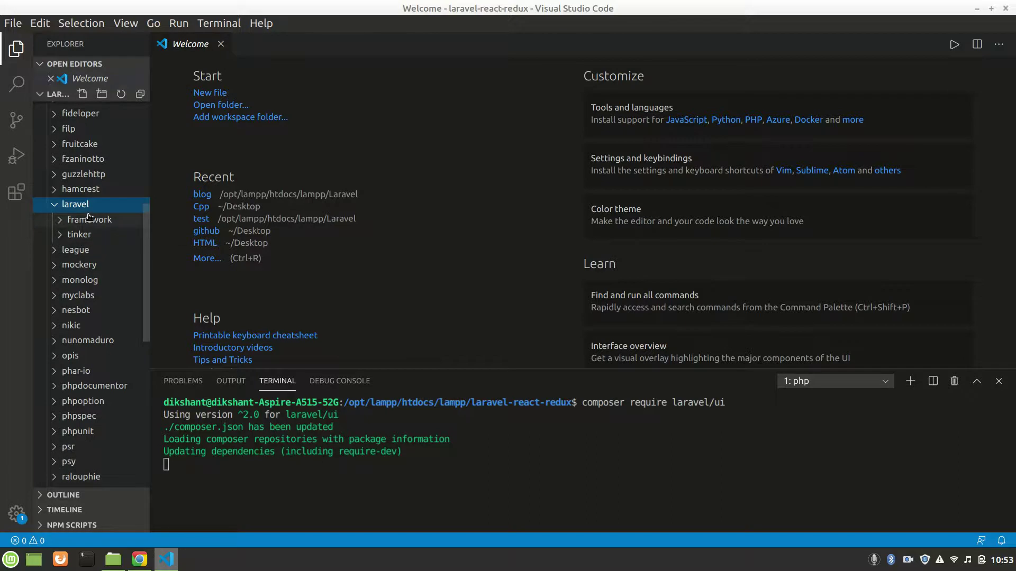
pyautogui.click(89, 220)
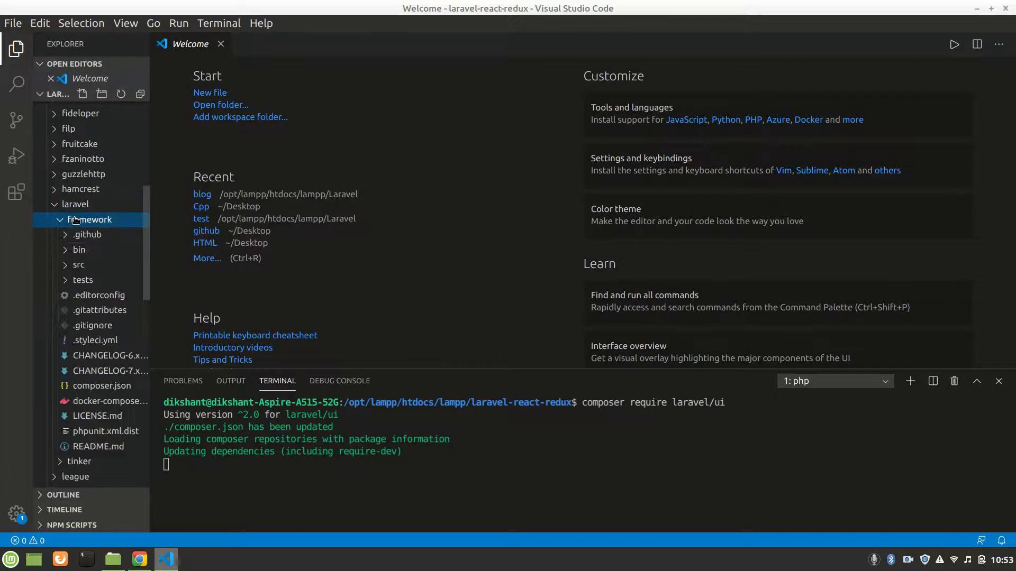
pyautogui.click(89, 220)
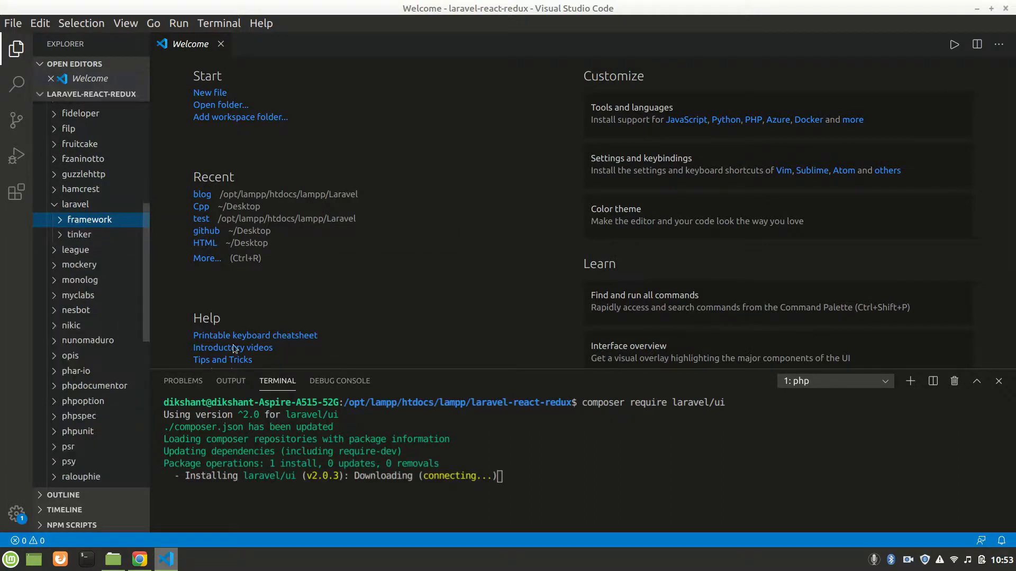
pyautogui.click(139, 559)
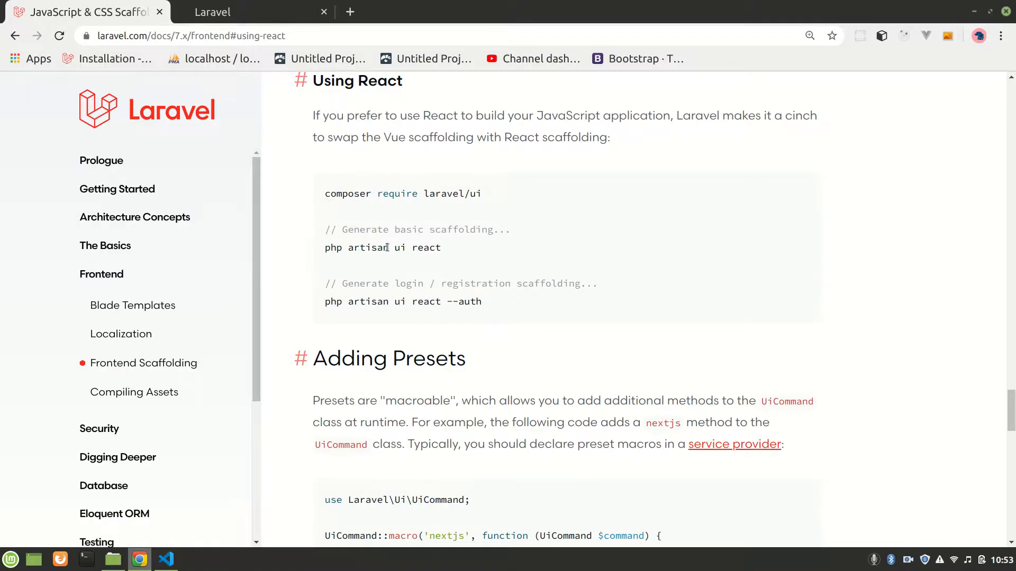
# Select the 'php artisan ui react' scaffolding command in the docs and return to the editor.
pyautogui.tripleClick(382, 247)
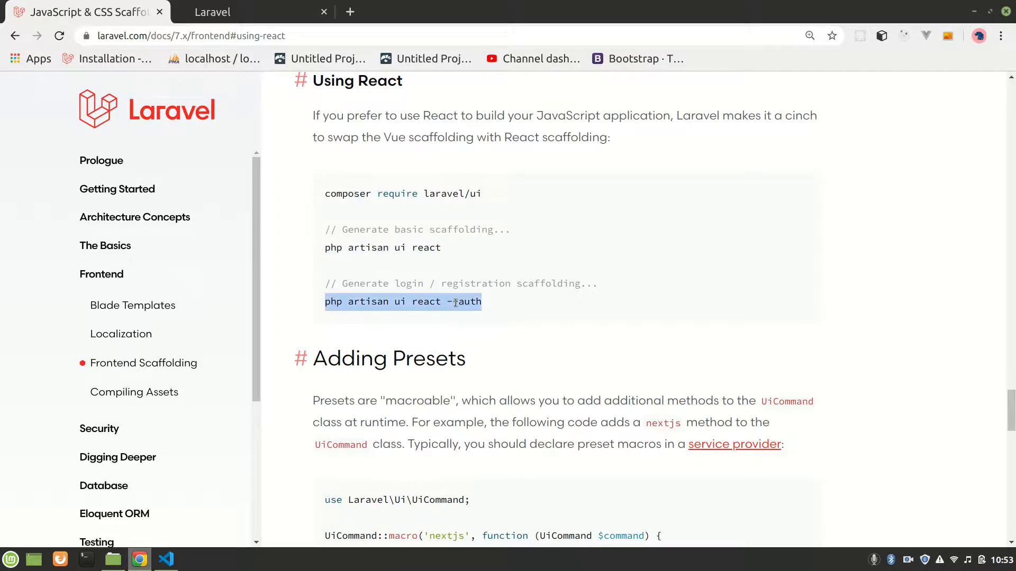
pyautogui.doubleClick(426, 247)
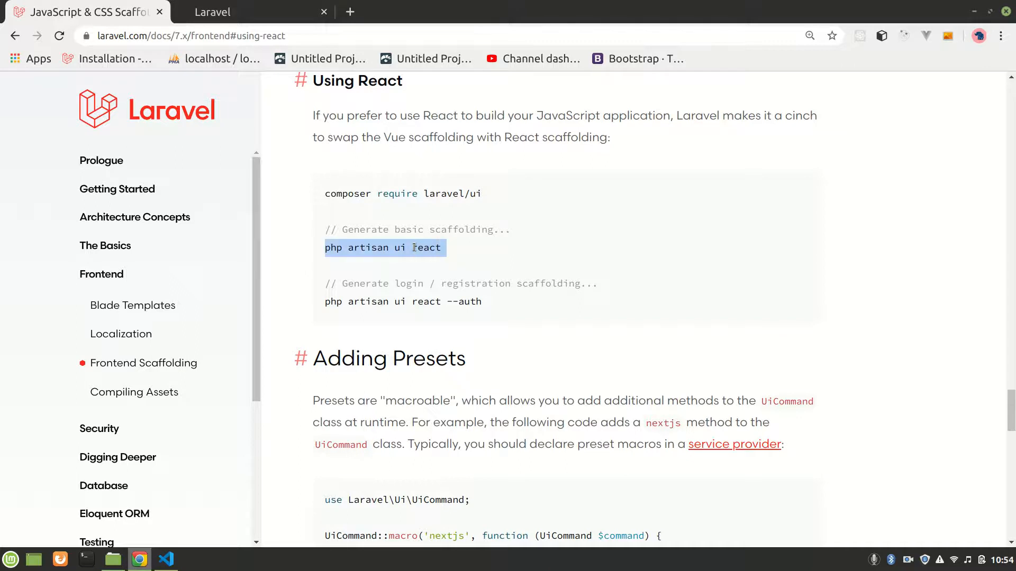
pyautogui.click(166, 558)
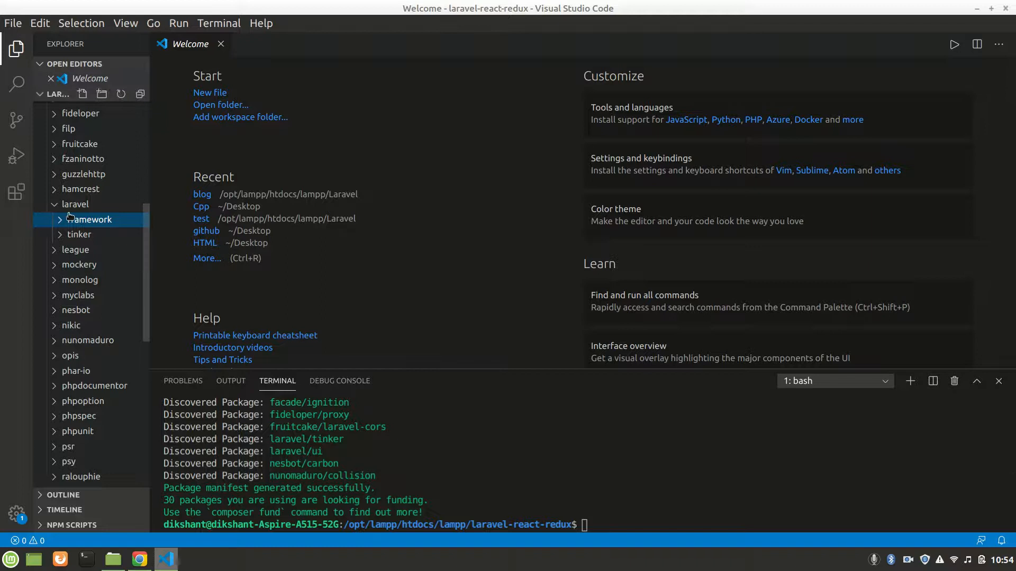
# Expand vendor > laravel > framework > src/Illuminate to view its subfolders, then collapse the tree.
pyautogui.click(75, 204)
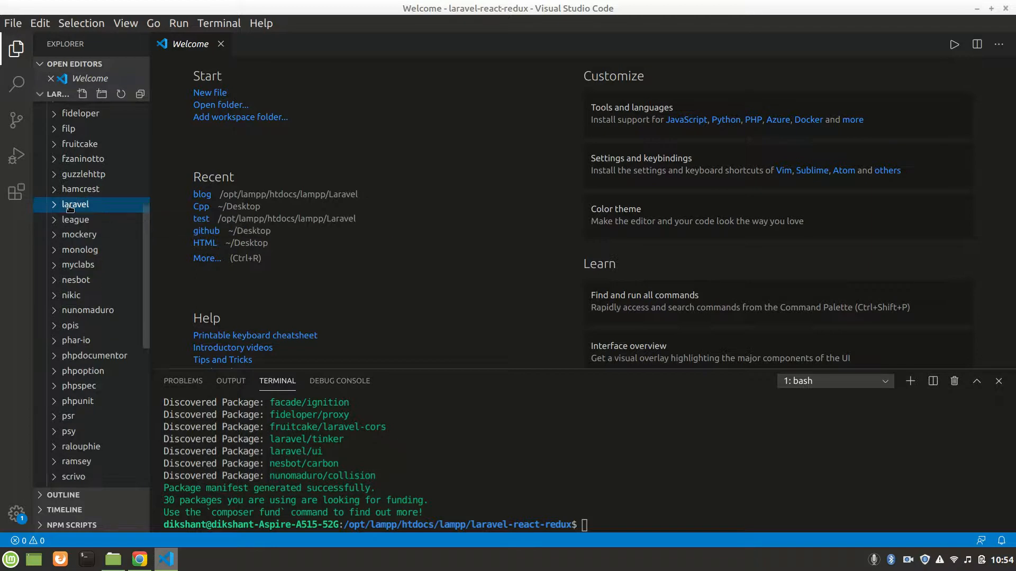
pyautogui.click(74, 204)
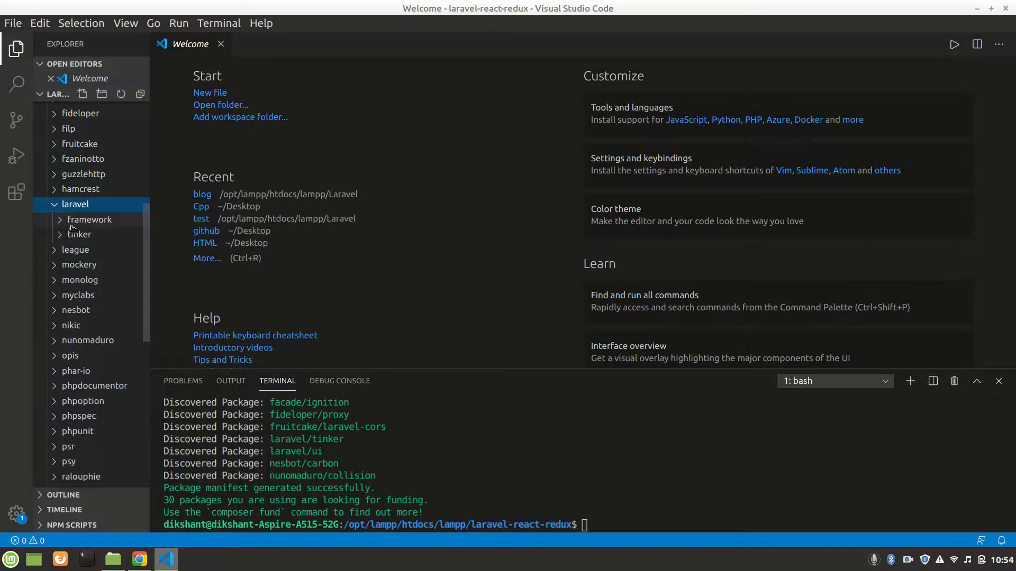
pyautogui.click(89, 220)
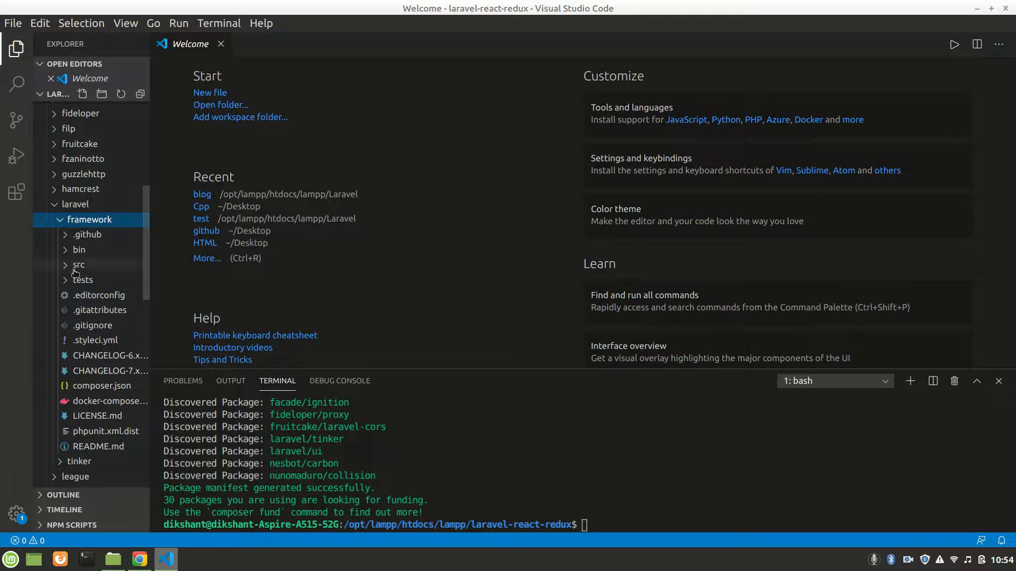
pyautogui.click(77, 264)
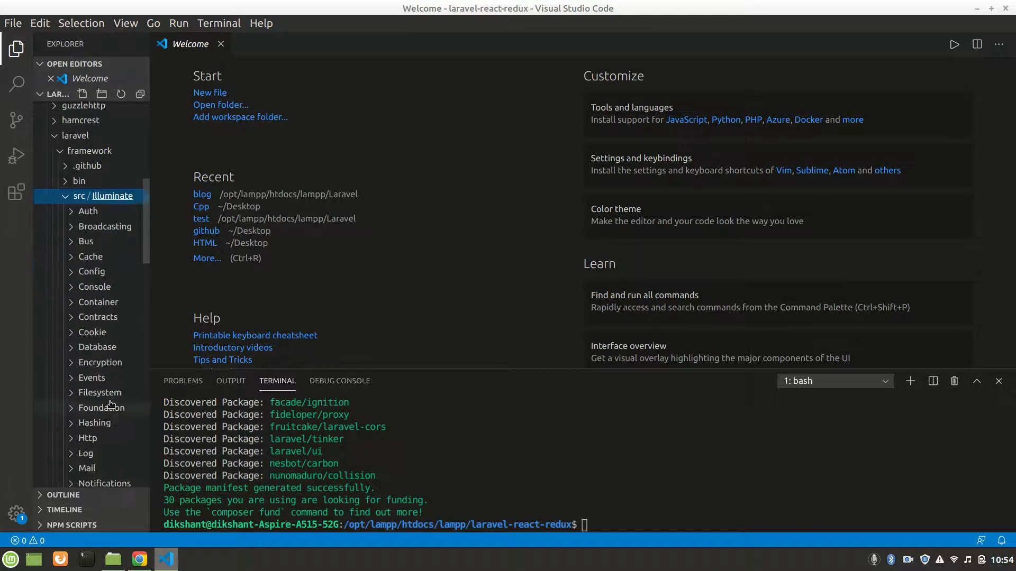
pyautogui.scroll(-3)
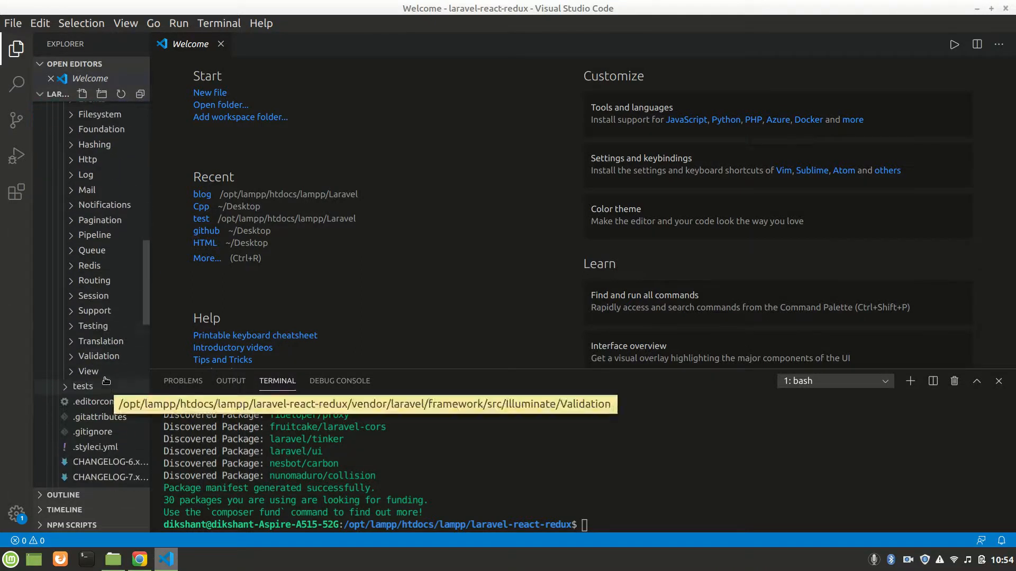
pyautogui.click(110, 260)
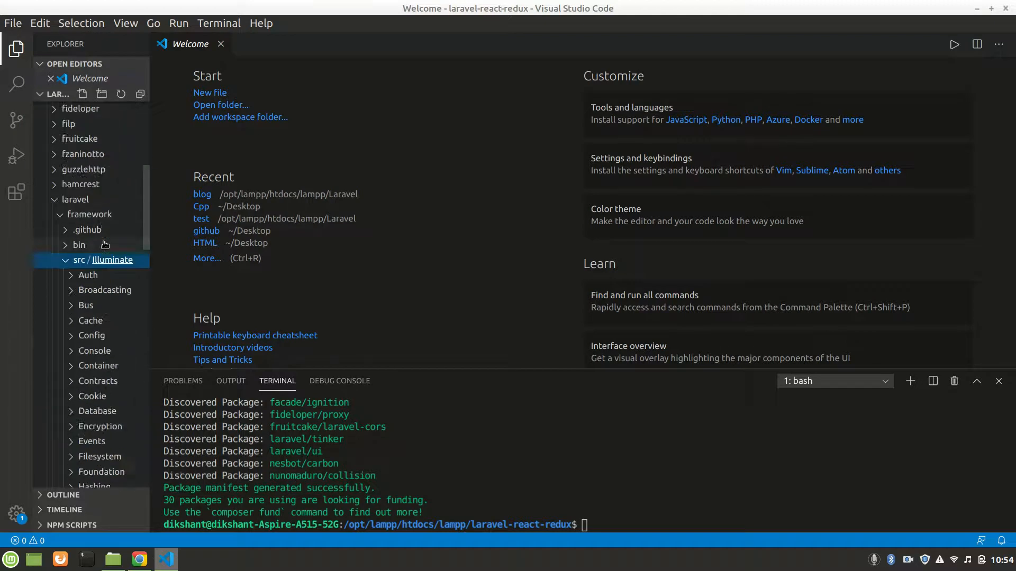
pyautogui.click(74, 200)
pyautogui.write('php artisan ui react')
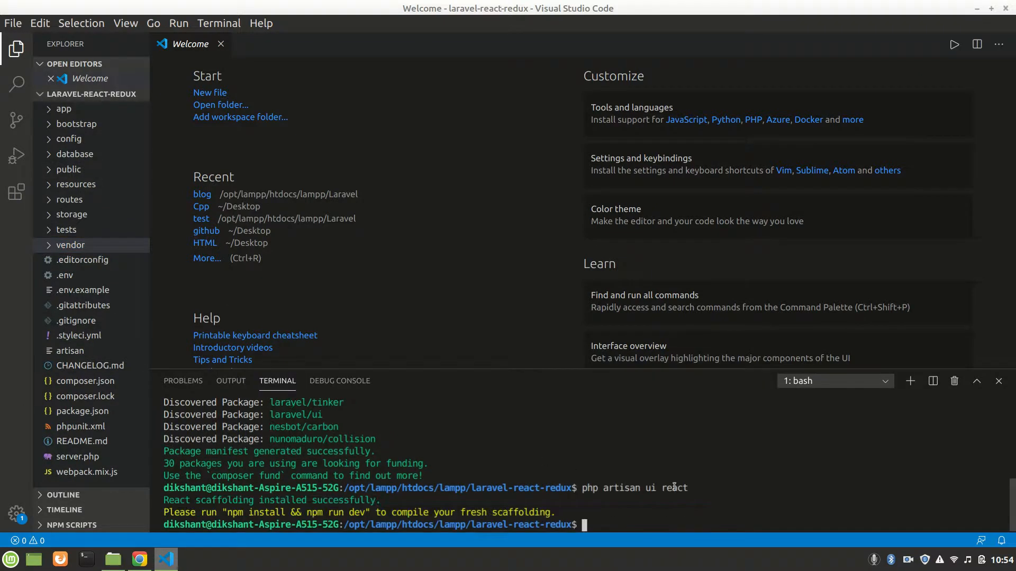
# Run 'npm install' to install the React scaffolding's dependencies.
pyautogui.write('npm')
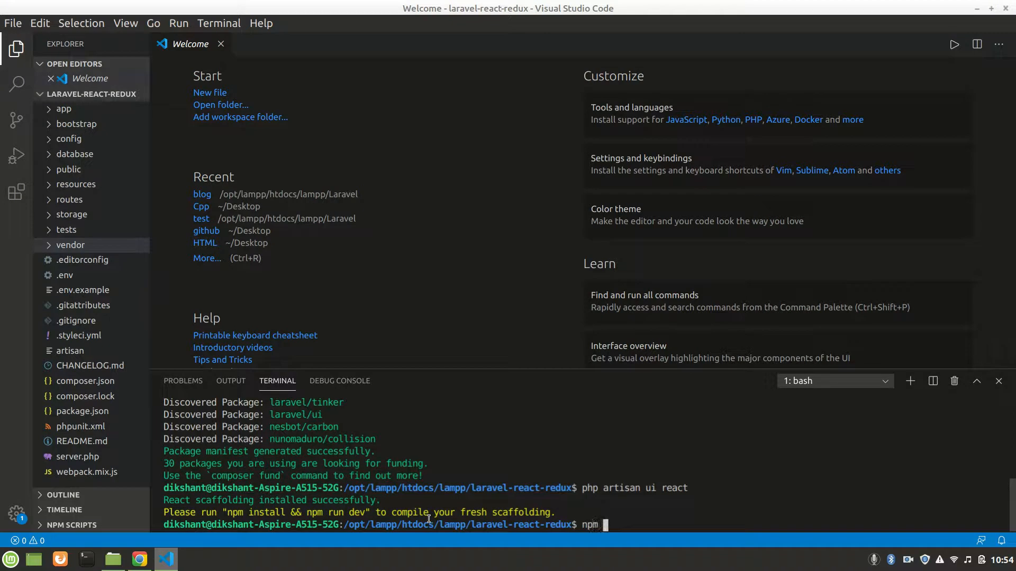
pyautogui.write('install')
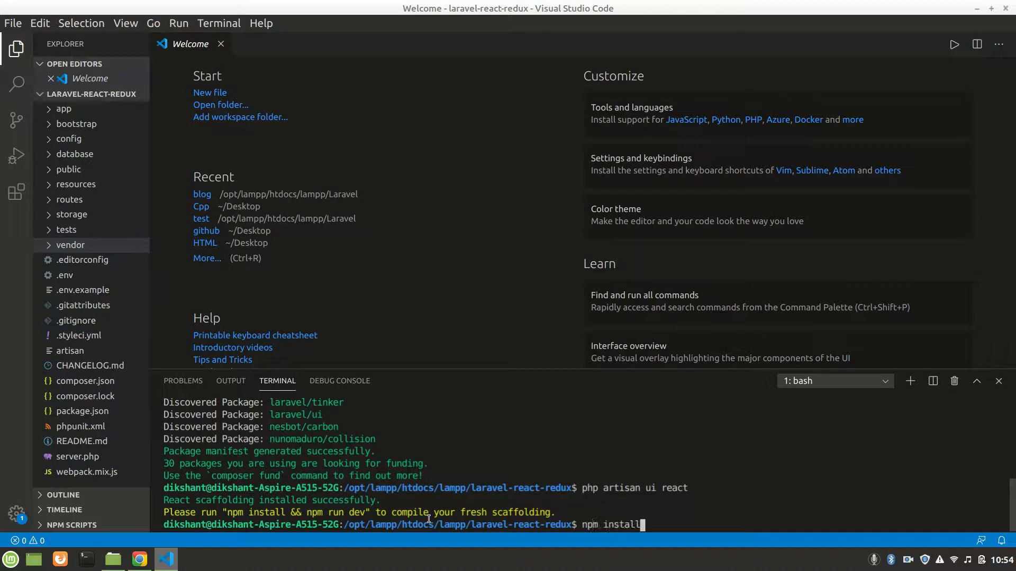
pyautogui.press('Return')
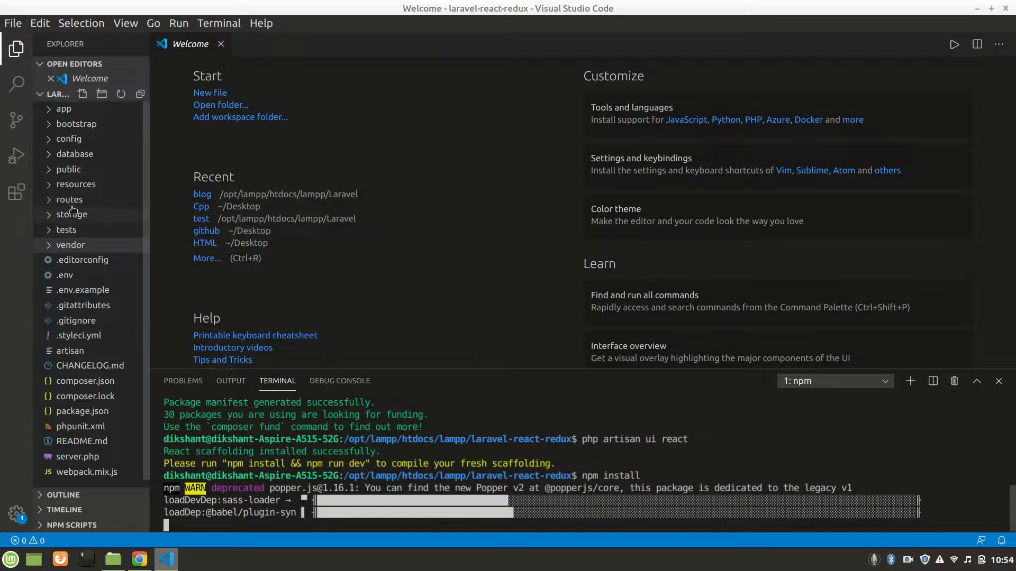
# Check resources/js/components for Example.js, then open routes/web.php.
pyautogui.click(77, 184)
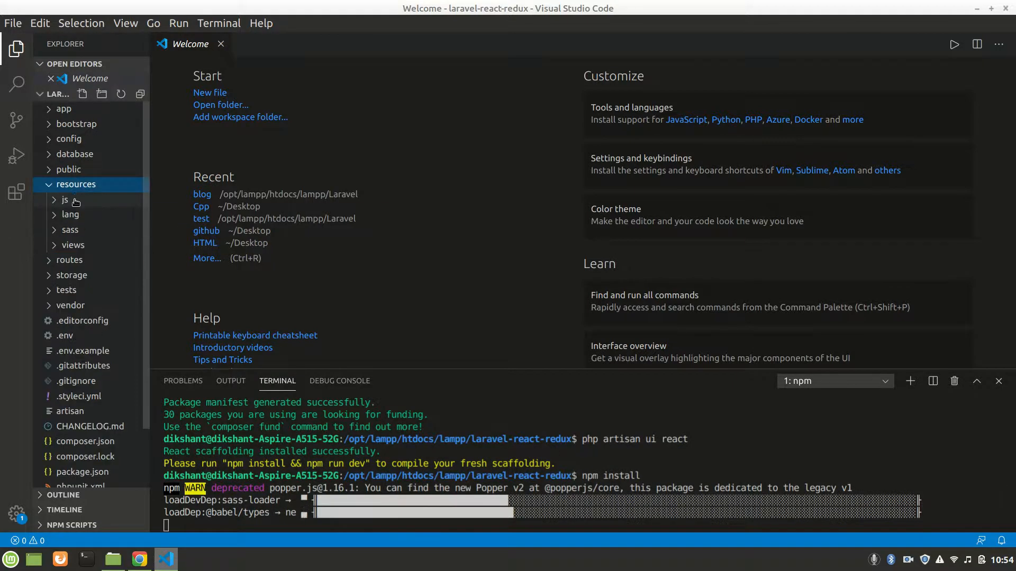
pyautogui.click(65, 200)
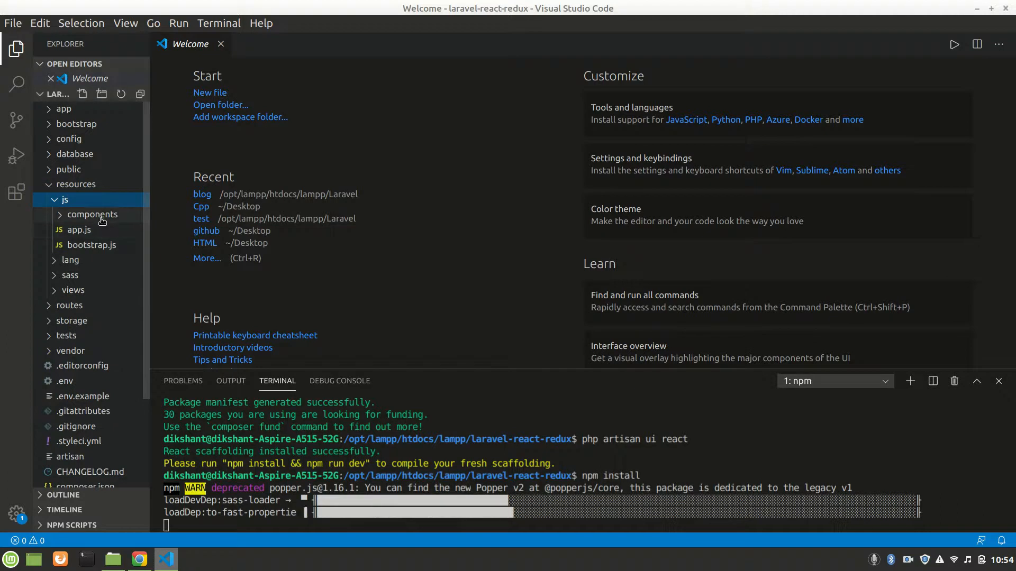
pyautogui.click(91, 214)
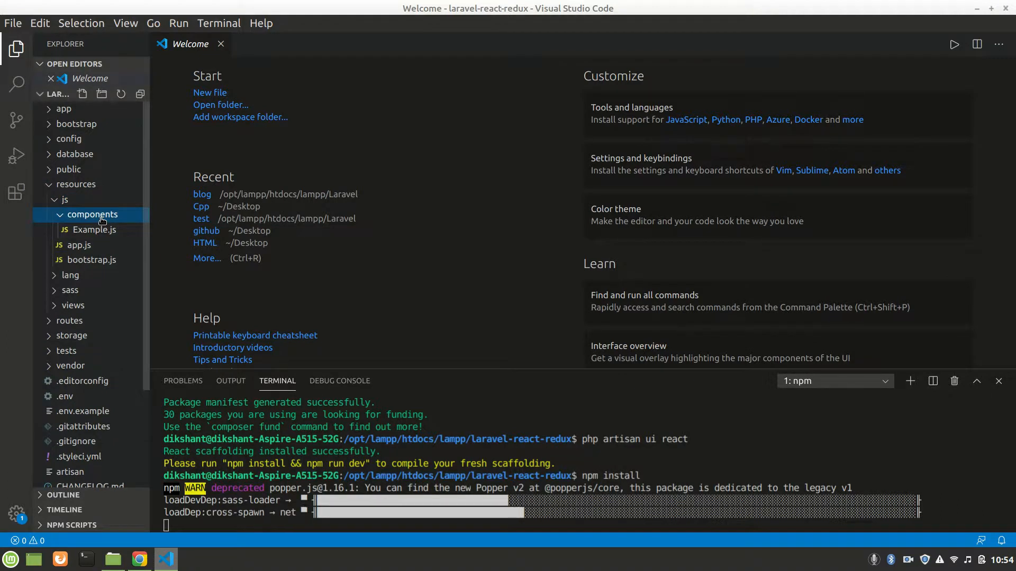
pyautogui.scroll(-3)
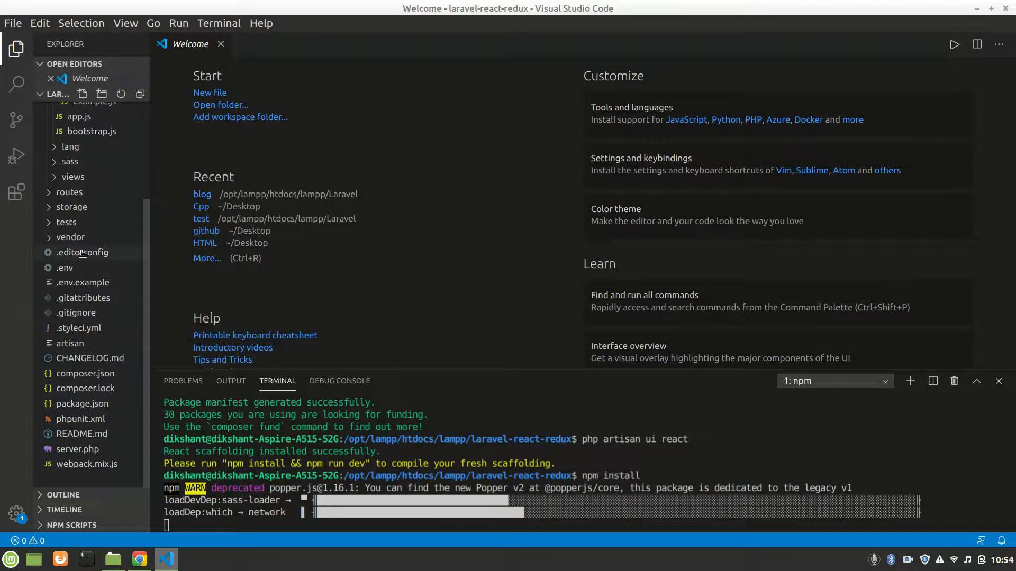
pyautogui.click(70, 191)
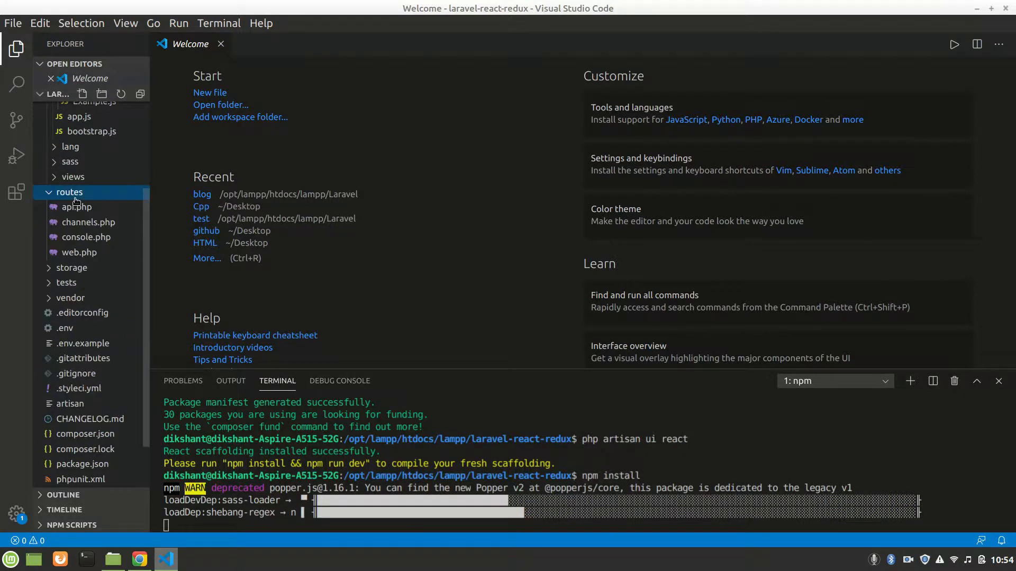
pyautogui.click(79, 251)
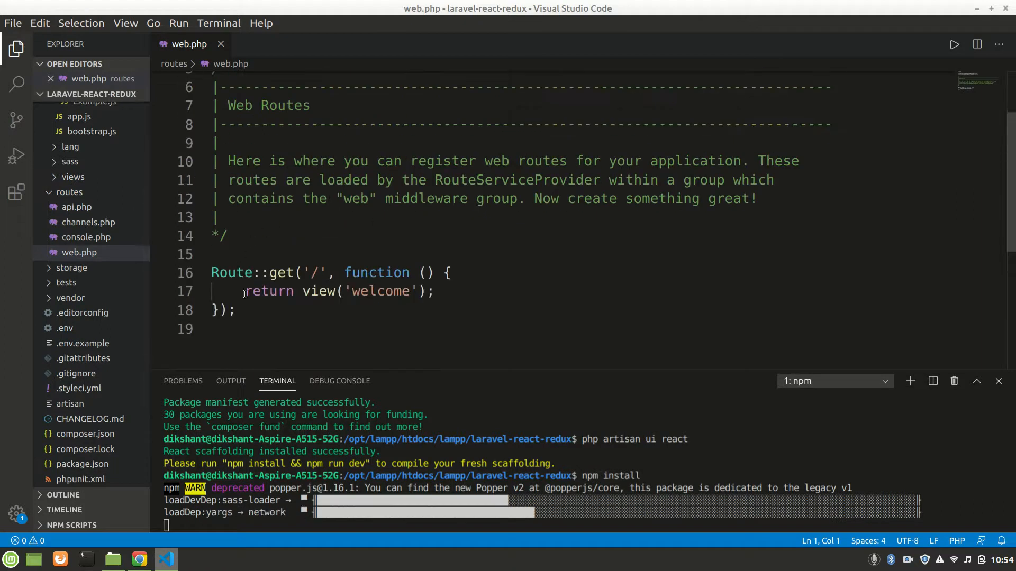
# Comment out the welcome route and add Route::view('/{path?}','app'); as a catch-all.
pyautogui.click(240, 311)
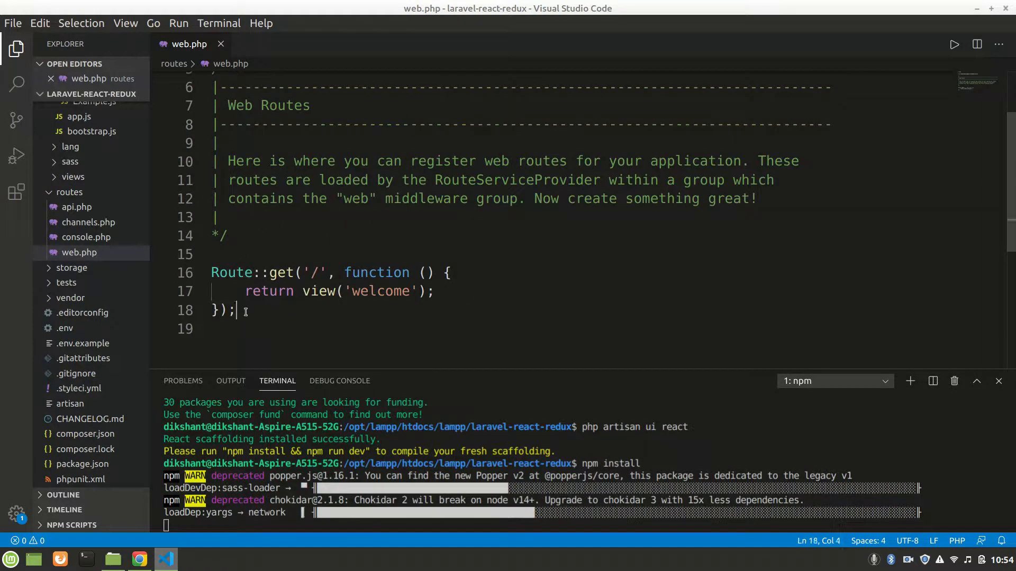
pyautogui.press('ctrl+/')
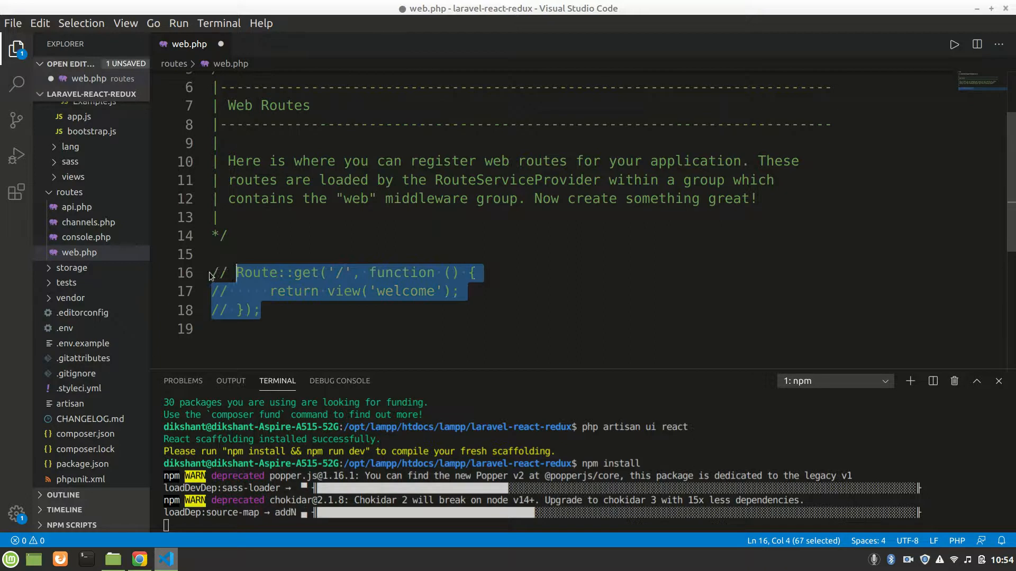
pyautogui.write('Ro')
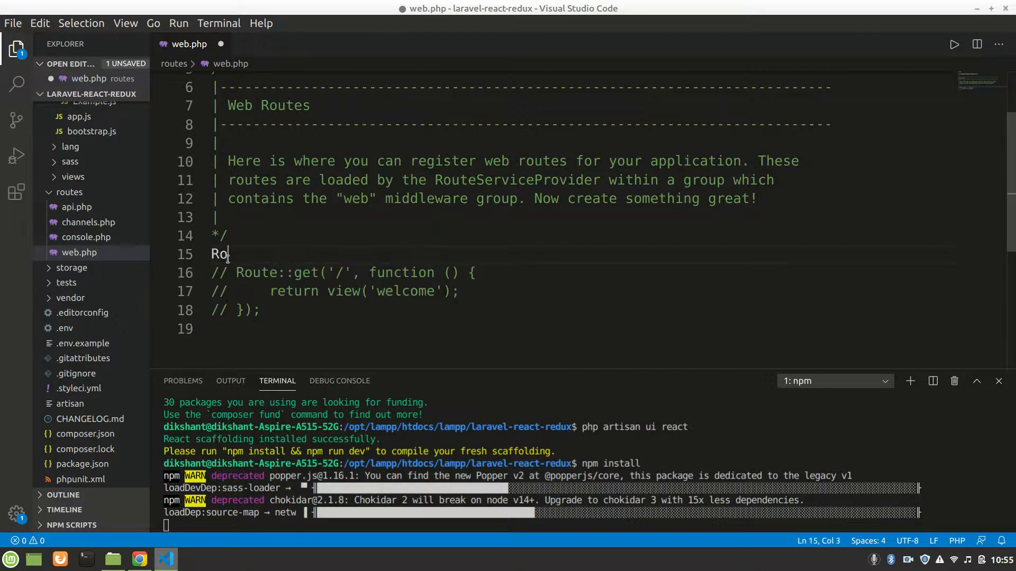
pyautogui.write('ute::')
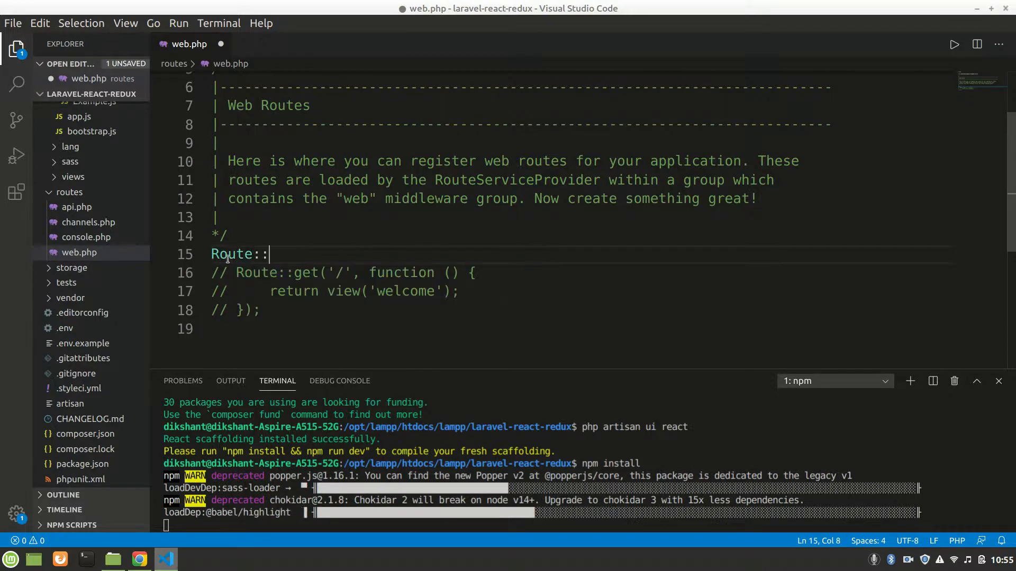
pyautogui.write('view(')
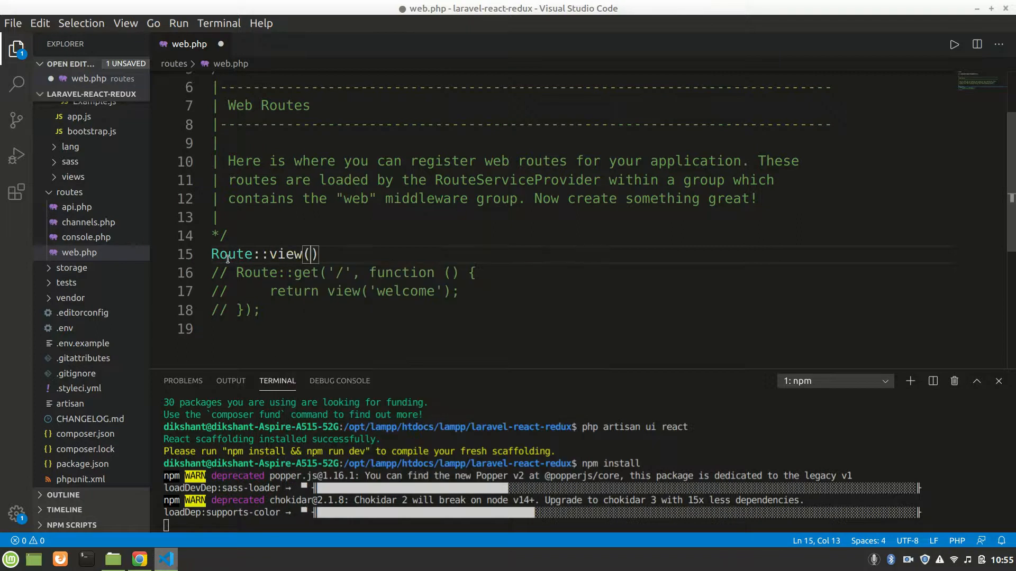
pyautogui.write("'/'")
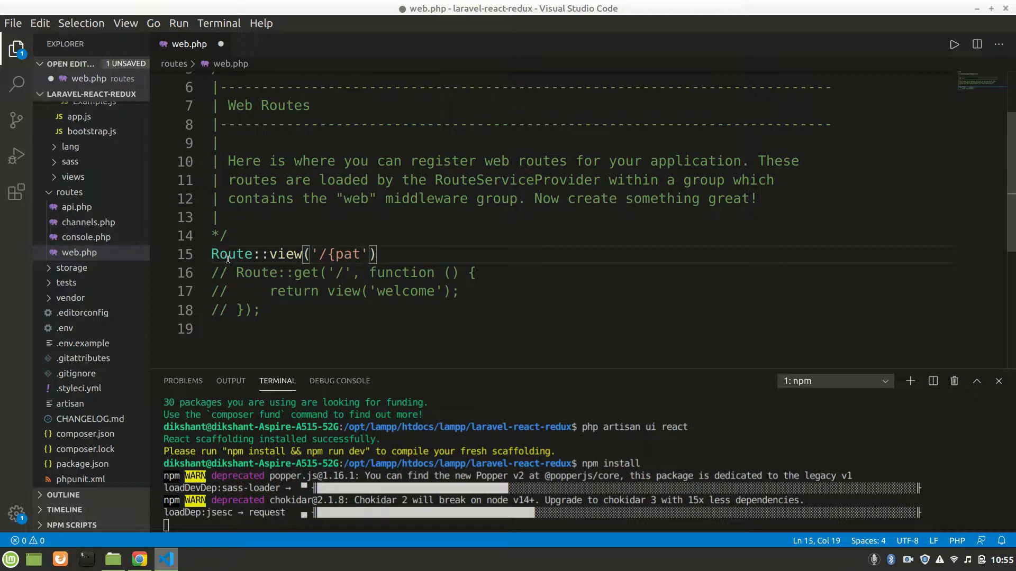
pyautogui.write('h?}')
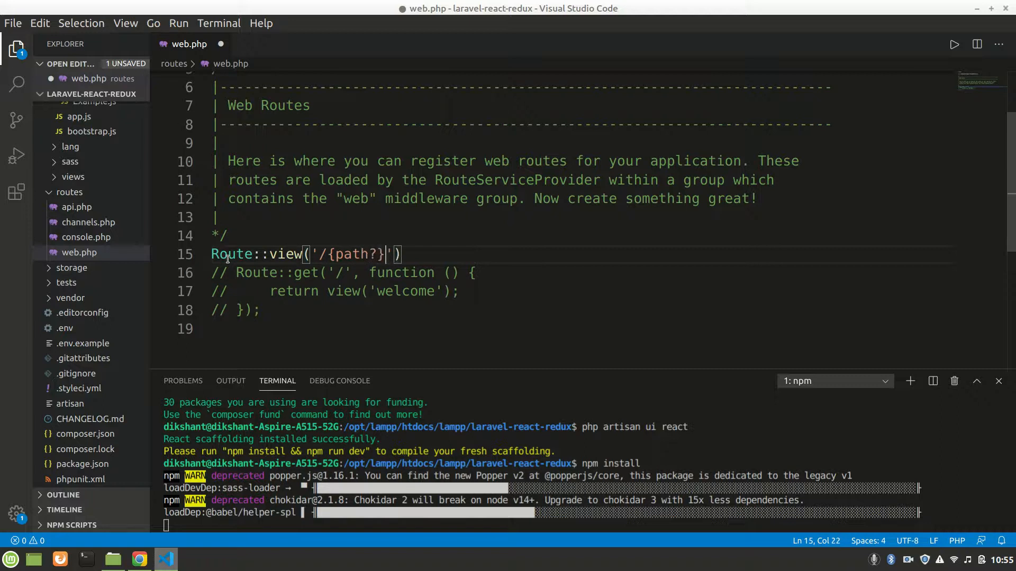
pyautogui.write(';')
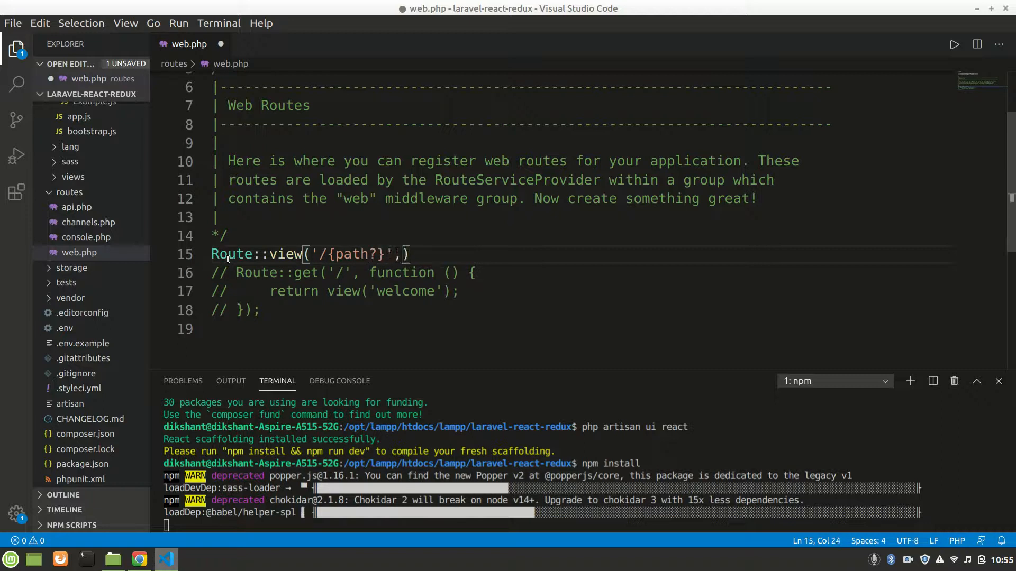
pyautogui.write(",'app'")
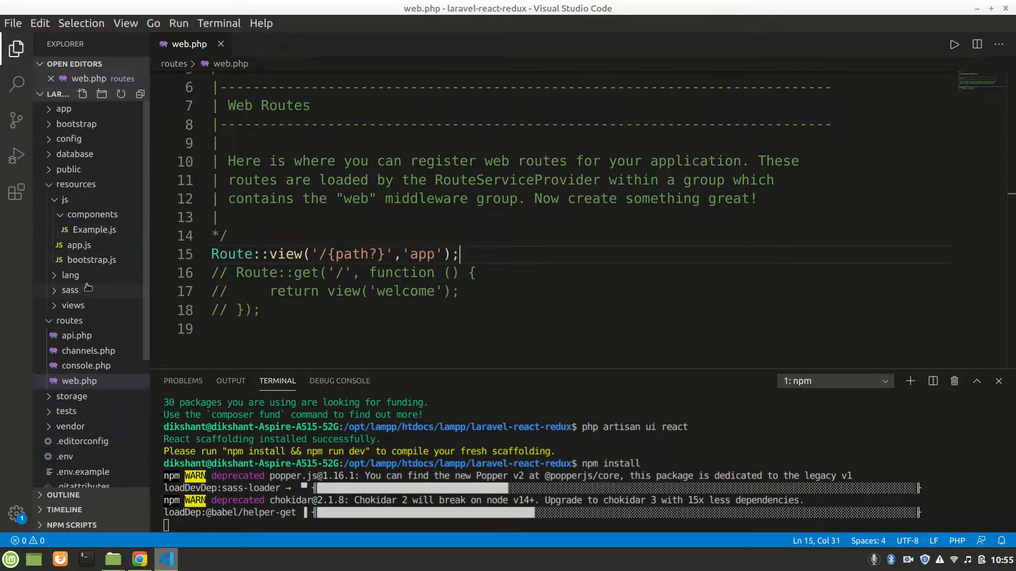
pyautogui.click(73, 305)
pyautogui.write('app.blade.php')
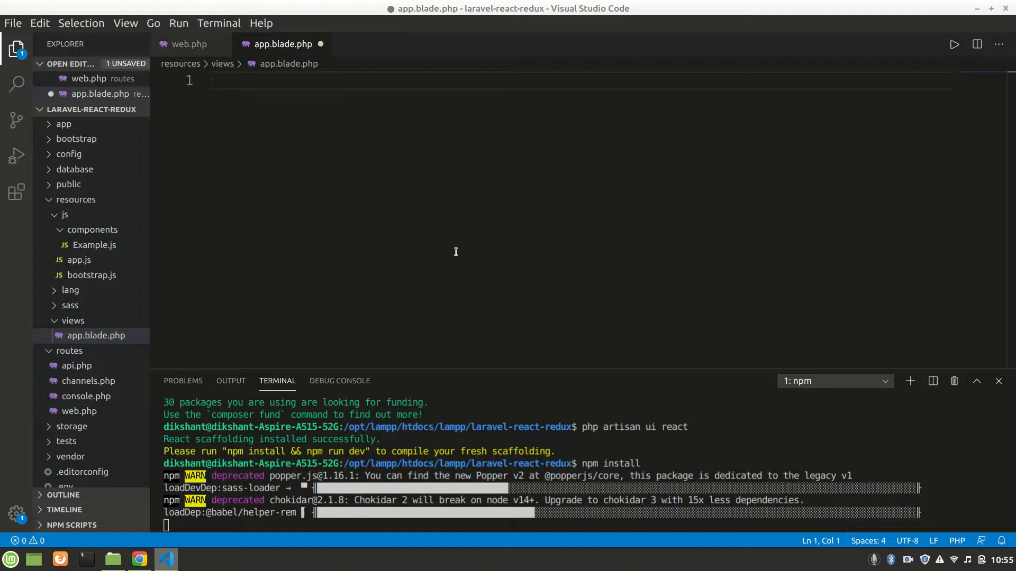
# Replace app.blade.php's contents with an Emmet HTML5 boilerplate.
pyautogui.press('ctrl+a')
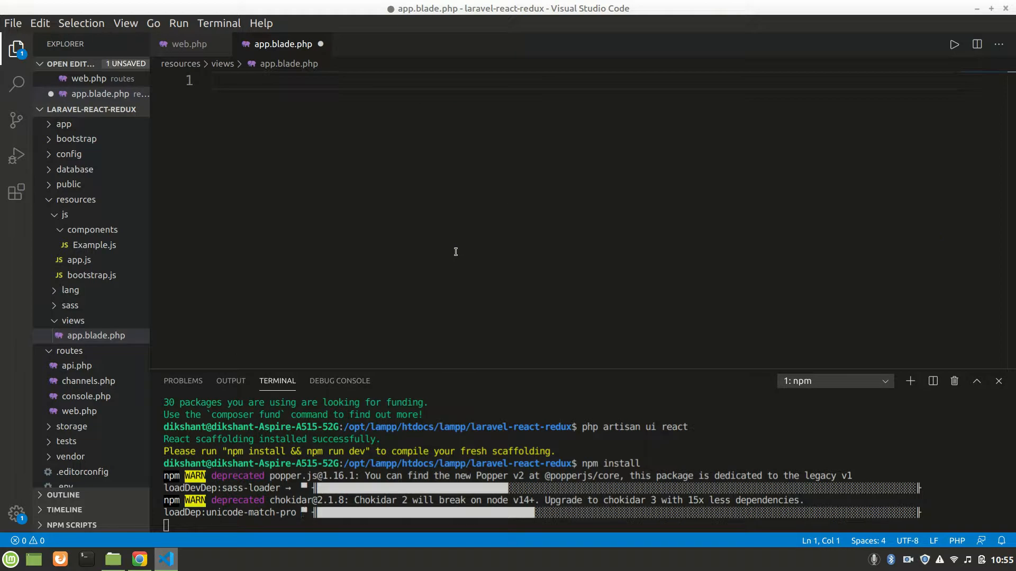
pyautogui.write('!DOCTYPE html>')
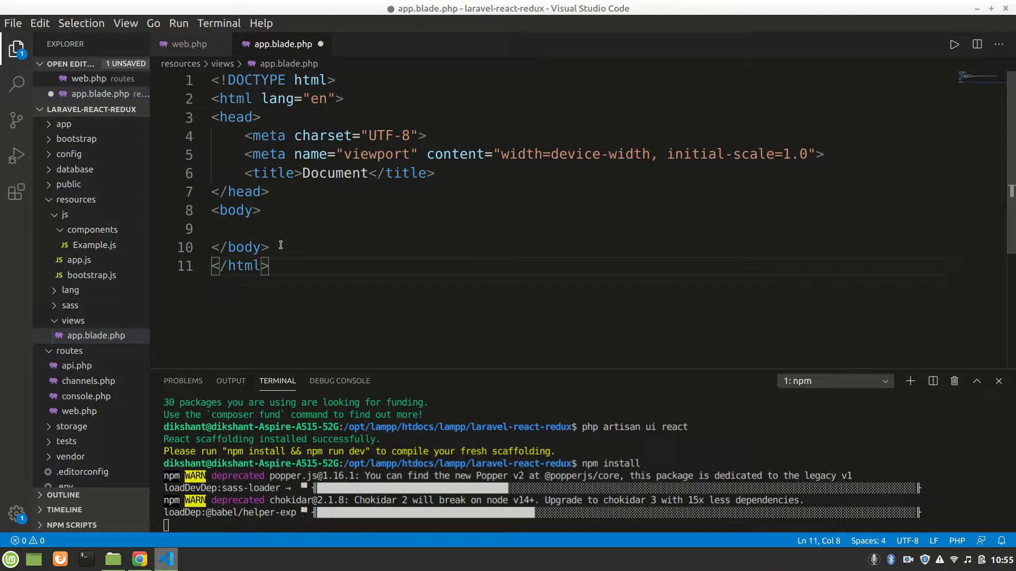
# Add <script src="js/app.js"></script> after the body and an h1 heading in app.blade.php.
pyautogui.press('Enter')
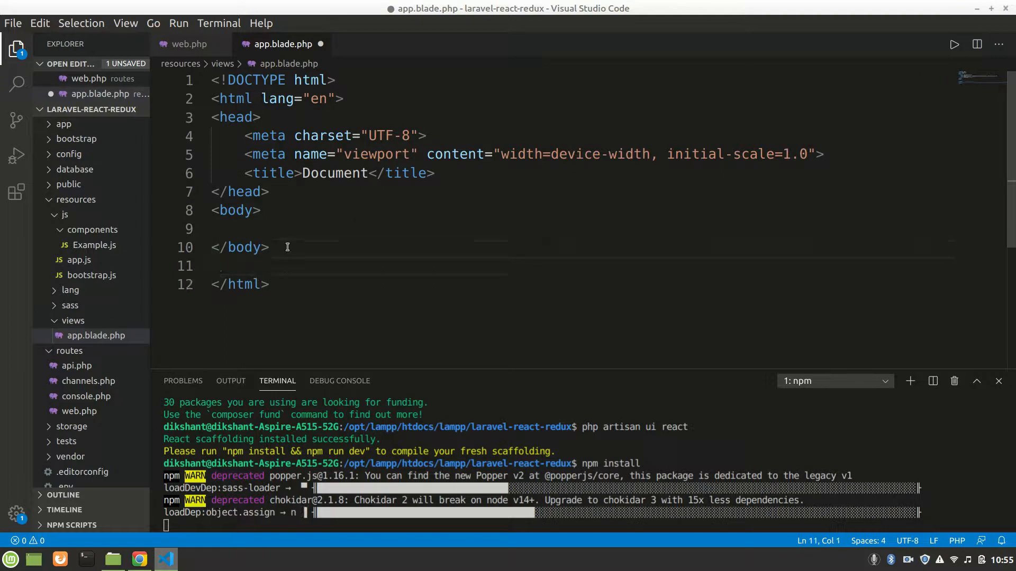
pyautogui.write('<sc')
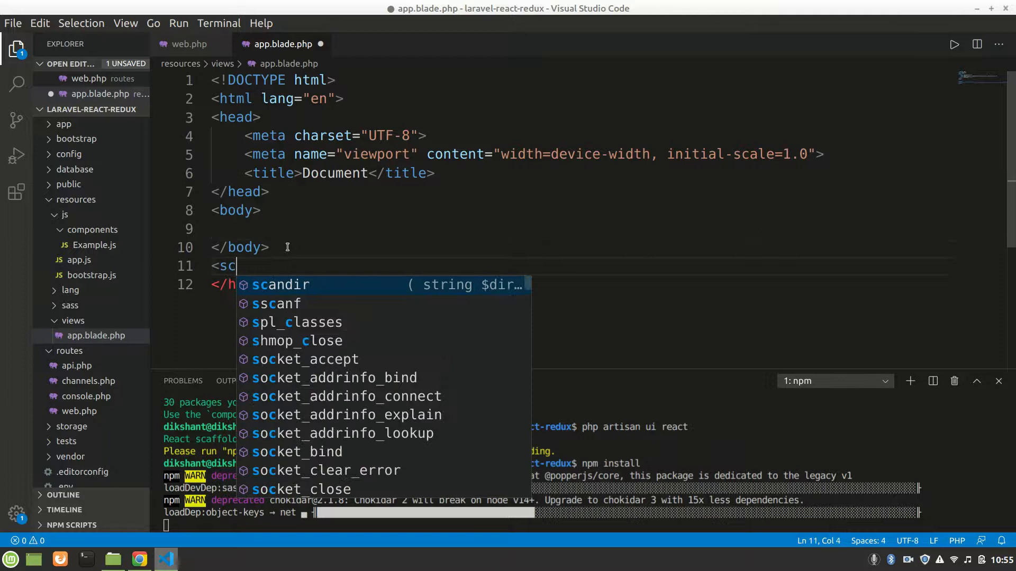
pyautogui.write('ript src')
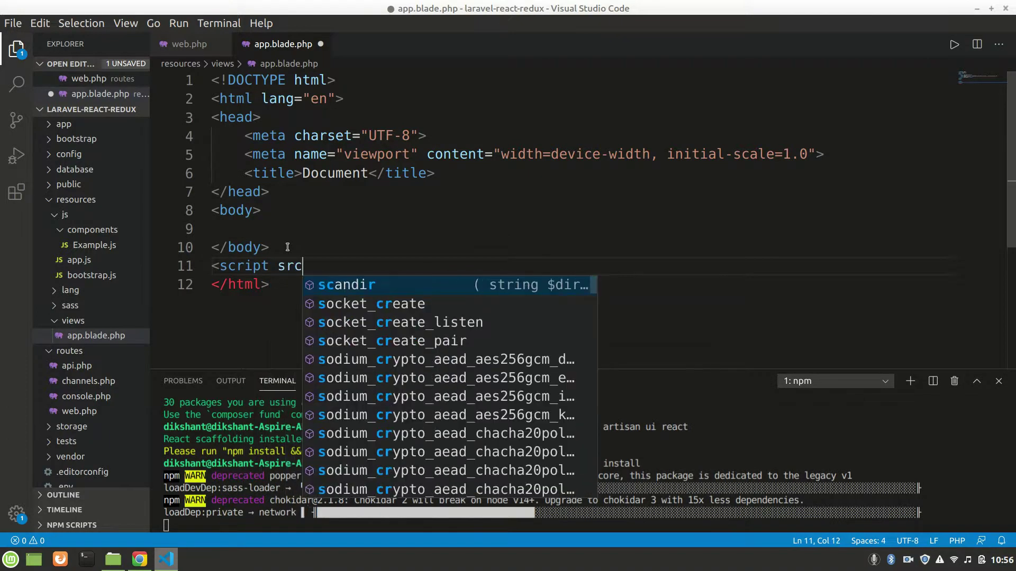
pyautogui.write('="j"')
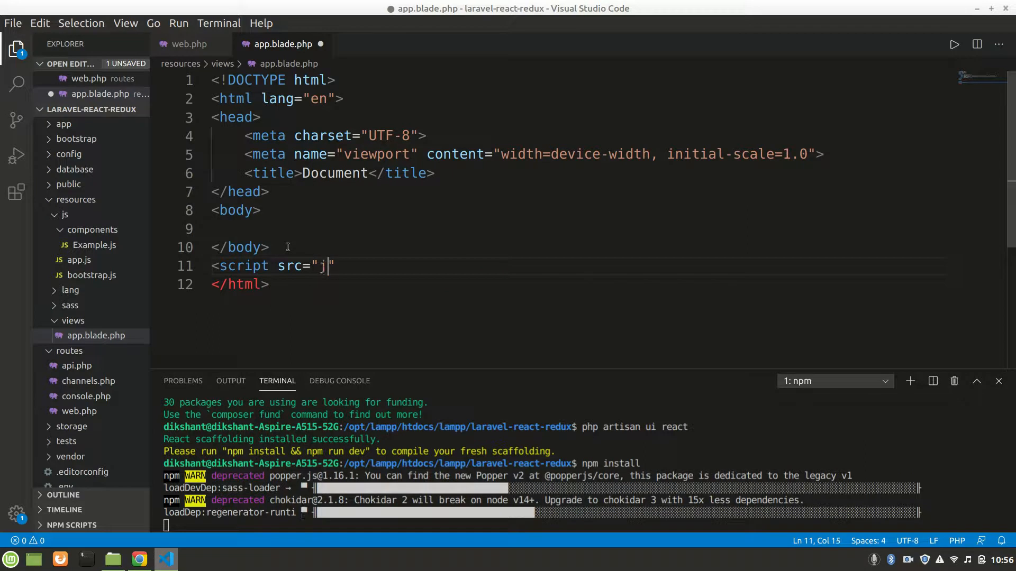
pyautogui.write('s/')
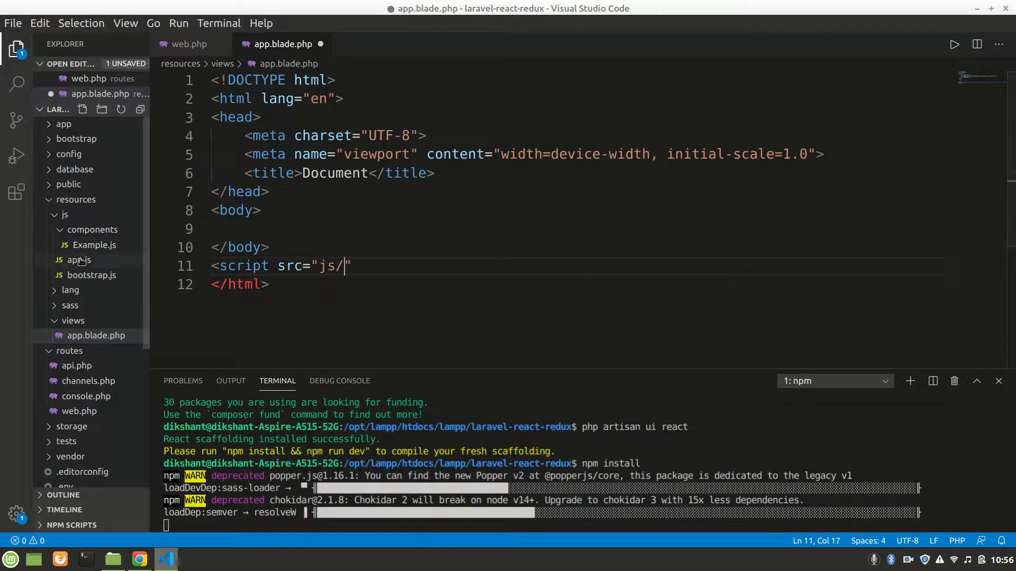
pyautogui.write('app')
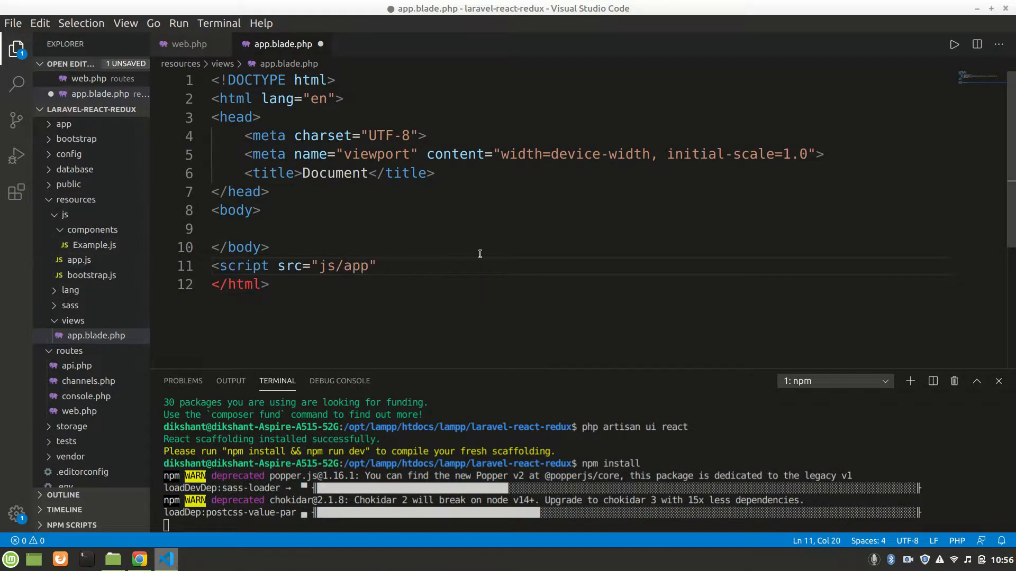
pyautogui.write('.js')
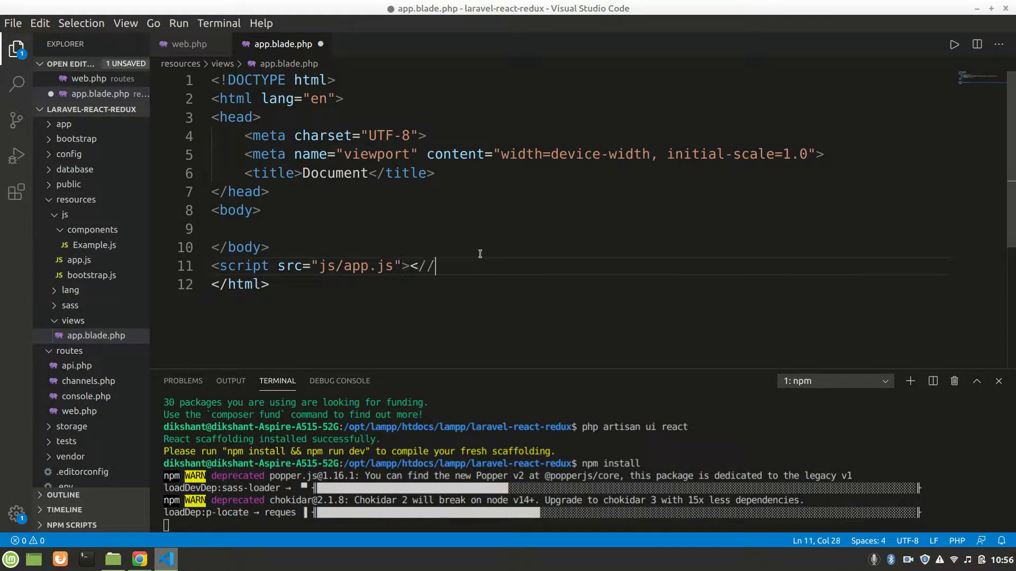
pyautogui.write('script>')
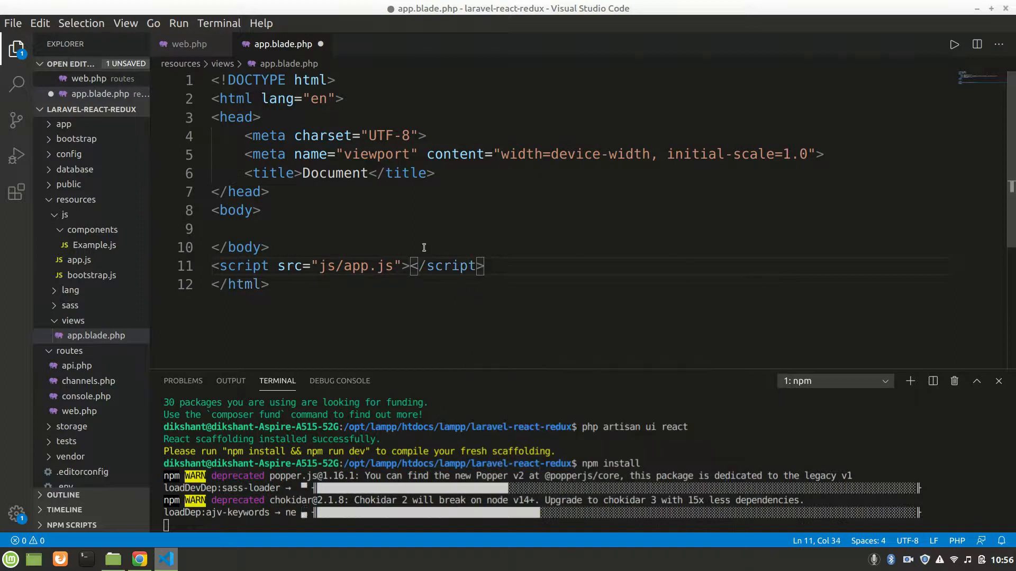
pyautogui.write('h1')
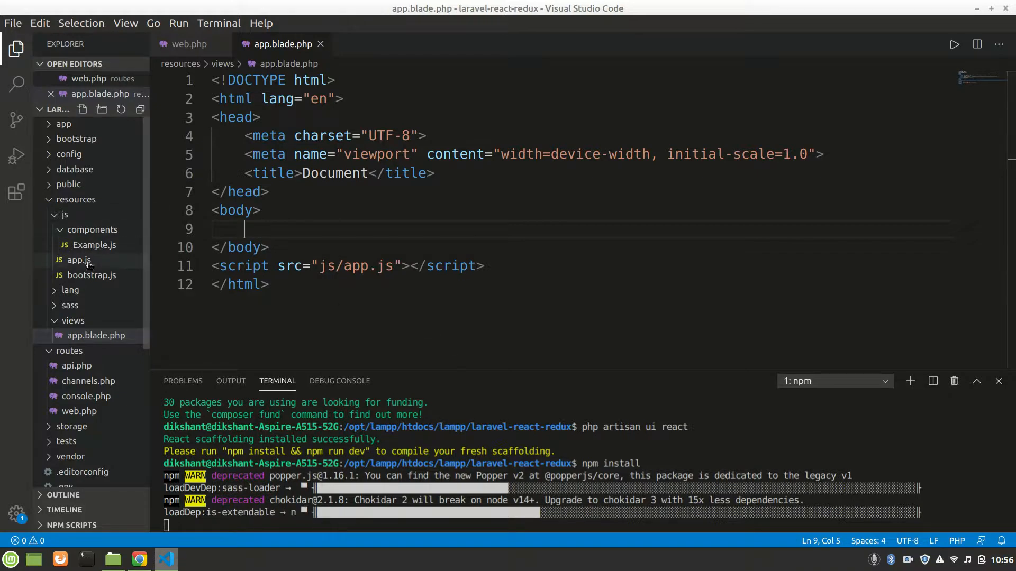
# Switch to the Example.js component file from the Explorer.
pyautogui.click(79, 260)
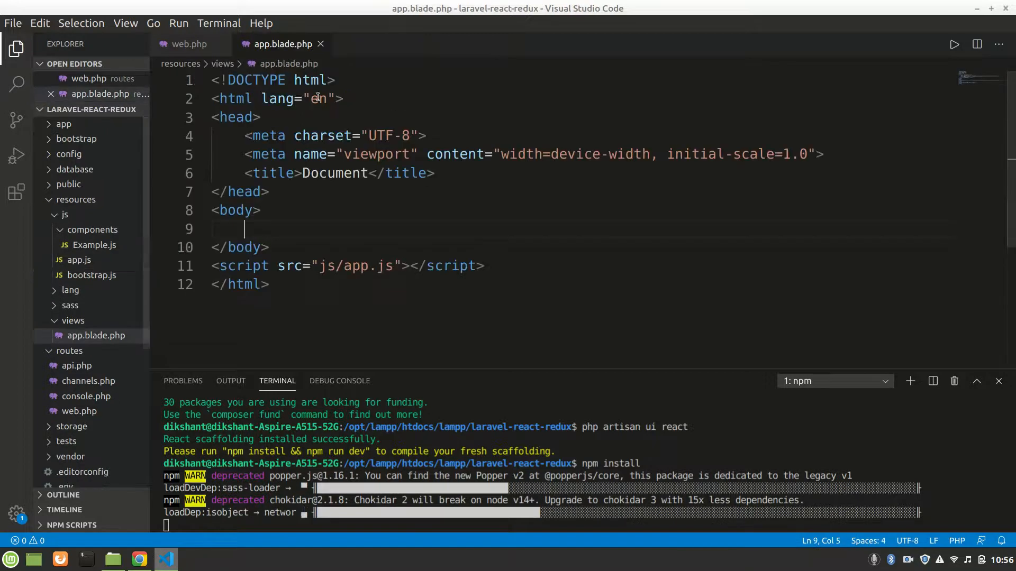
pyautogui.click(94, 261)
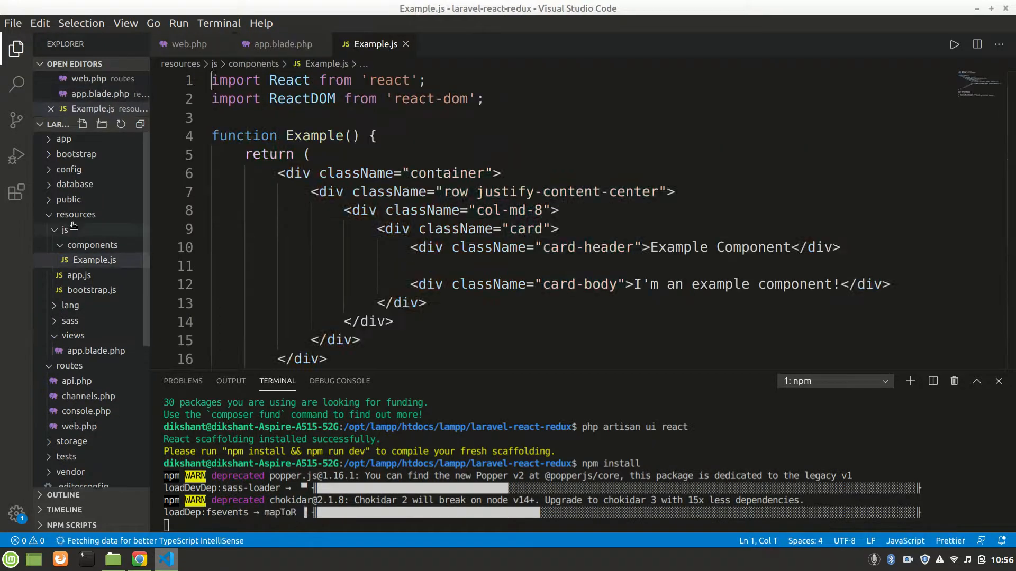
# Change Example.js's getElementById target from 'example' to 'app', then return to app.blade.php.
pyautogui.scroll(-3)
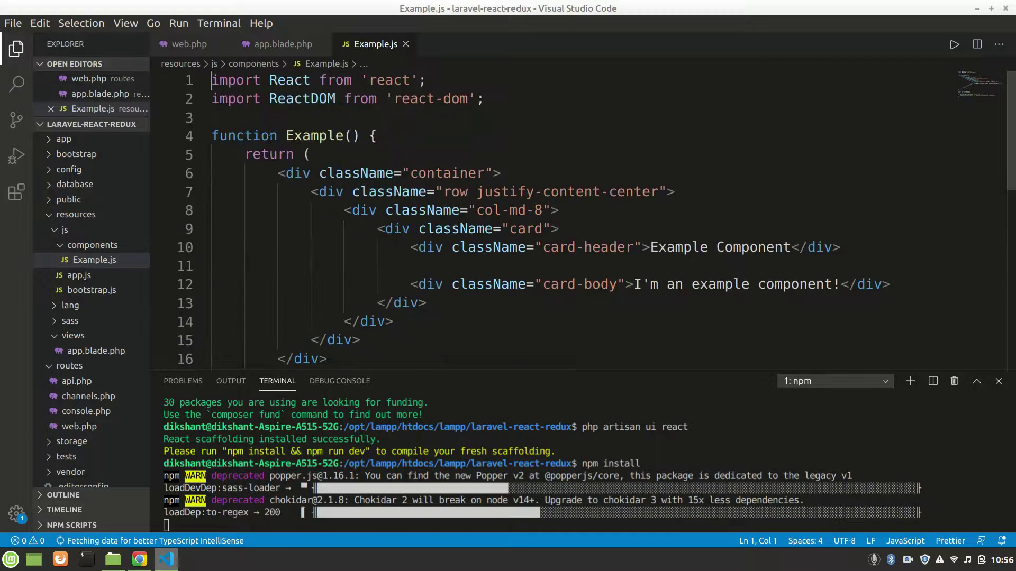
pyautogui.scroll(-3)
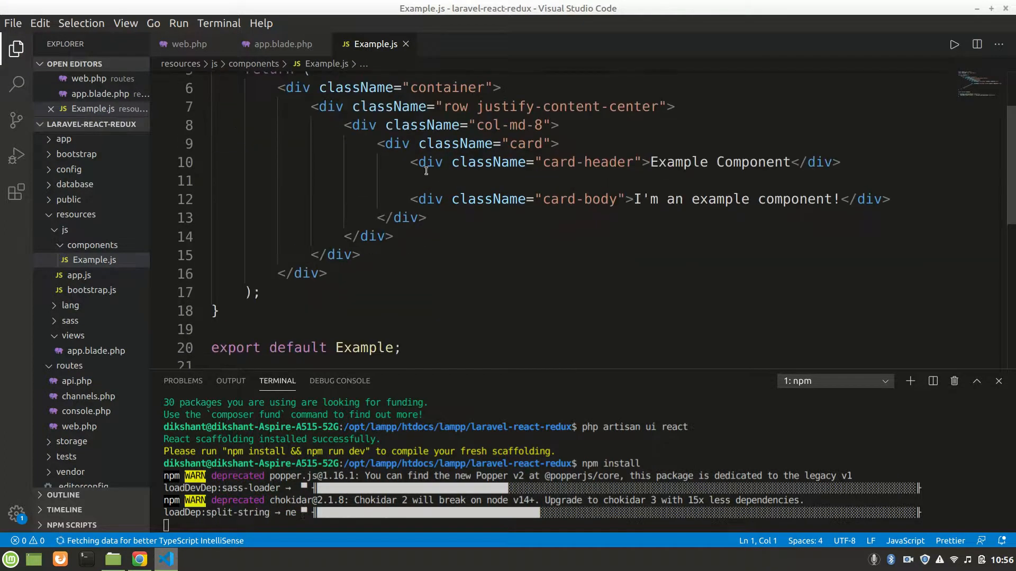
pyautogui.scroll(-3)
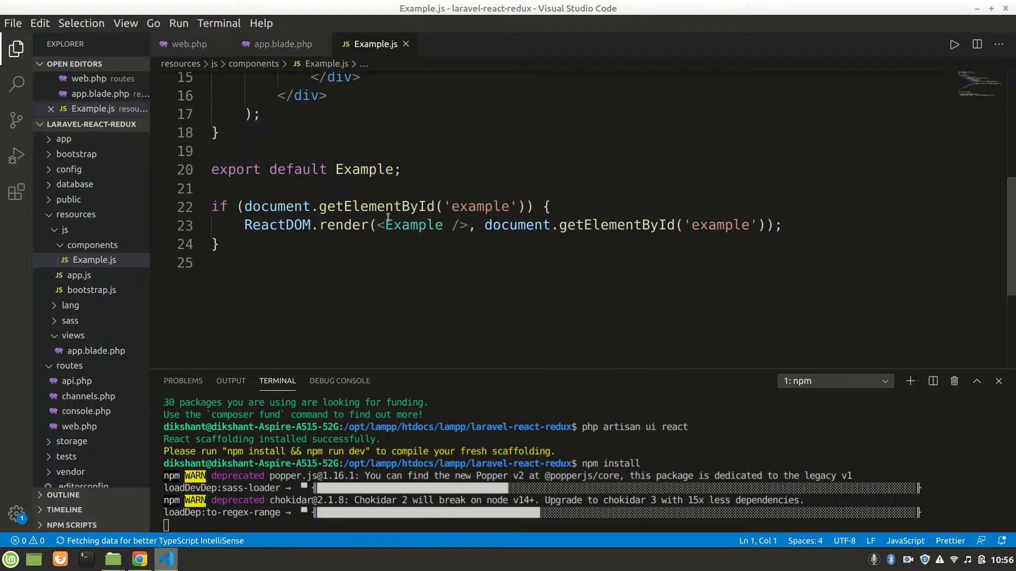
pyautogui.doubleClick(478, 206)
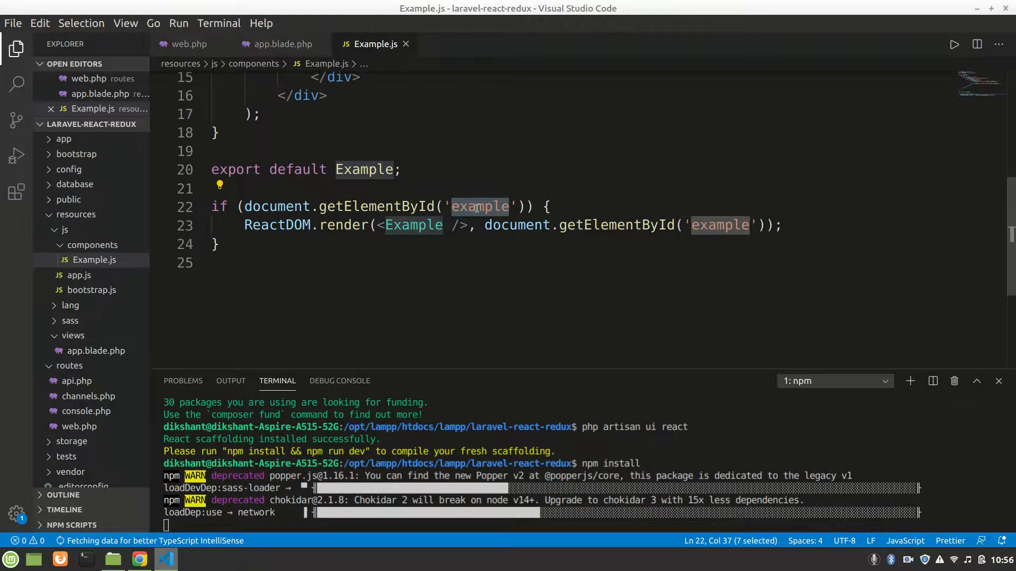
pyautogui.write('app')
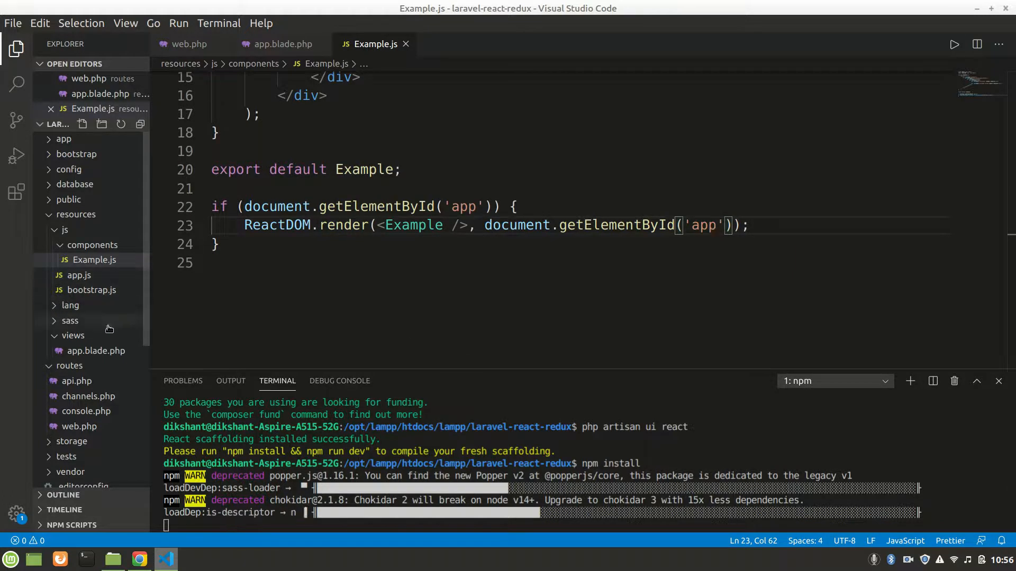
pyautogui.click(281, 44)
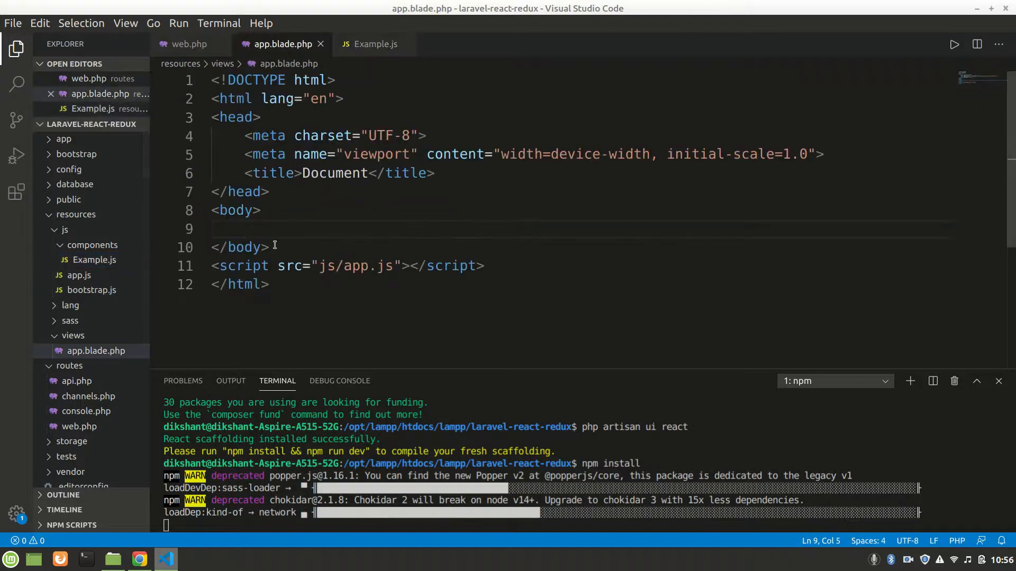
# Add a <div id="app"></div> mount point in app.blade.php matching the id used in Example.js.
pyautogui.write('<div></div>')
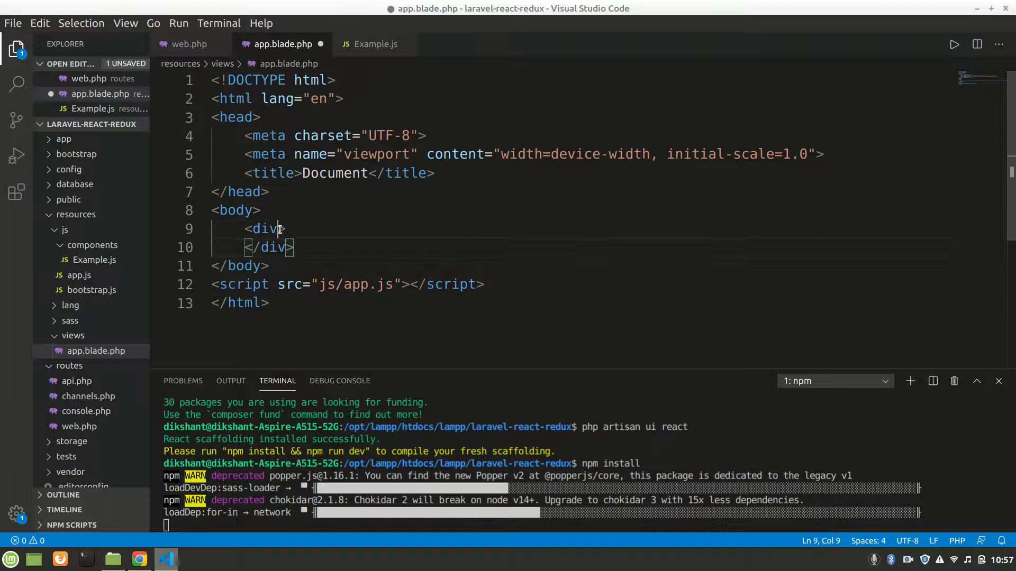
pyautogui.write('id="a"')
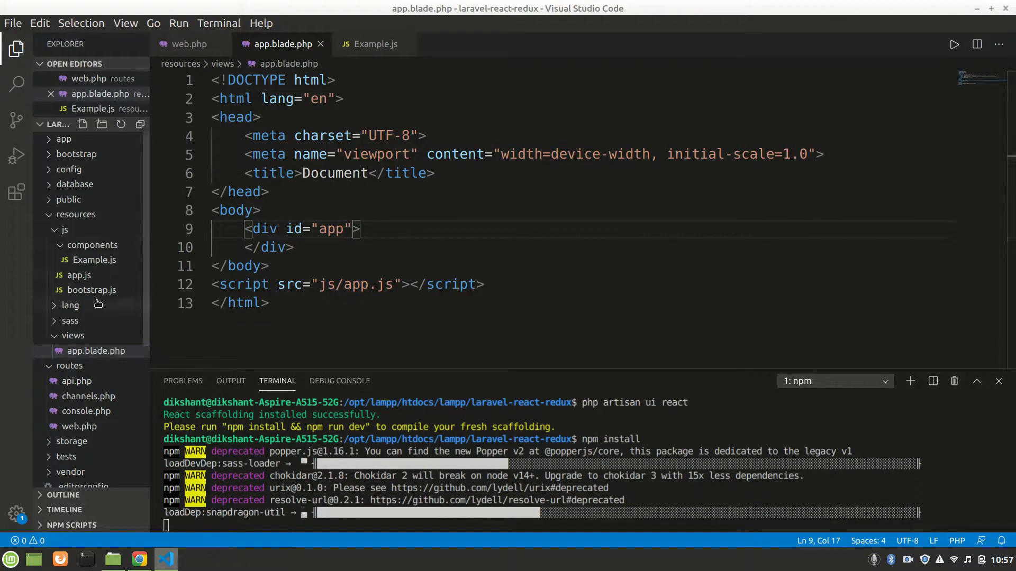
pyautogui.moveTo(90, 290)
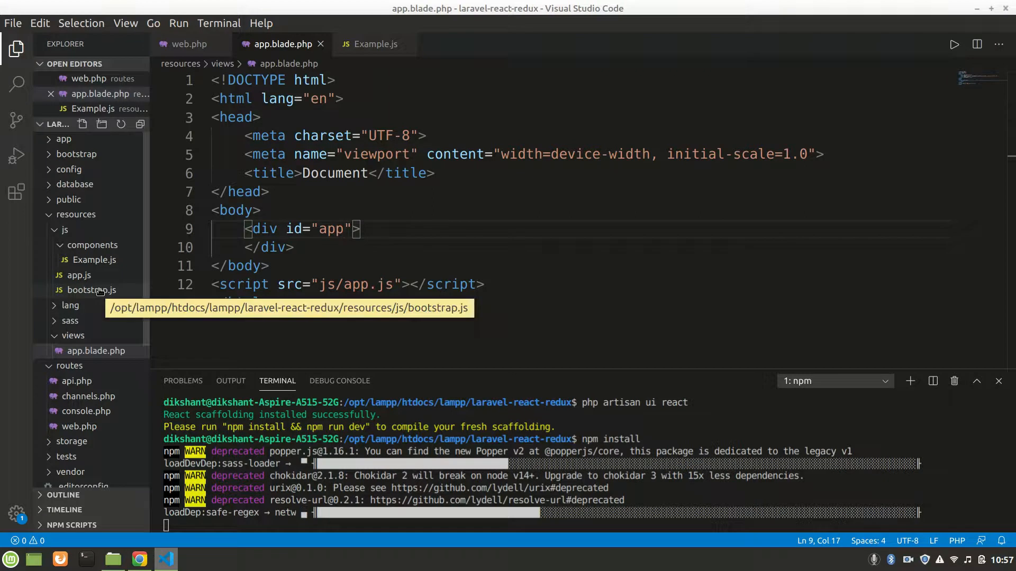
pyautogui.moveTo(92, 260)
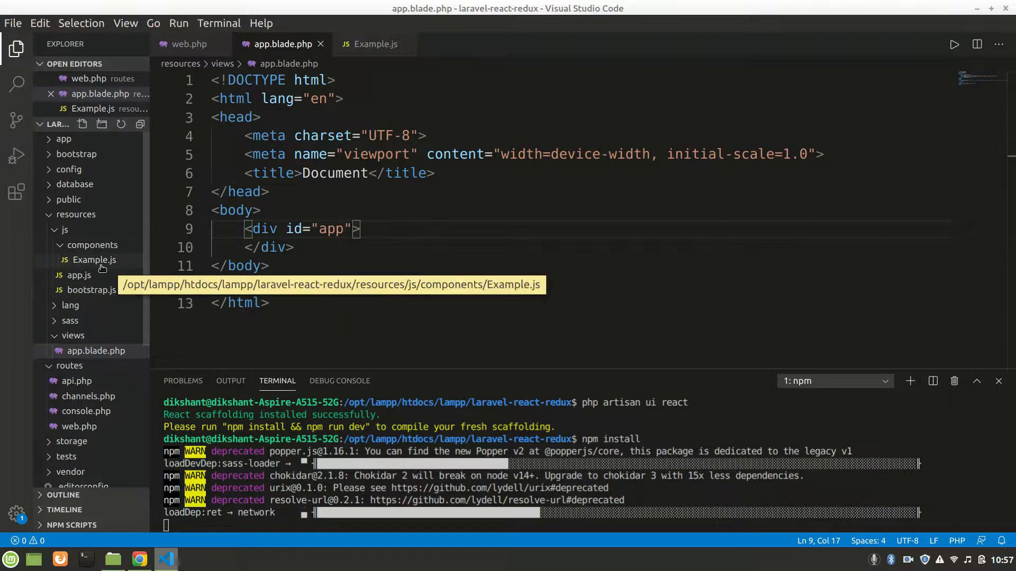
pyautogui.click(94, 260)
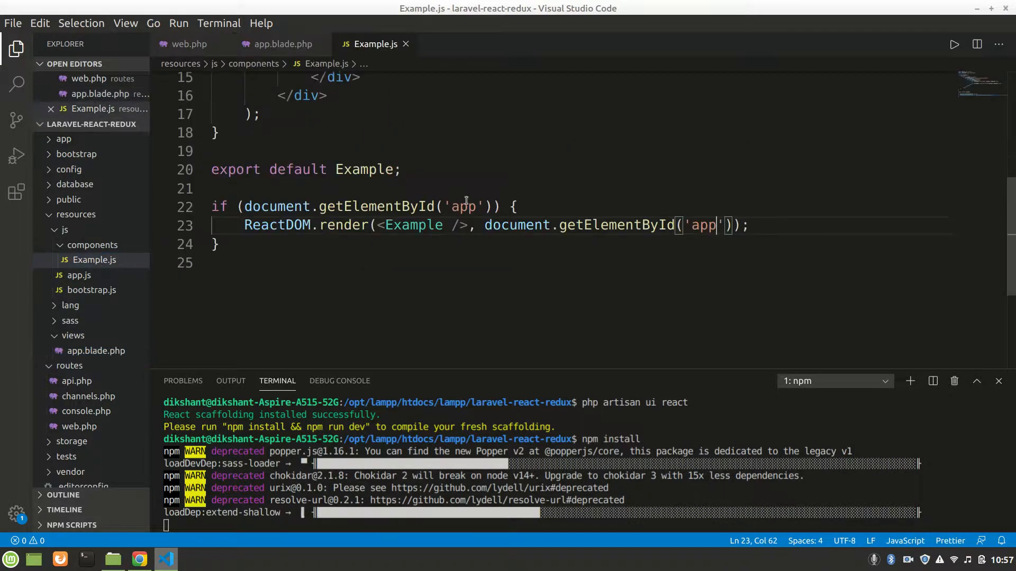
pyautogui.doubleClick(462, 206)
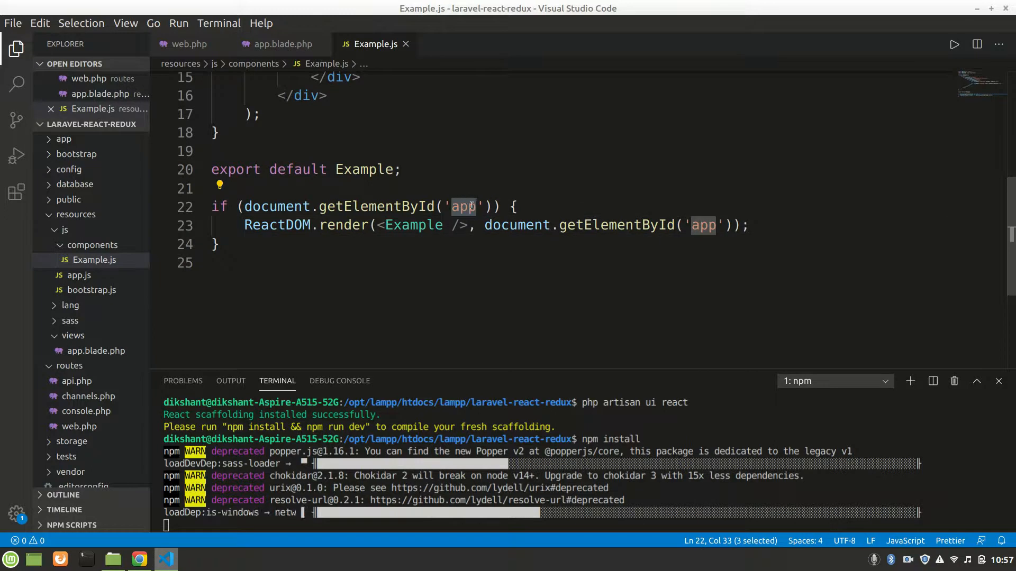
pyautogui.click(283, 43)
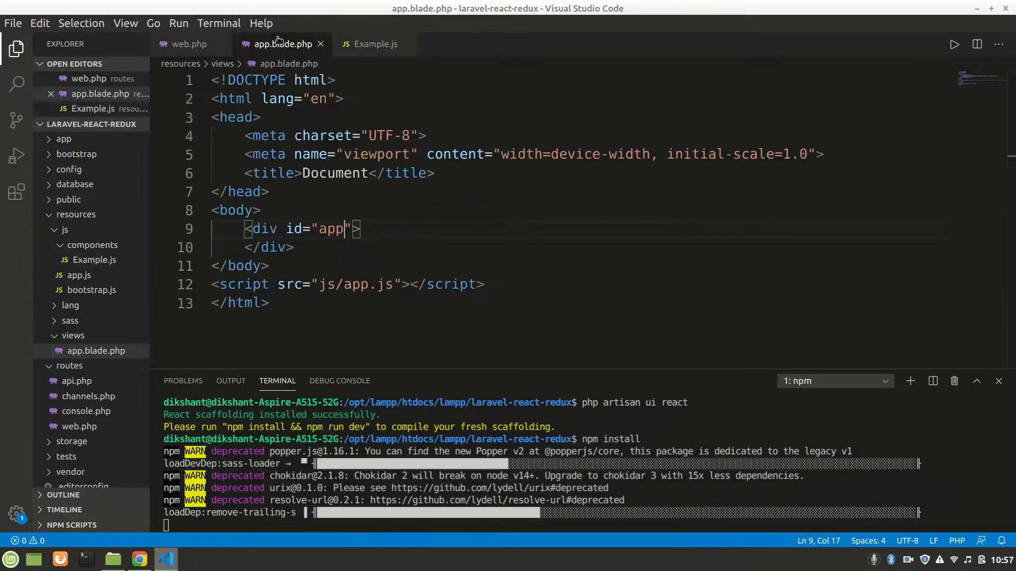
pyautogui.doubleClick(330, 229)
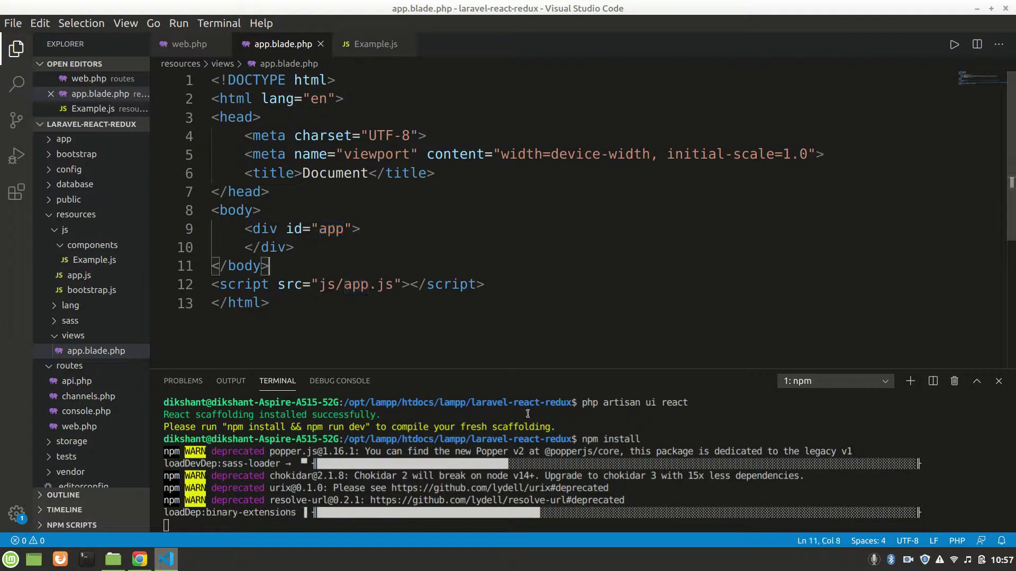
# Move focus to the integrated terminal to run the npm commands.
pyautogui.click(293, 248)
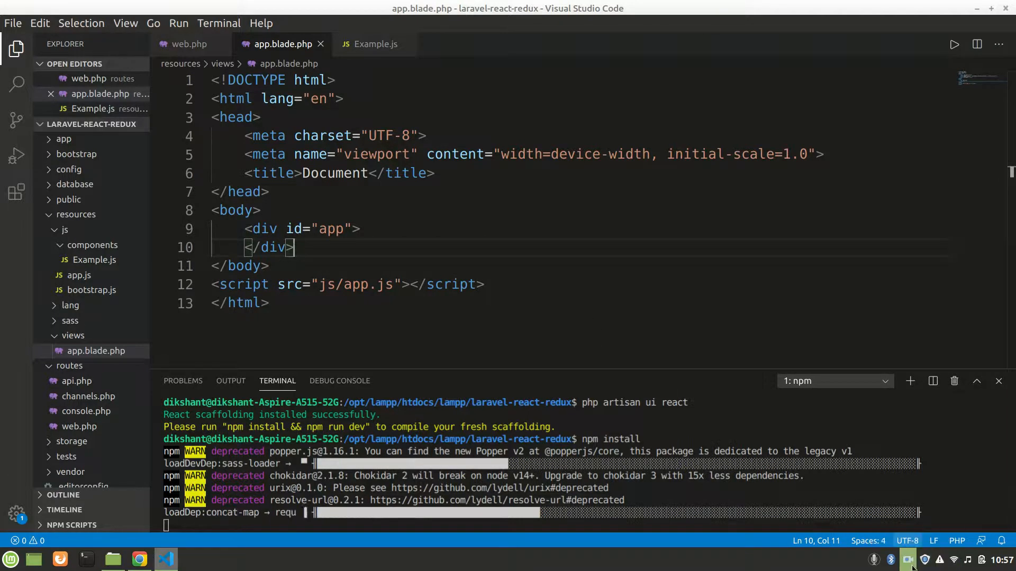
pyautogui.click(908, 559)
pyautogui.write('npm run dev')
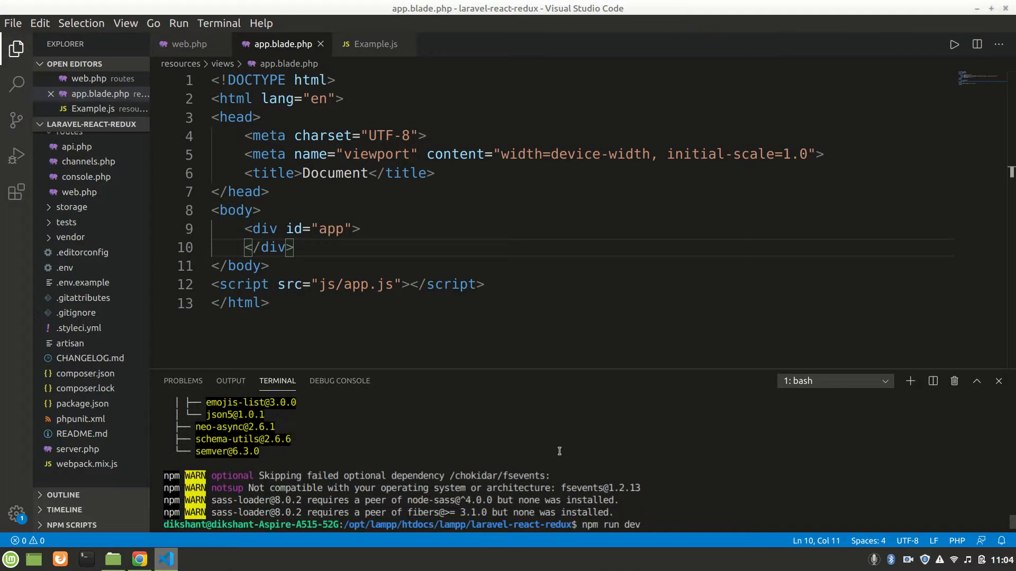
# Run npm run dev in the terminal to compile app.css and app.js with Laravel Mix.
pyautogui.press('Return')
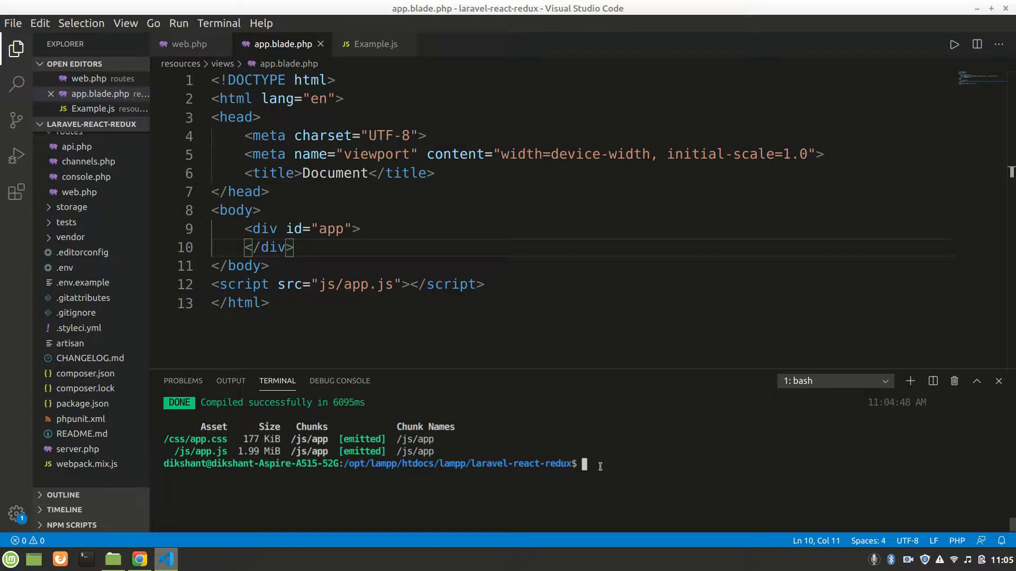
pyautogui.write('npm run')
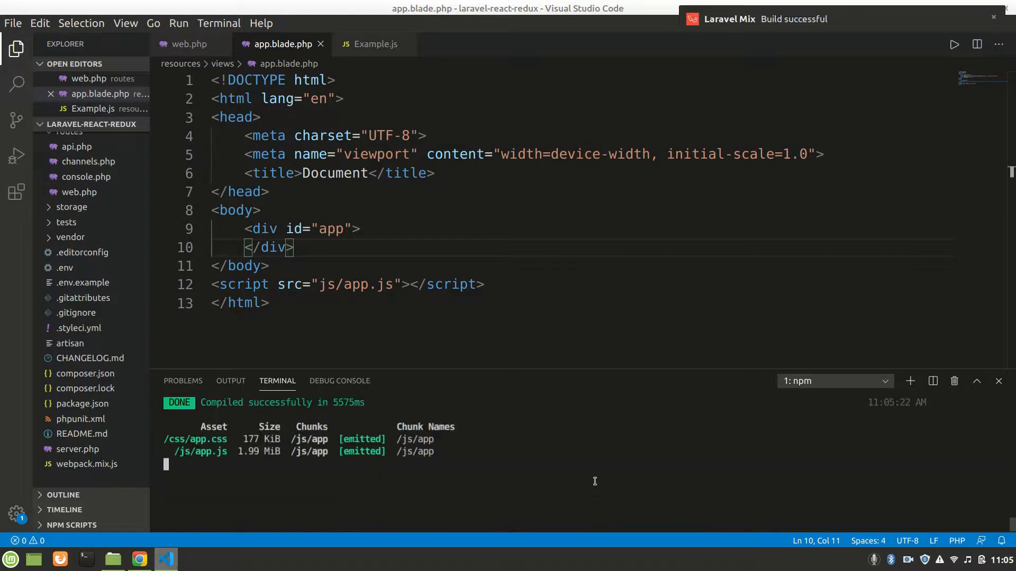
# View the unstyled component at localhost:8000 in Chrome and search for bootstrap in a new tab.
pyautogui.click(139, 559)
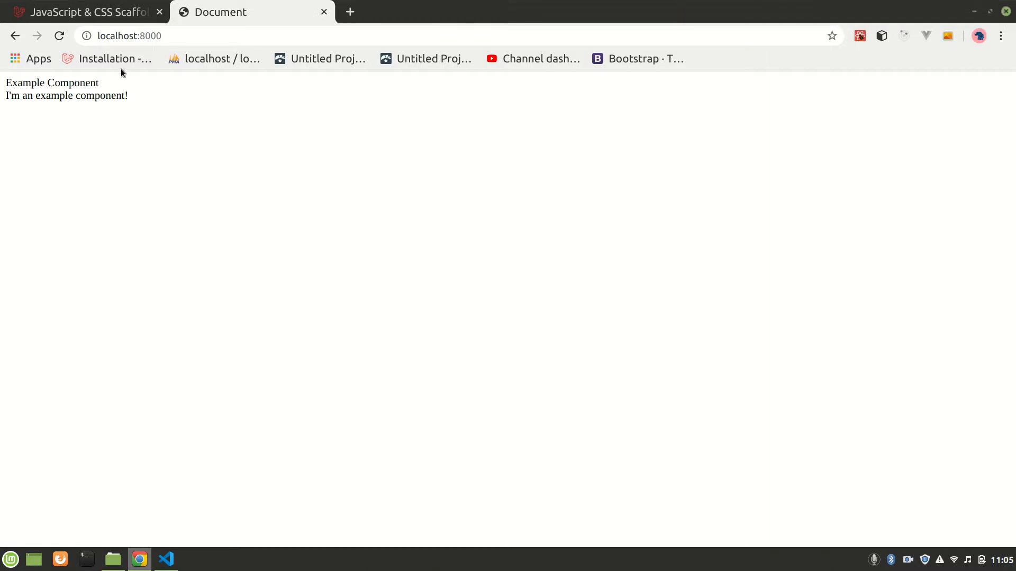
pyautogui.doubleClick(65, 95)
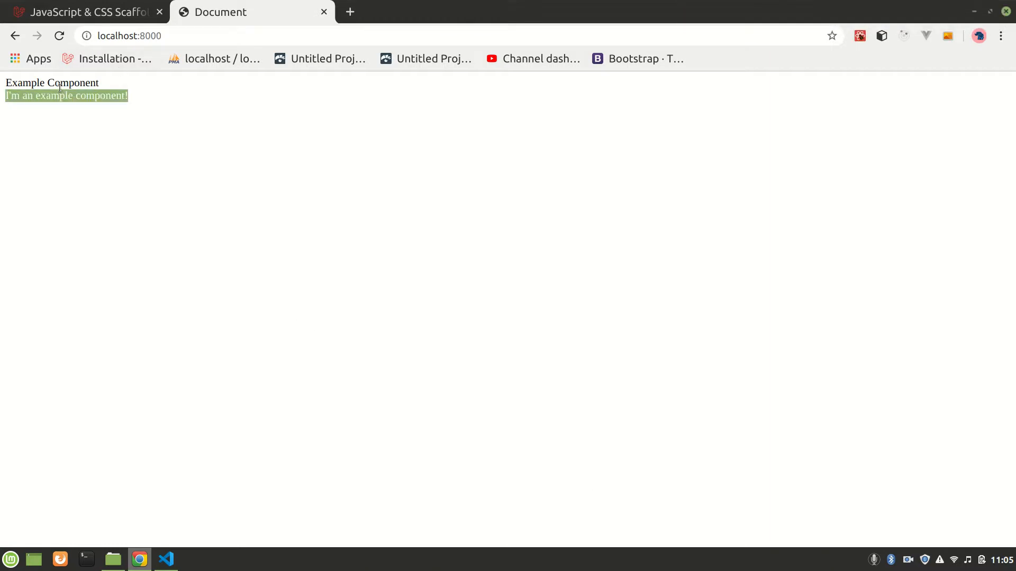
pyautogui.click(311, 114)
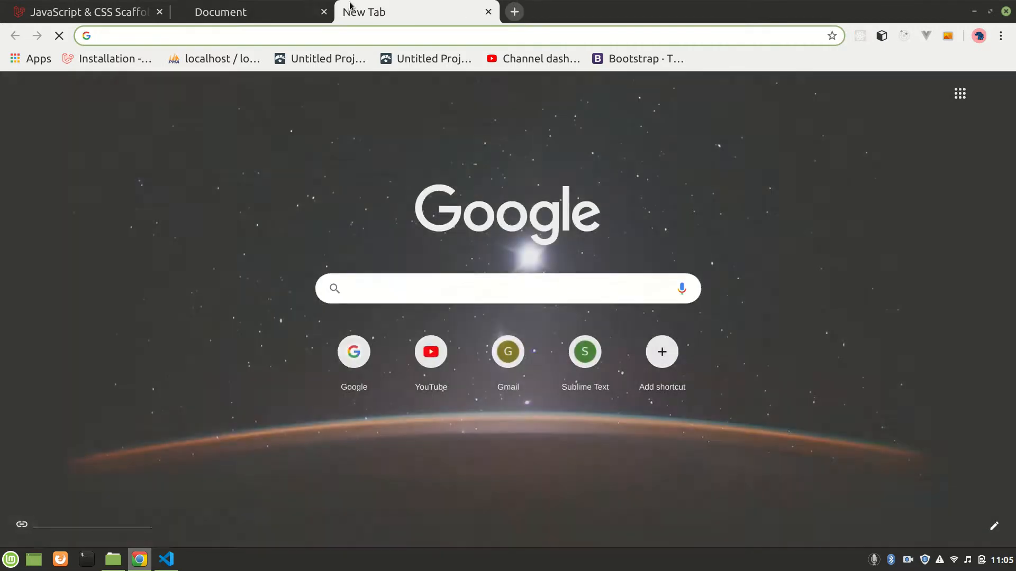
pyautogui.write('boot')
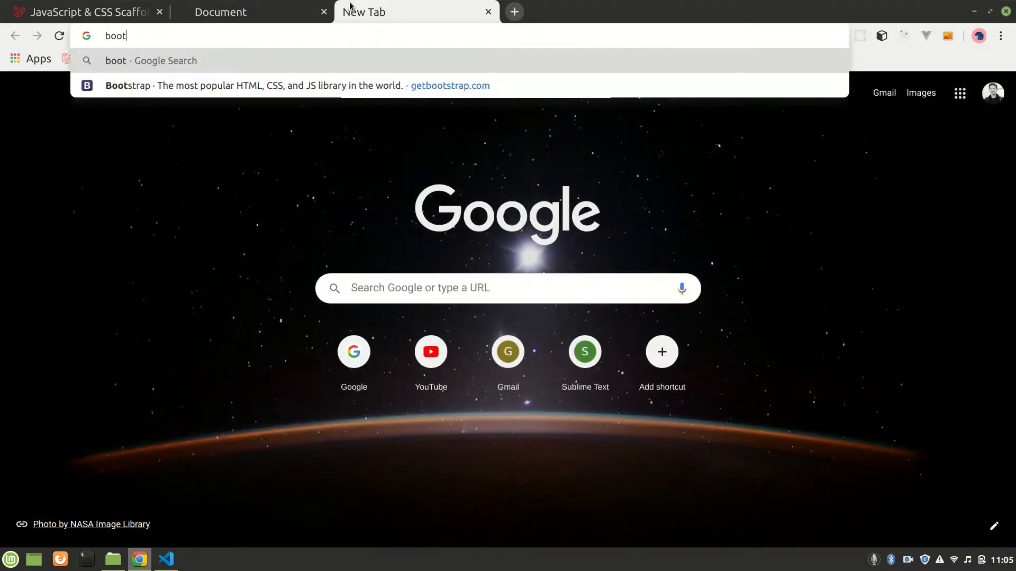
pyautogui.press('Escape')
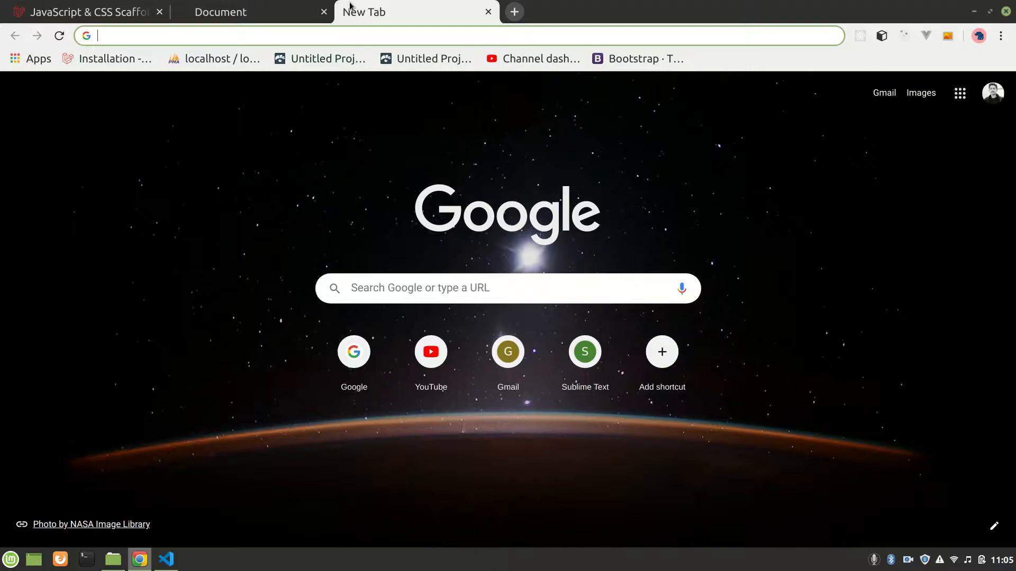
pyautogui.write('bootstrap&oq=bootstrap&aqs=chrome..69i57j69i65.10676j0j7&sourceid=chrome&ie=UTF-8')
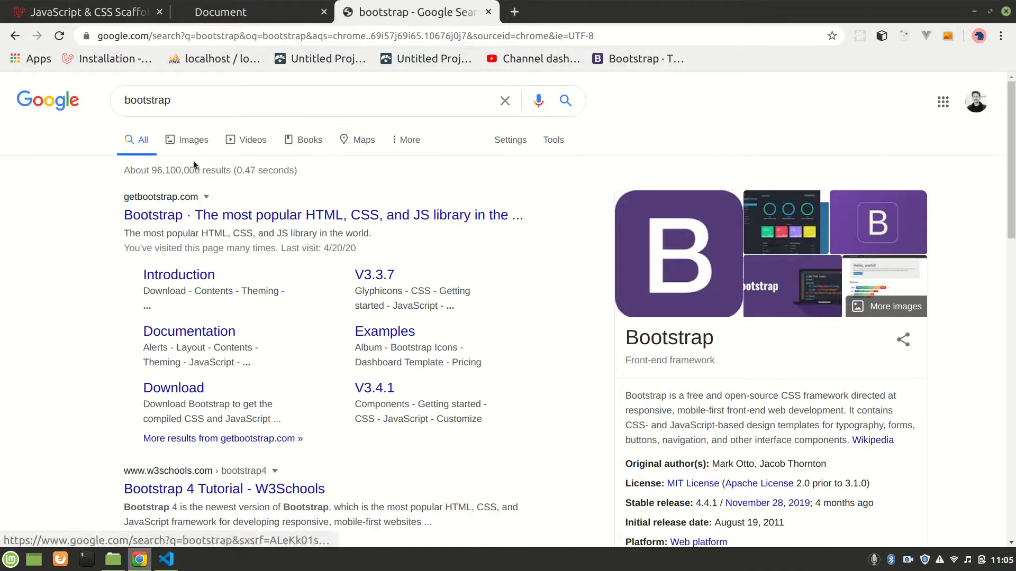
# Copy the Bootstrap CDN stylesheet link from getbootstrap.com's Get started docs and return to the editor.
pyautogui.click(330, 215)
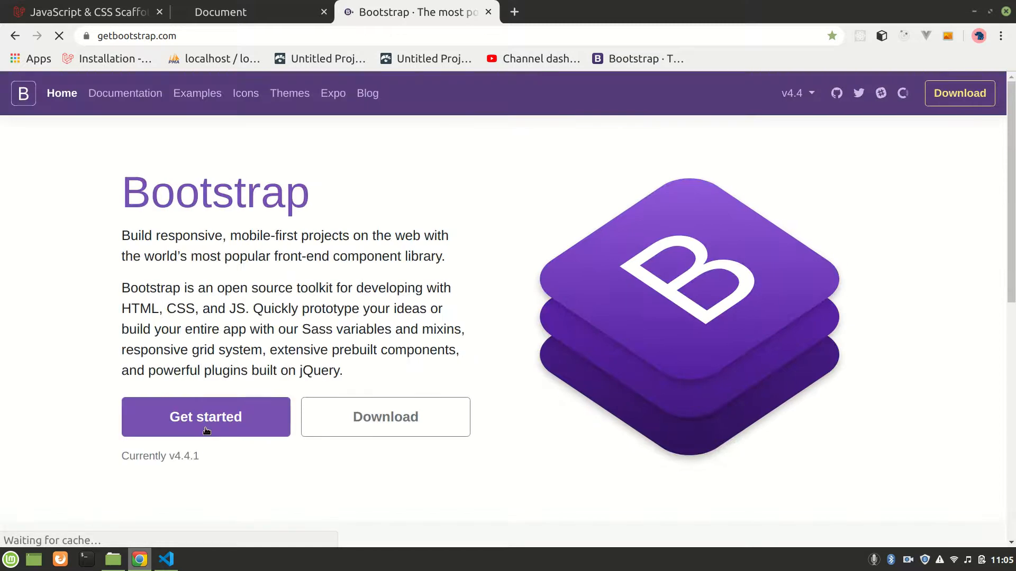
pyautogui.click(205, 416)
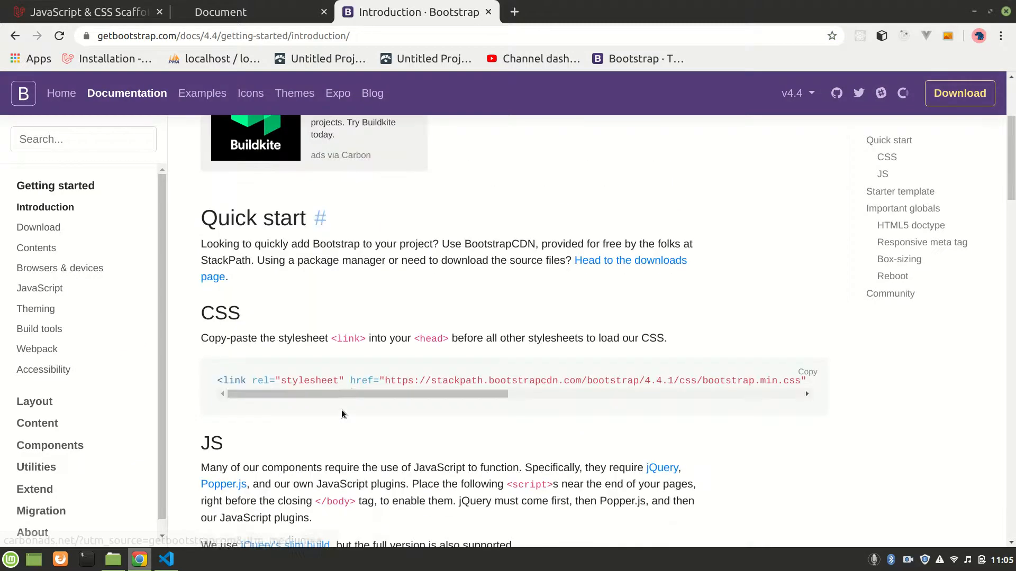
pyautogui.moveTo(621, 398)
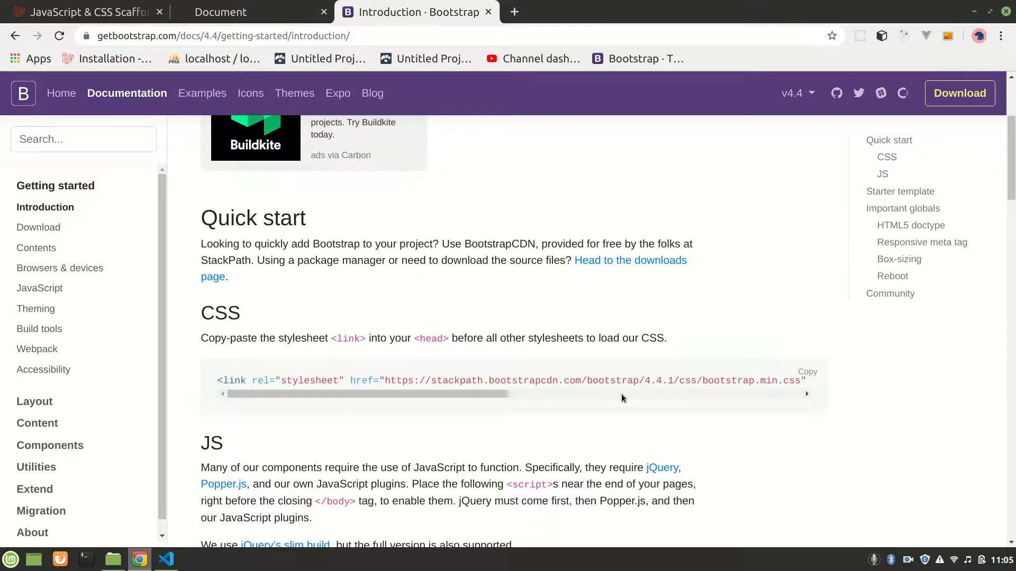
pyautogui.click(806, 372)
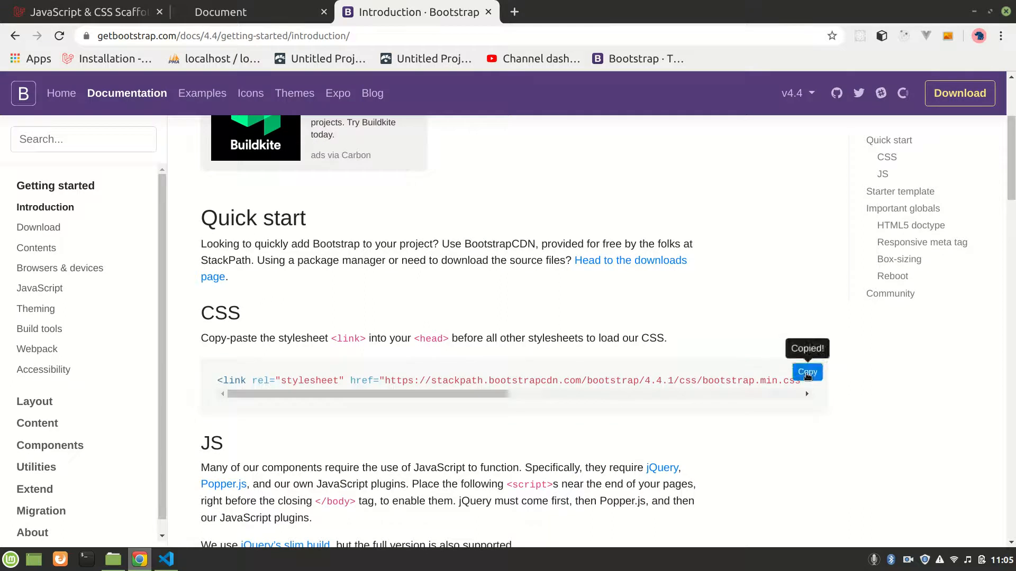
pyautogui.click(165, 559)
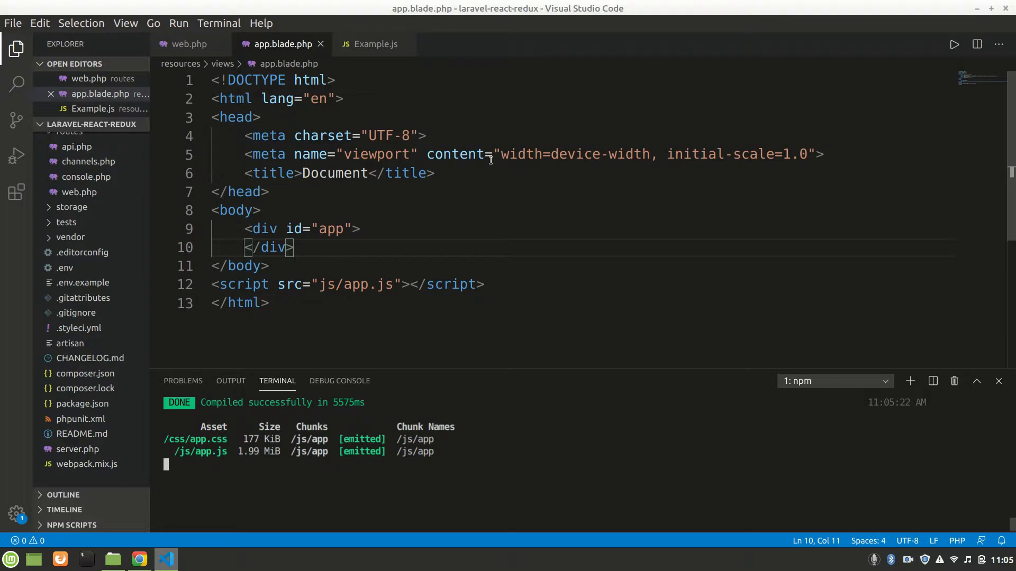
# Paste the Bootstrap link into the head and retitle the page Laravel React Redux.
pyautogui.press('Enter')
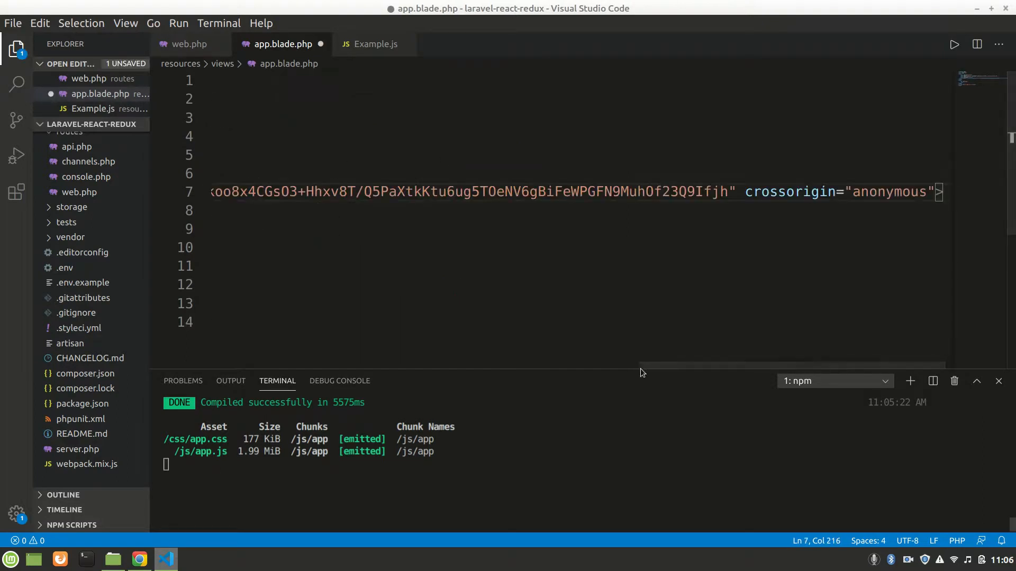
pyautogui.hscroll(-3)
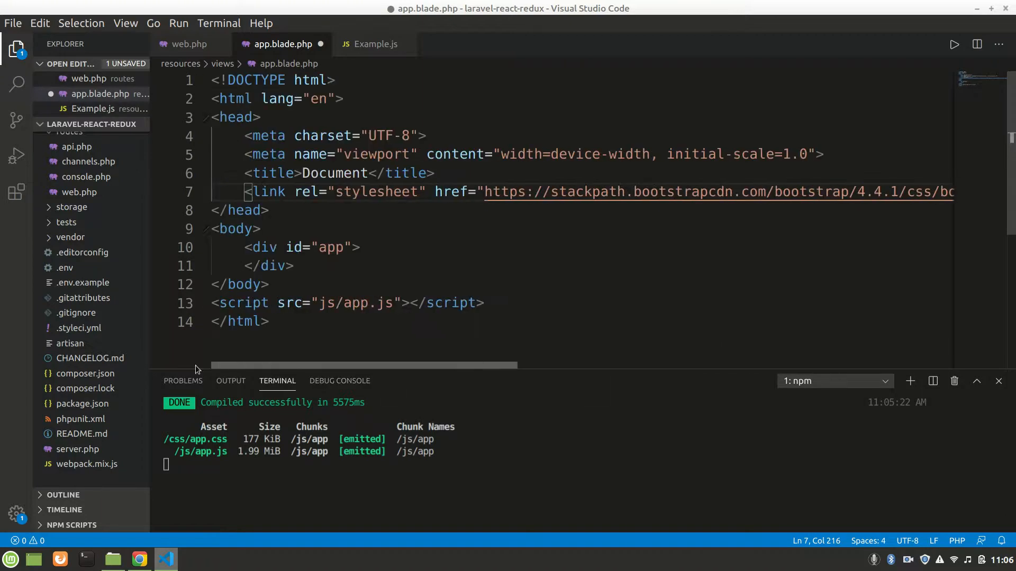
pyautogui.doubleClick(335, 173)
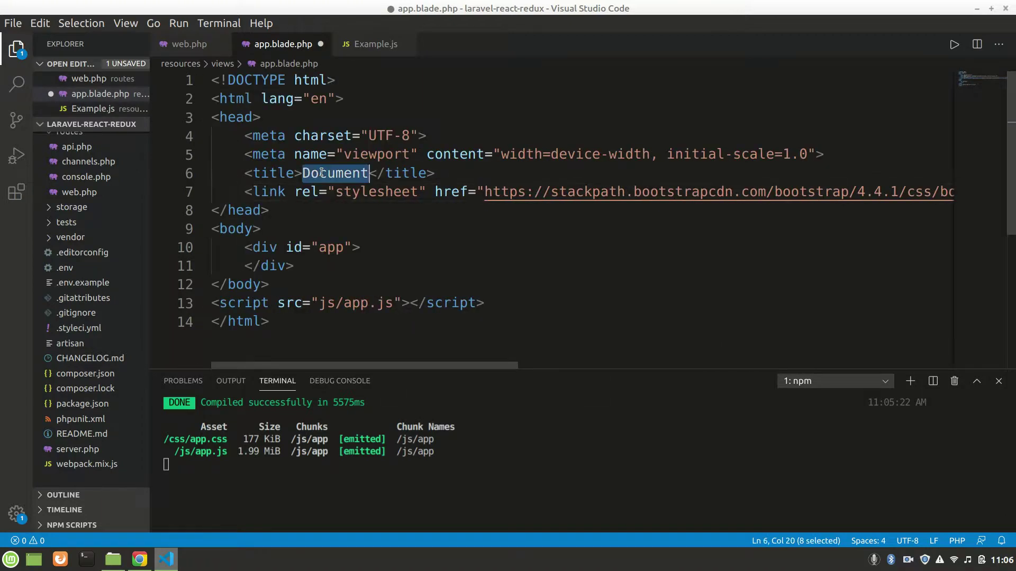
pyautogui.write('Laravel')
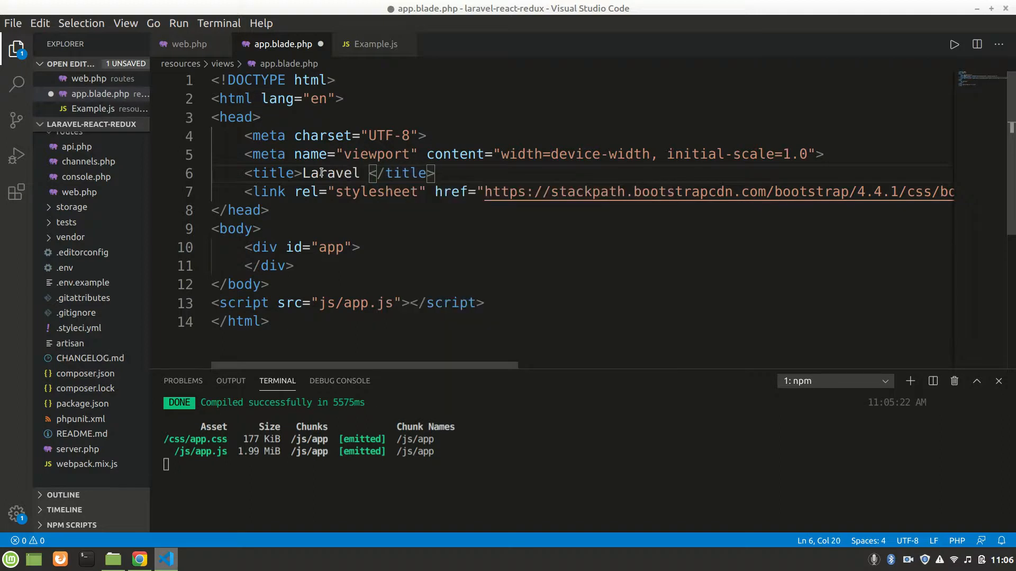
pyautogui.write('React')
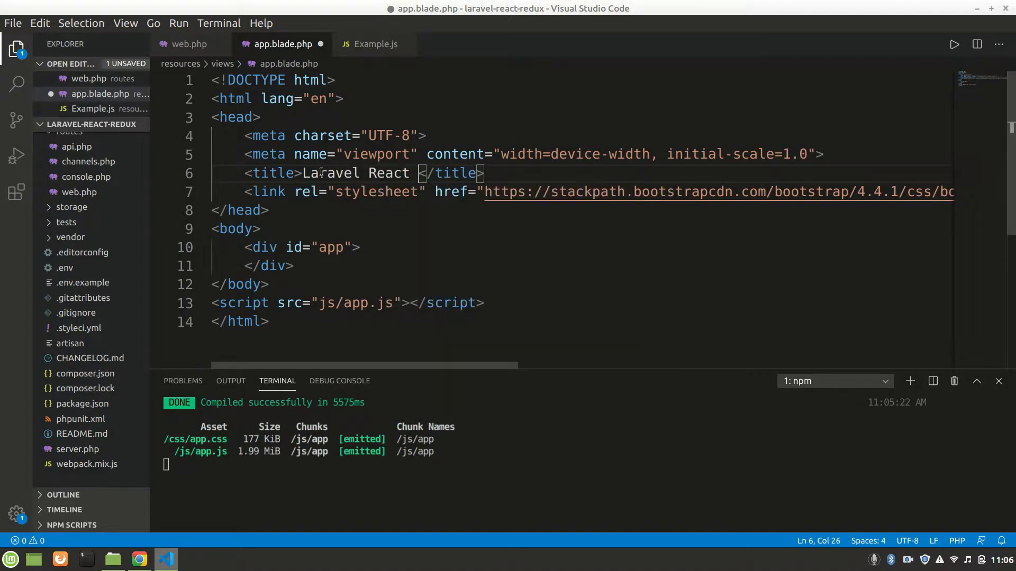
pyautogui.write('Redux')
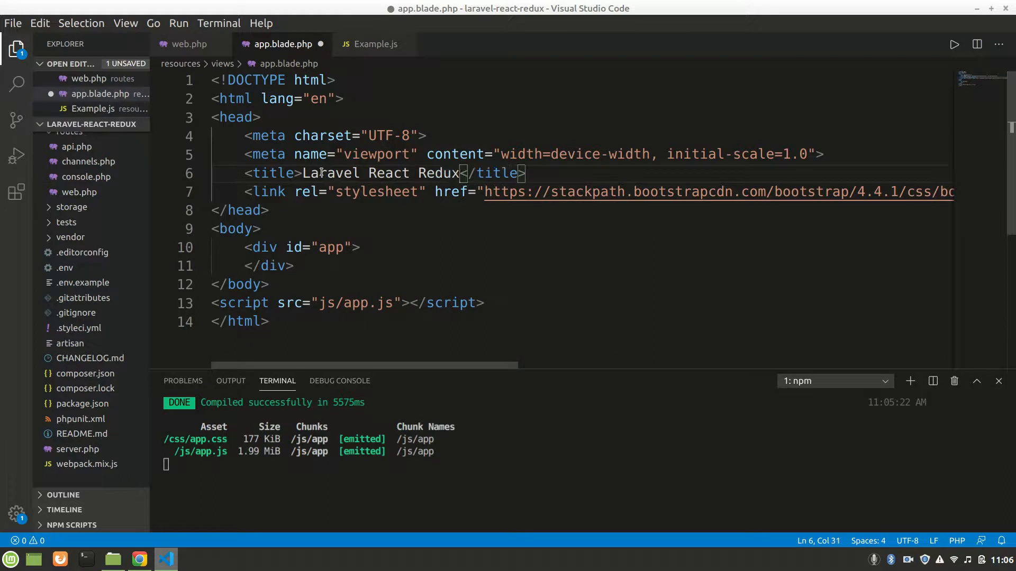
# Reload localhost:8000 in Chrome to see the Example Component styled as a Bootstrap card.
pyautogui.click(139, 559)
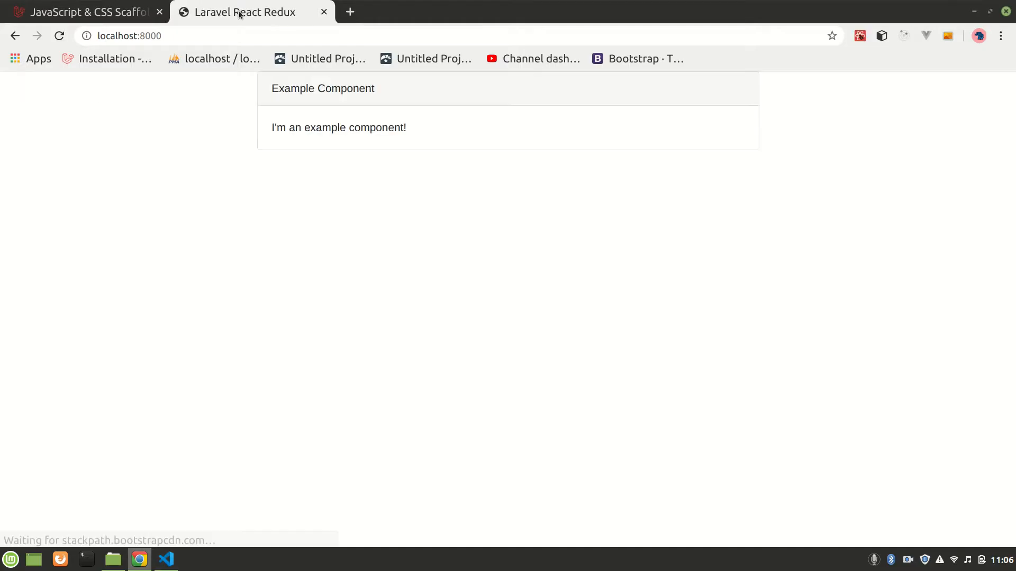
pyautogui.moveTo(399, 143)
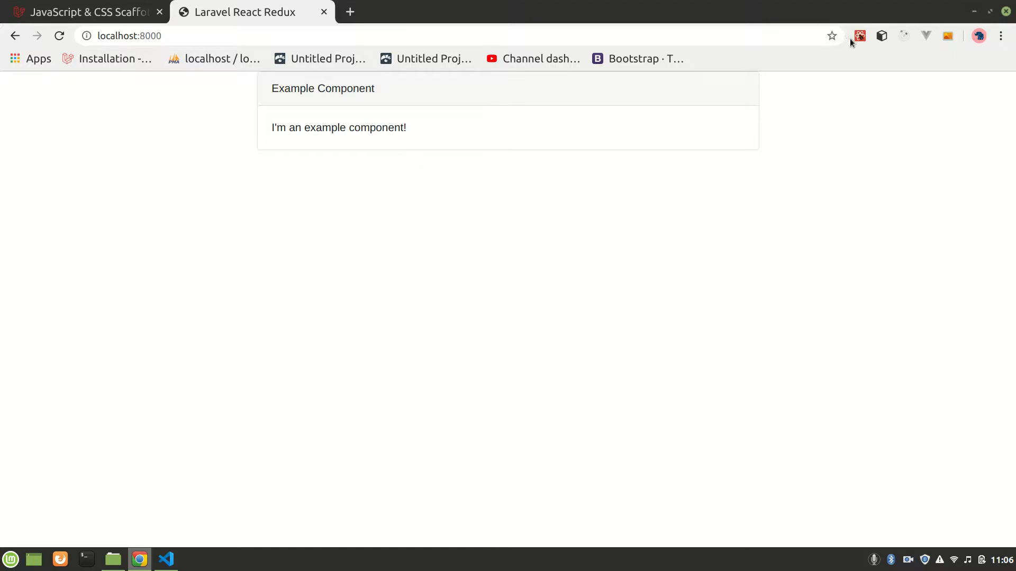
pyautogui.moveTo(857, 71)
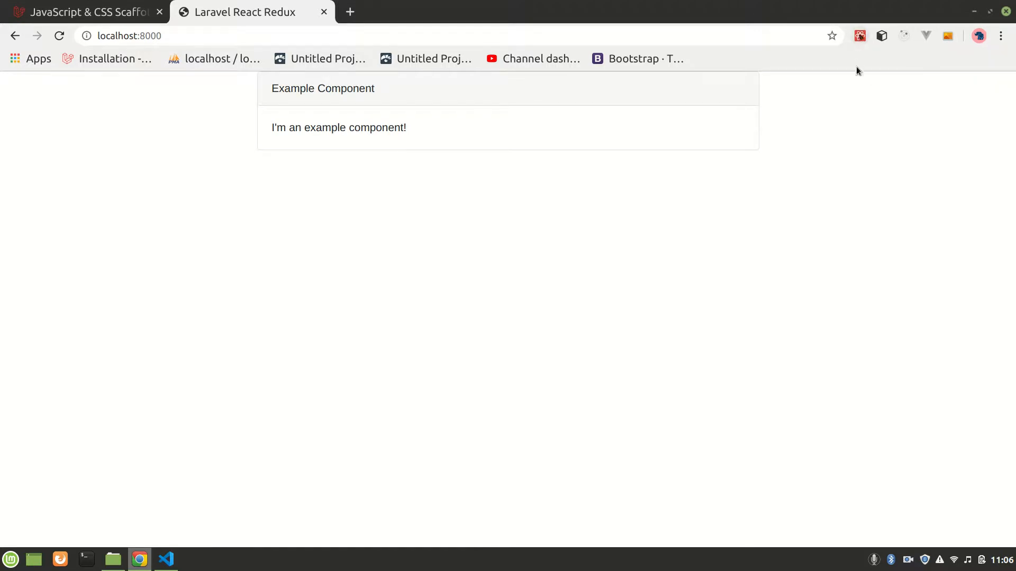
pyautogui.moveTo(859, 36)
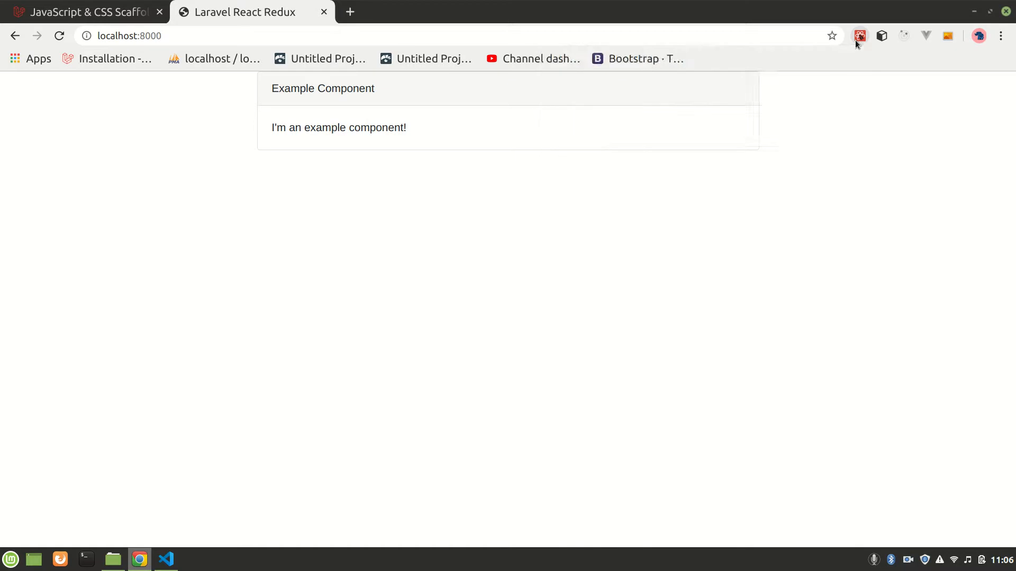
pyautogui.click(859, 36)
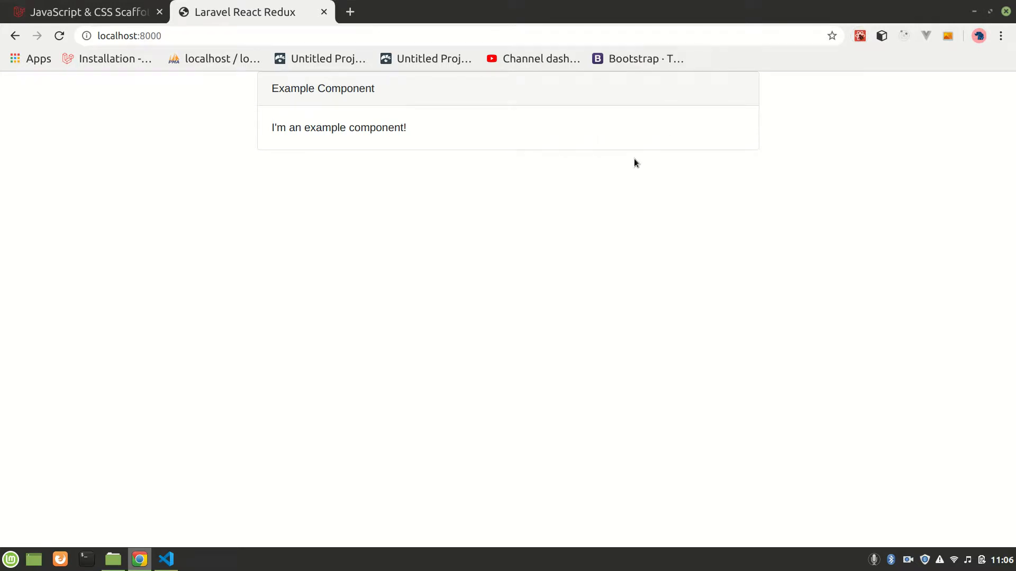
# In a fresh terminal, type npm i redux react-redux redux-thunk.
pyautogui.click(165, 558)
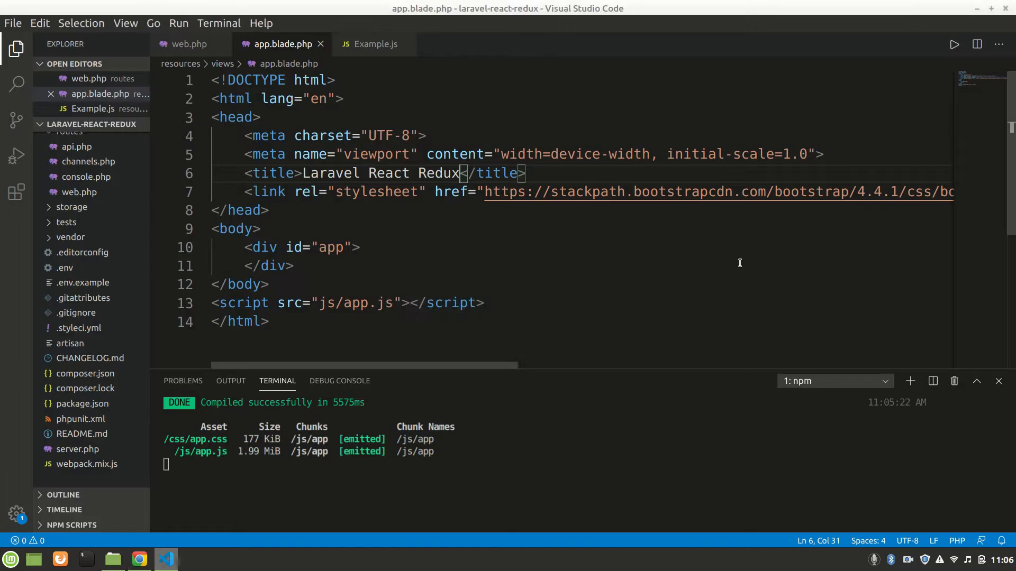
pyautogui.moveTo(738, 352)
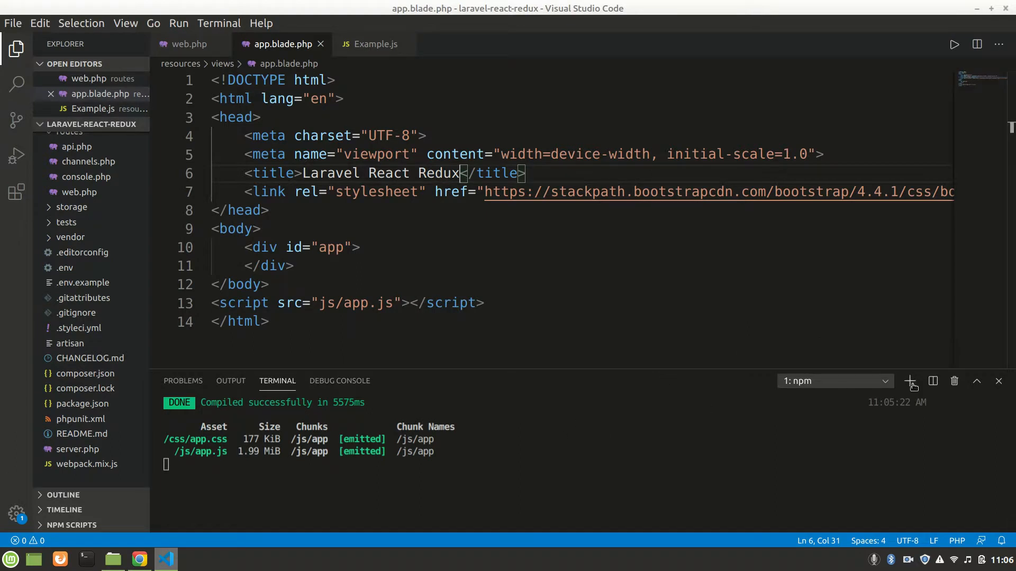
pyautogui.click(910, 381)
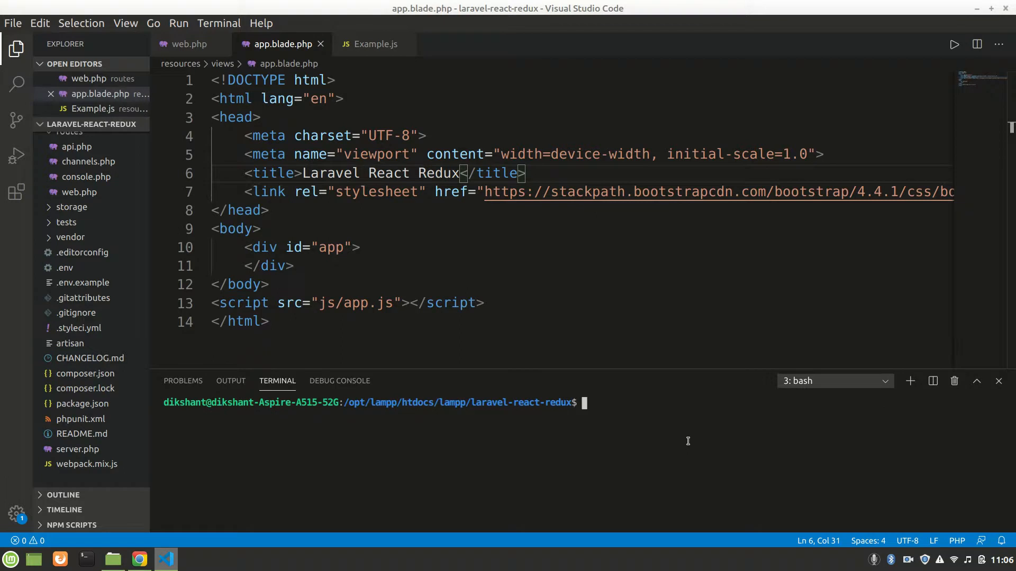
pyautogui.write('npm i')
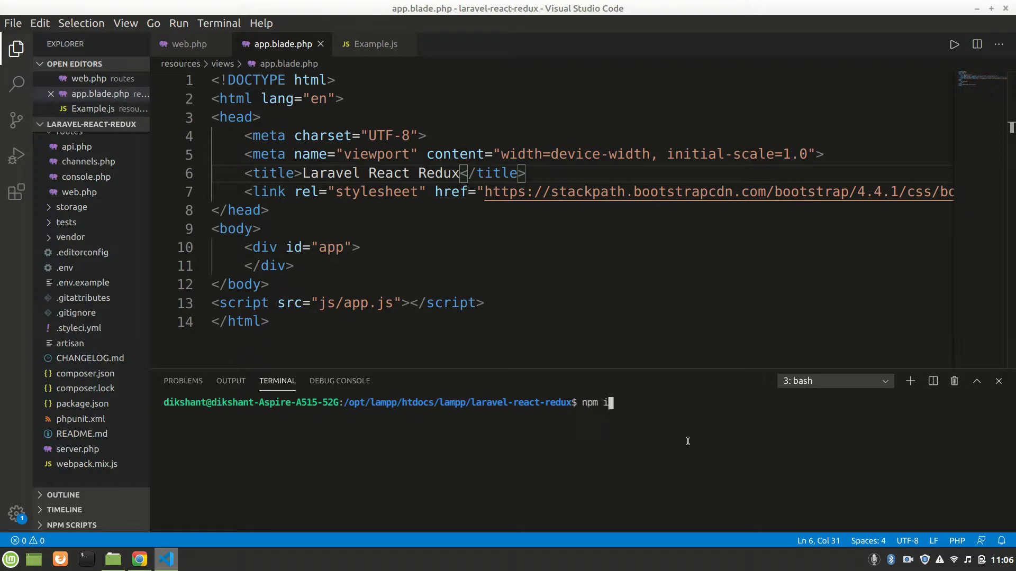
pyautogui.write('react')
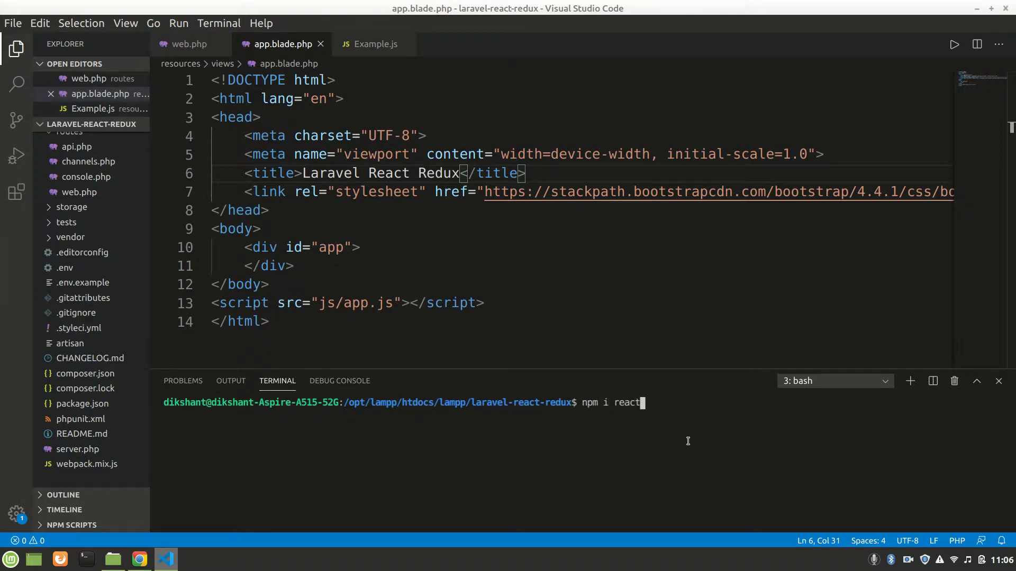
pyautogui.write('-redux')
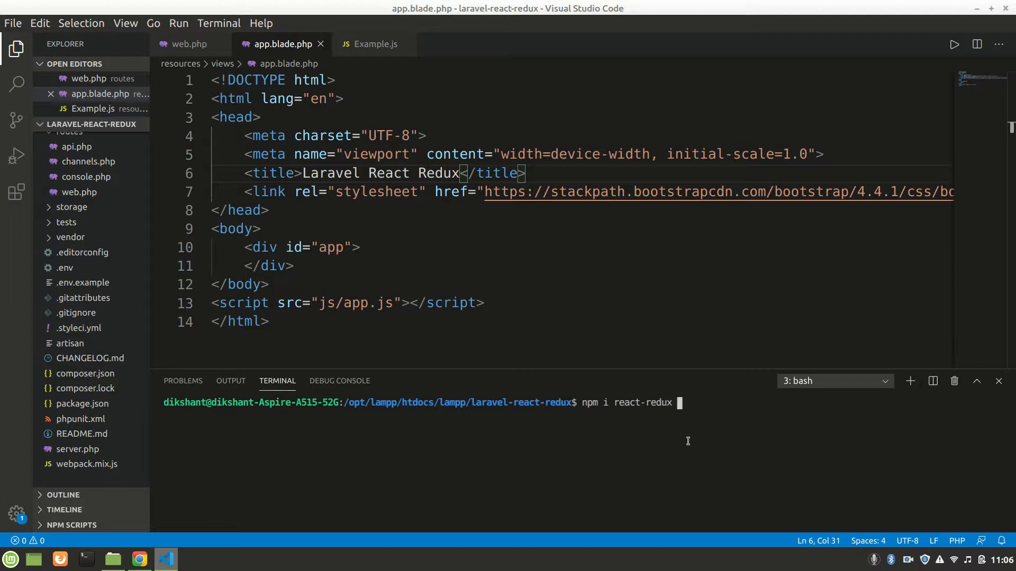
pyautogui.write('re')
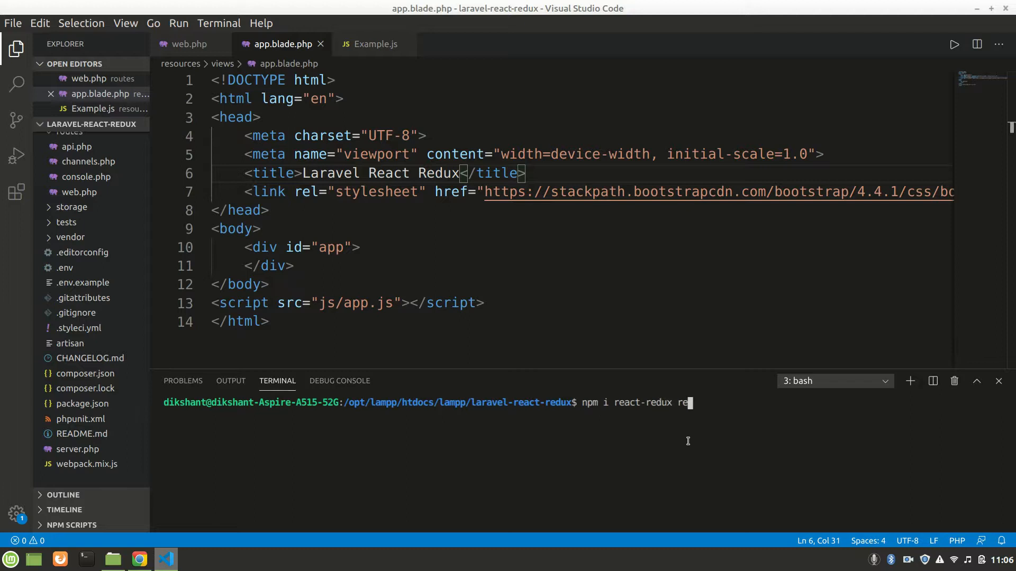
pyautogui.press('BackSpace')
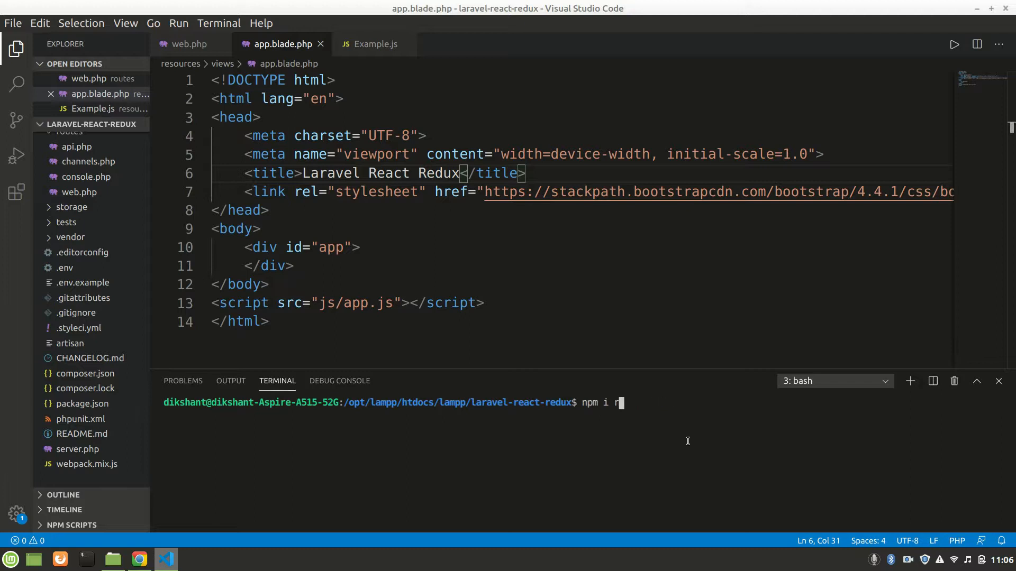
pyautogui.write('edux re')
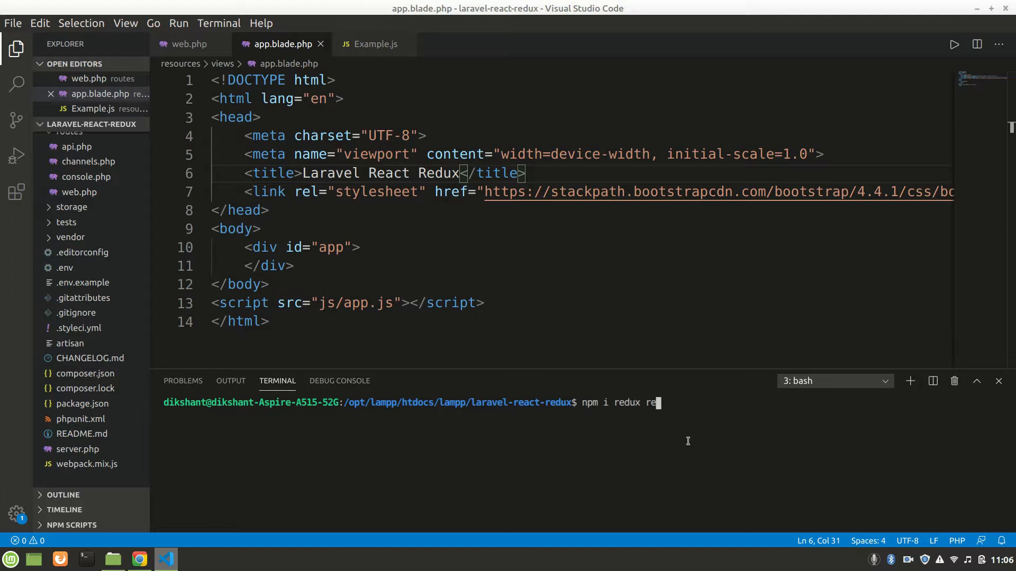
pyautogui.write('act-')
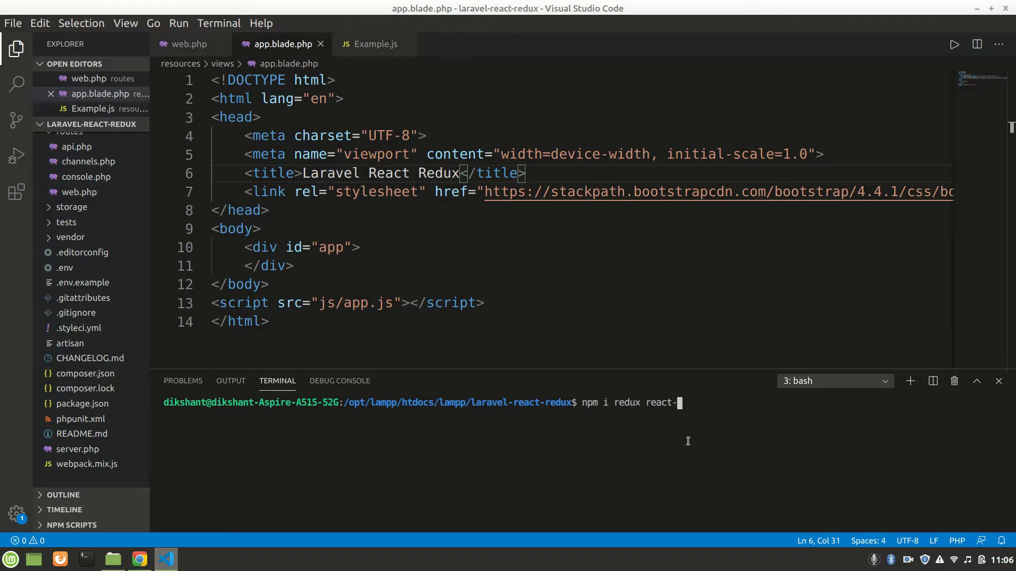
pyautogui.write('re')
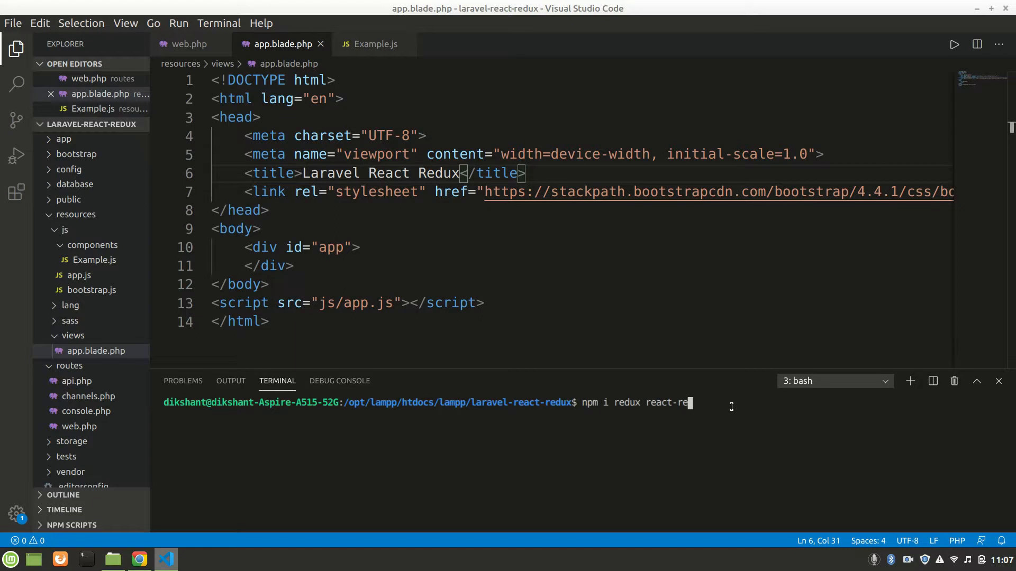
pyautogui.write('dux')
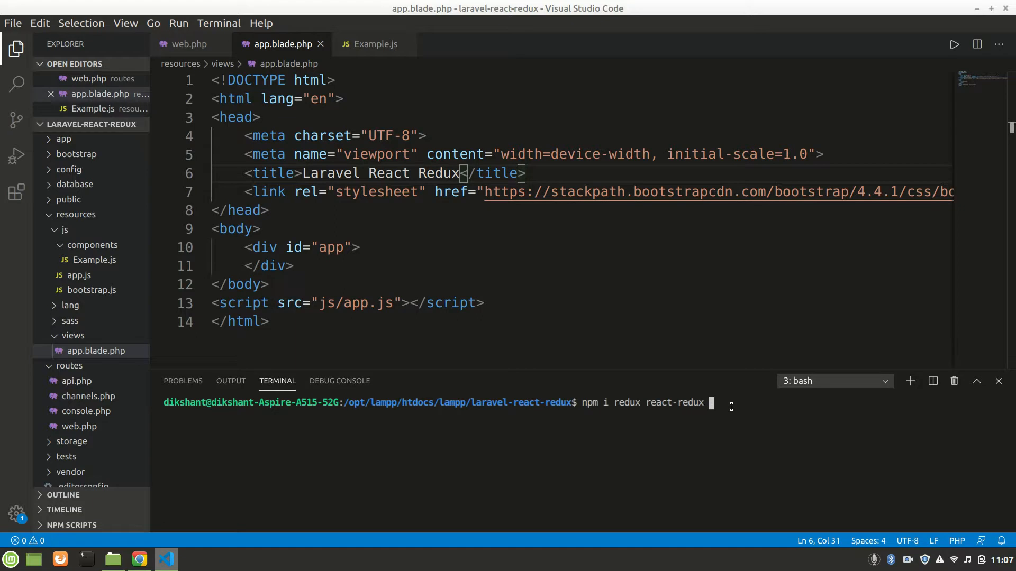
pyautogui.write('redux')
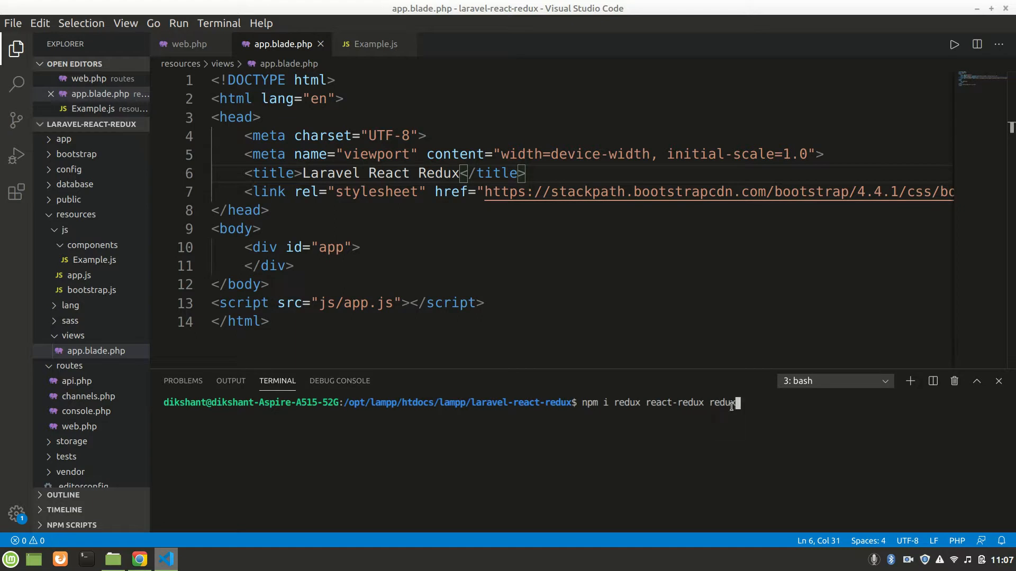
pyautogui.write('-thunk')
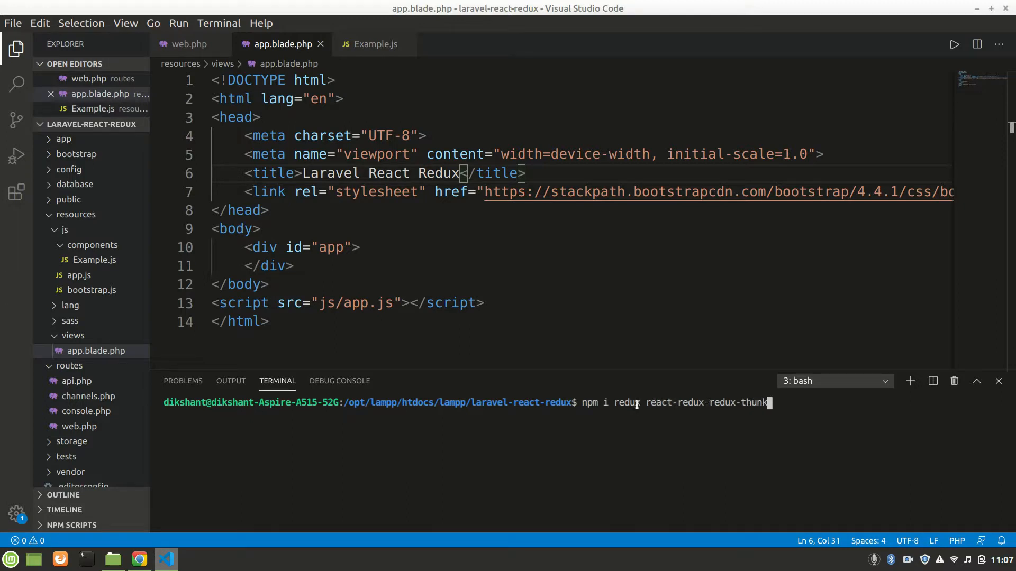
# Extend the command with redux-devtools-extension, react-router, react-dom and react-router-dom.
pyautogui.doubleClick(674, 402)
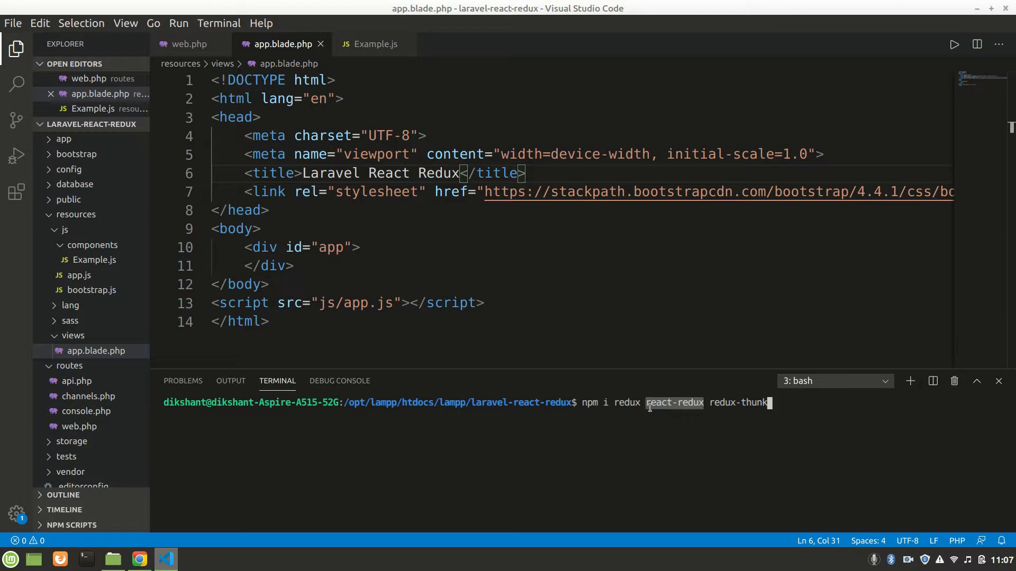
pyautogui.moveTo(671, 402)
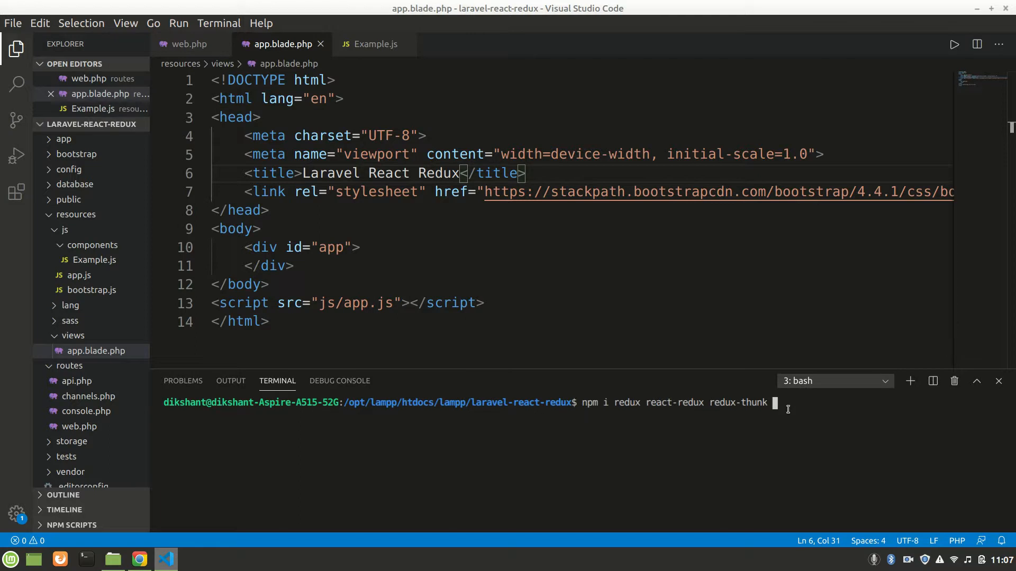
pyautogui.write('rea')
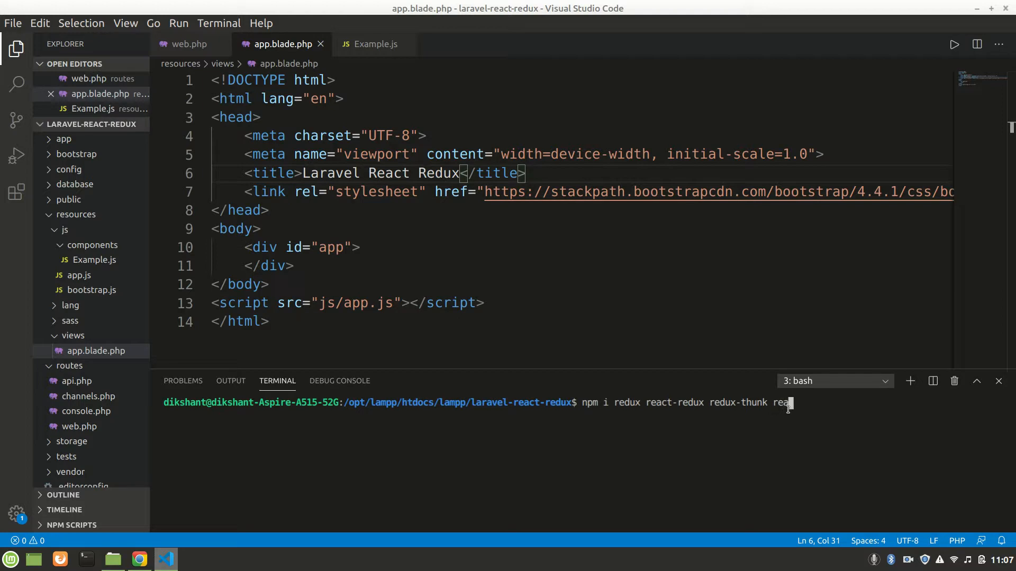
pyautogui.press('Backspace')
pyautogui.write('dux-')
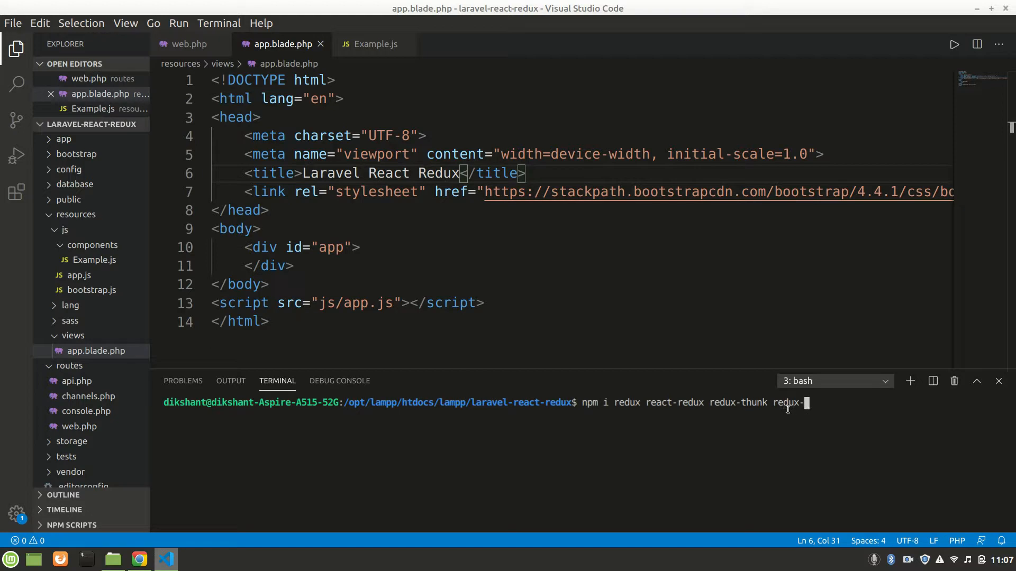
pyautogui.write('dvtool')
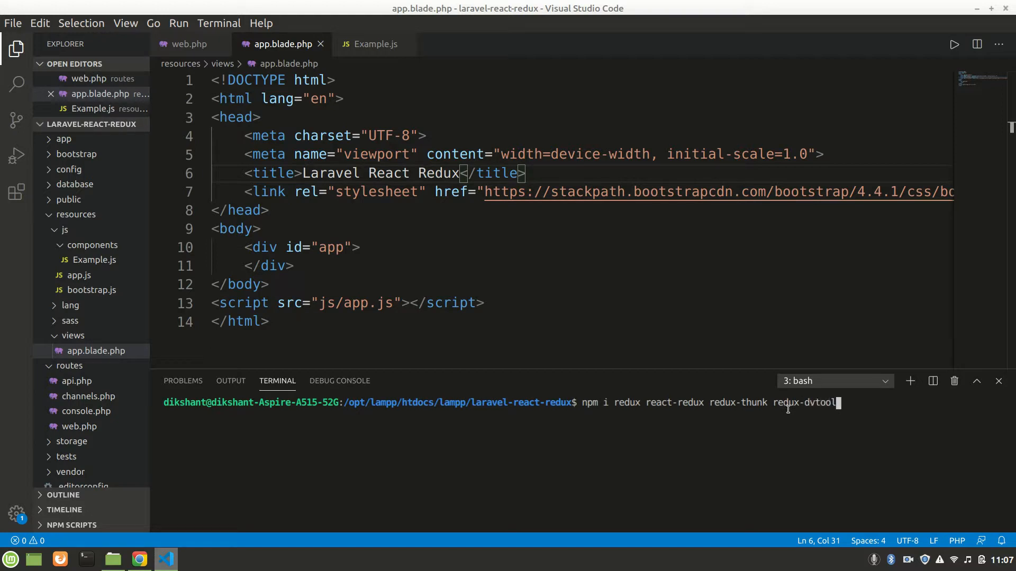
pyautogui.write('s-')
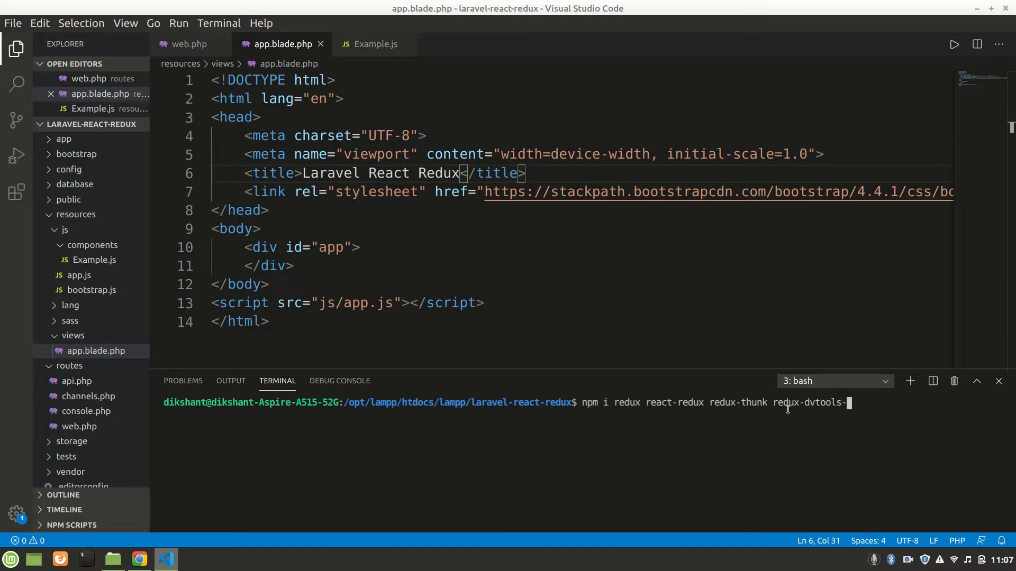
pyautogui.write('extension')
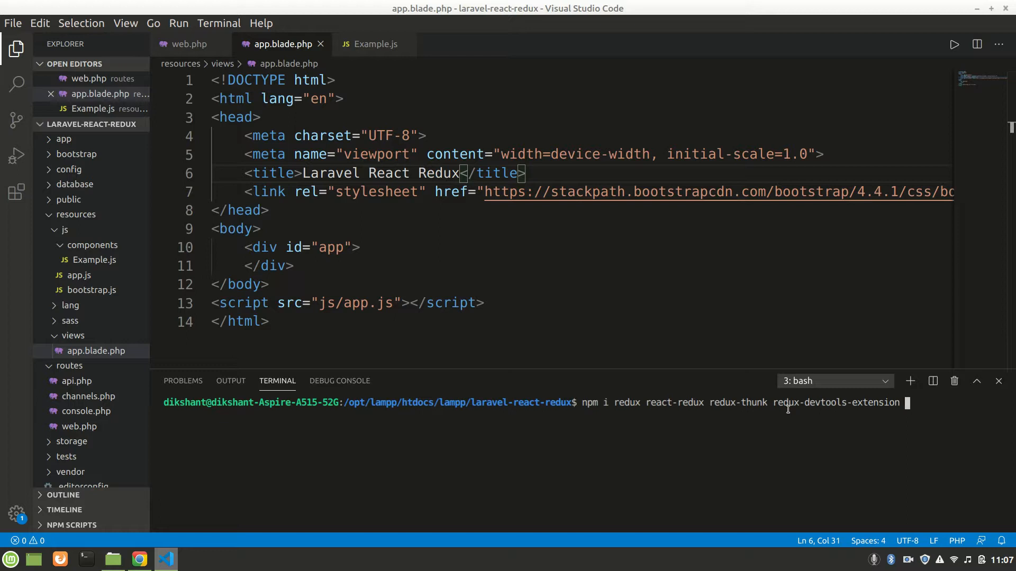
pyautogui.write('reac')
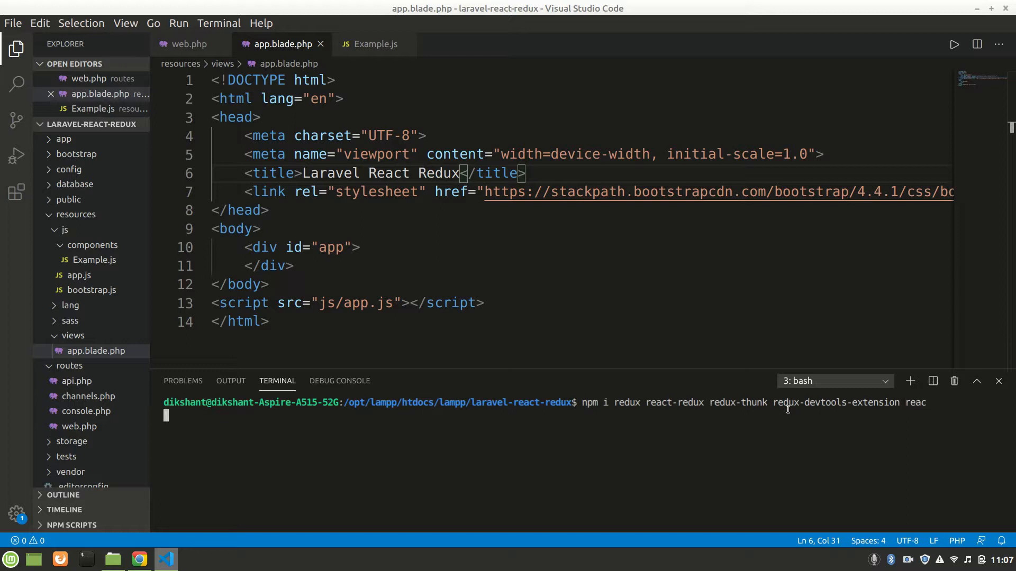
pyautogui.write('t-router reac')
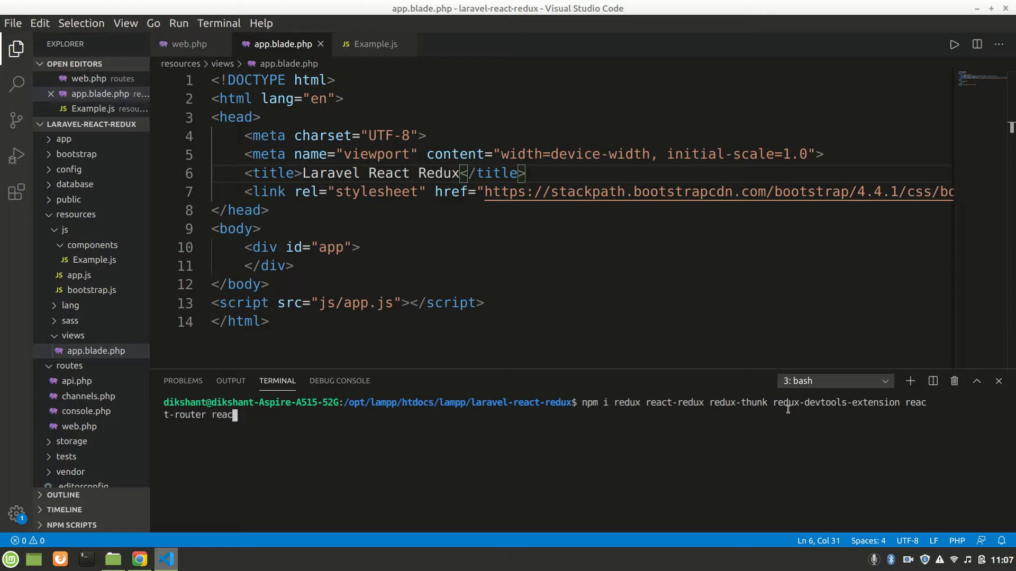
pyautogui.write('-dom')
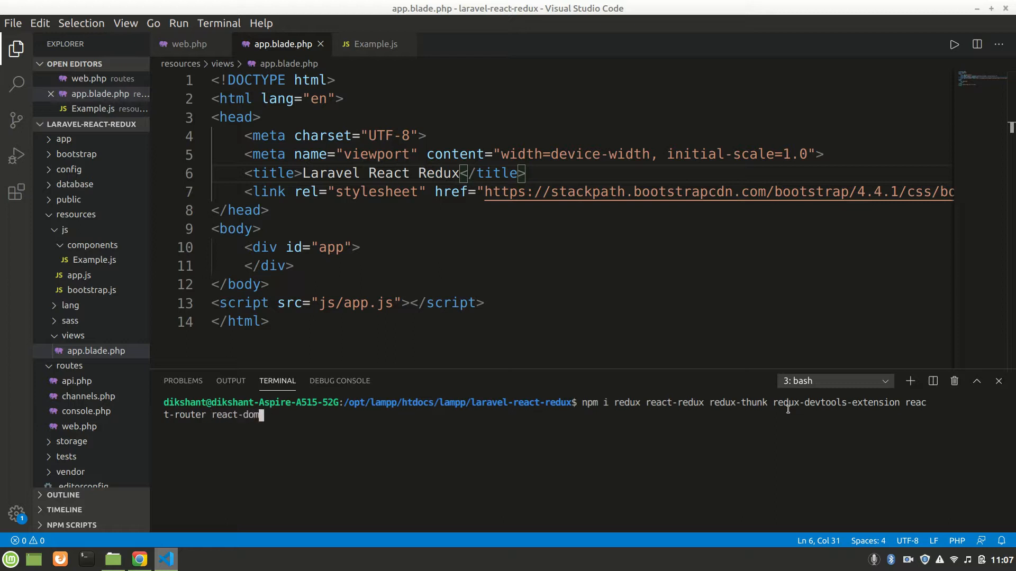
pyautogui.write('react-router-d')
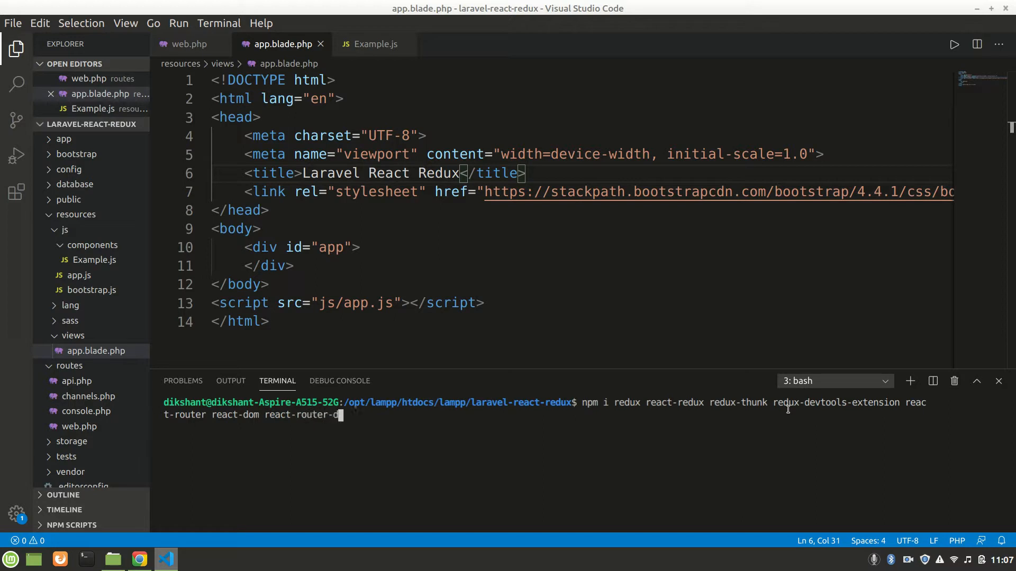
pyautogui.write('om')
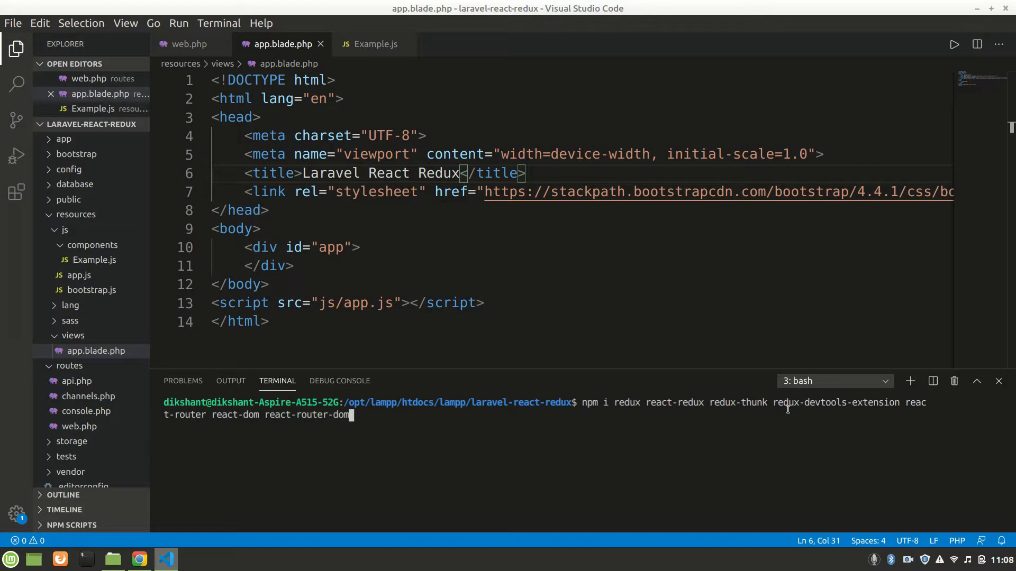
# Run the npm i command to install redux, redux-thunk, redux-devtools-extension and react-router-dom.
pyautogui.press('Return')
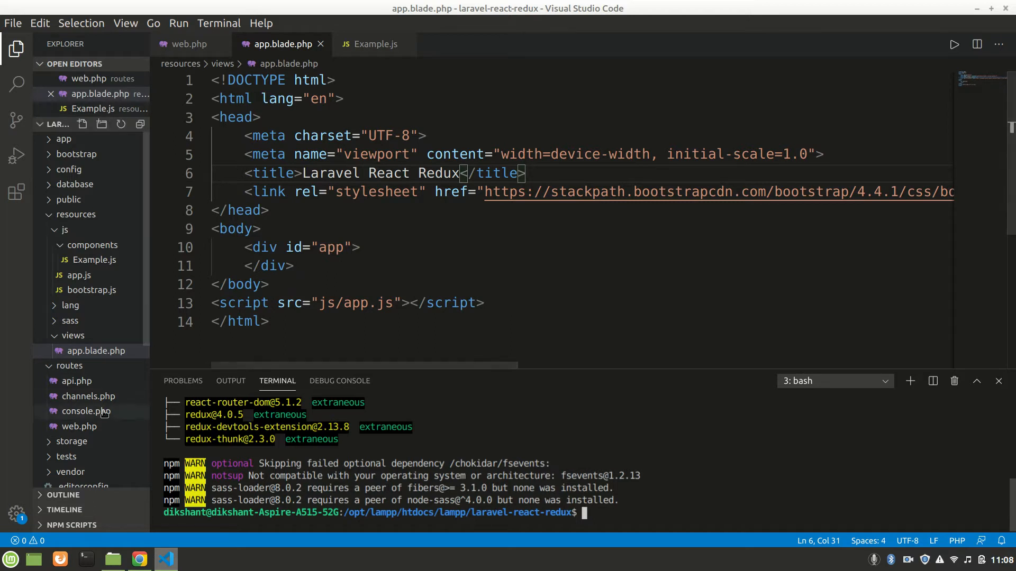
# Show routes/api.php with its default auth:api /user route in view.
pyautogui.click(75, 395)
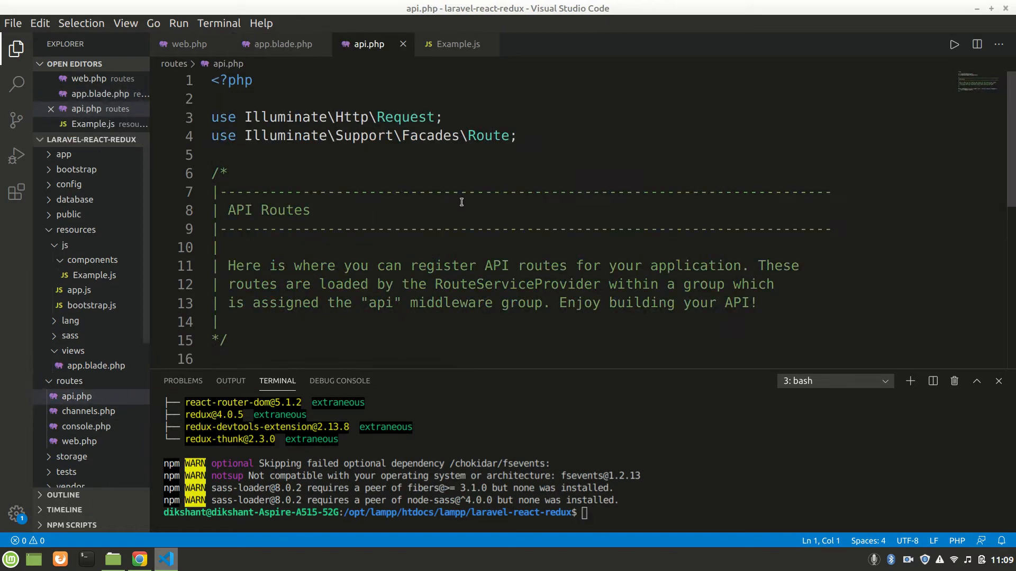
pyautogui.scroll(-3)
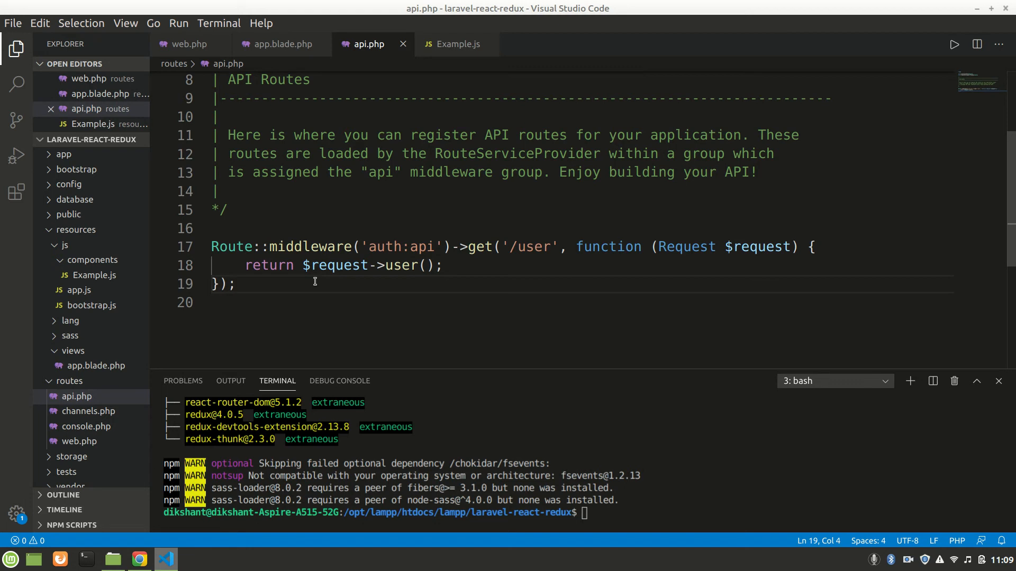
pyautogui.moveTo(714, 368)
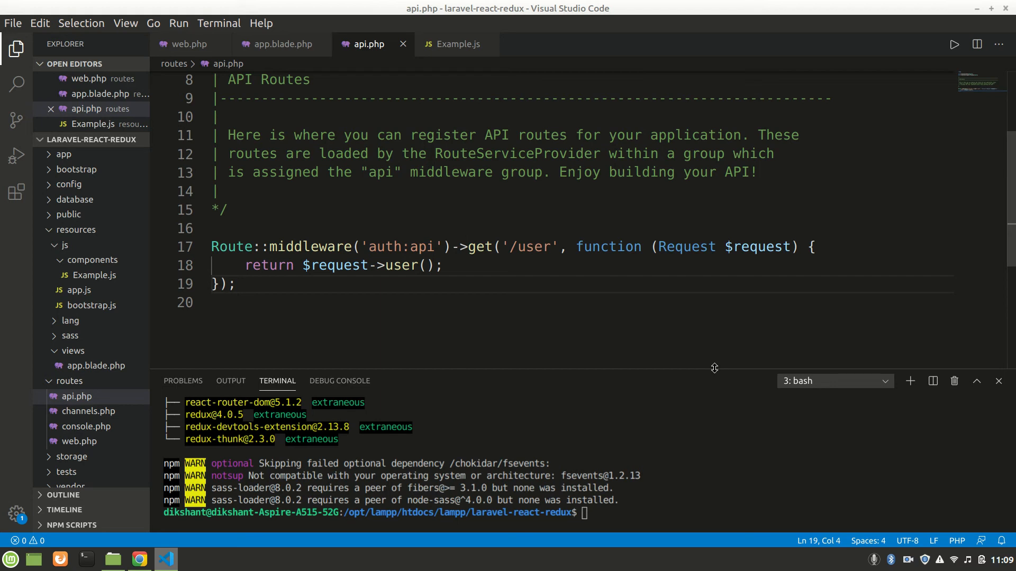
pyautogui.moveTo(639, 332)
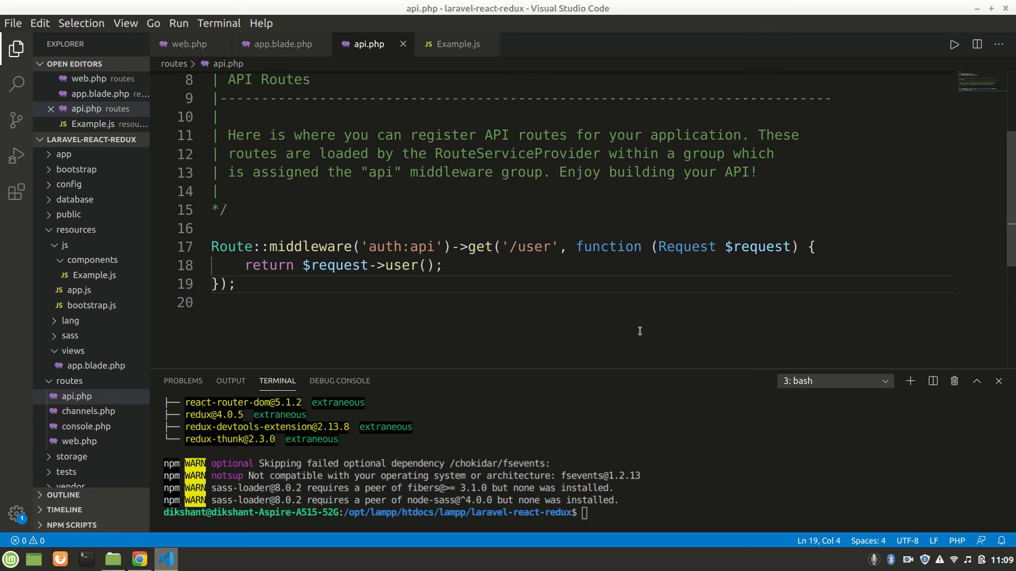
pyautogui.moveTo(825, 336)
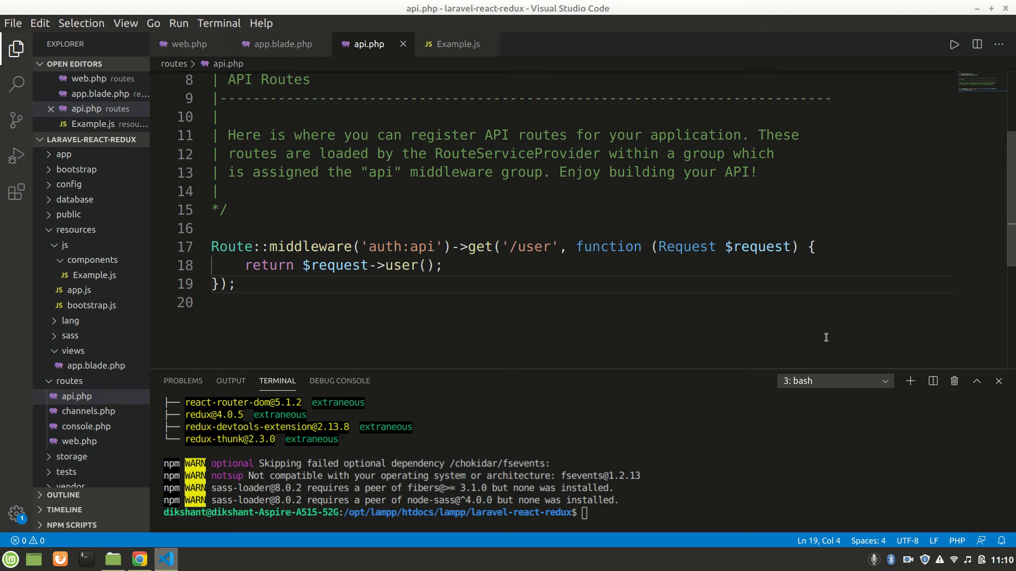
pyautogui.moveTo(851, 365)
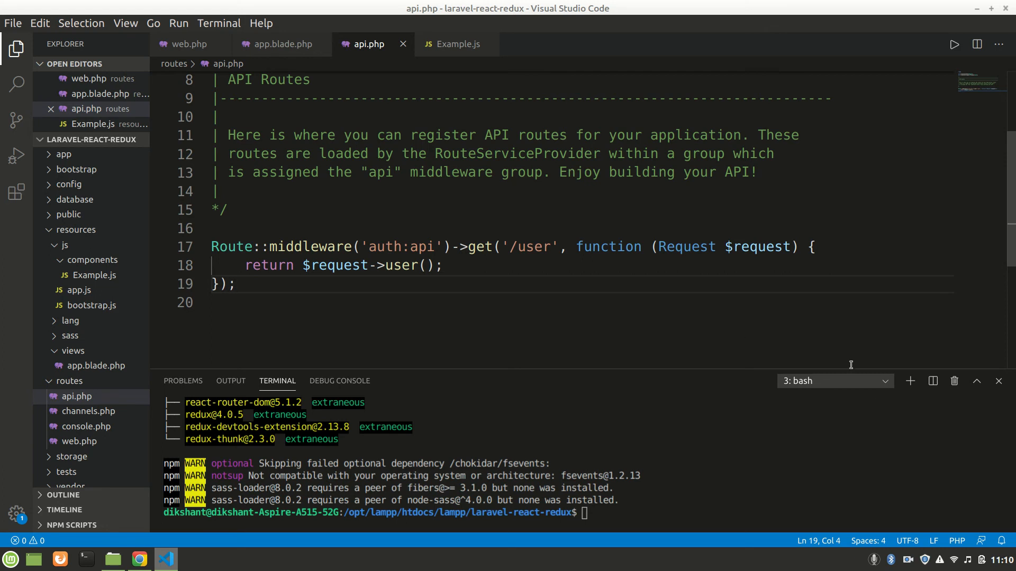
pyautogui.moveTo(910, 478)
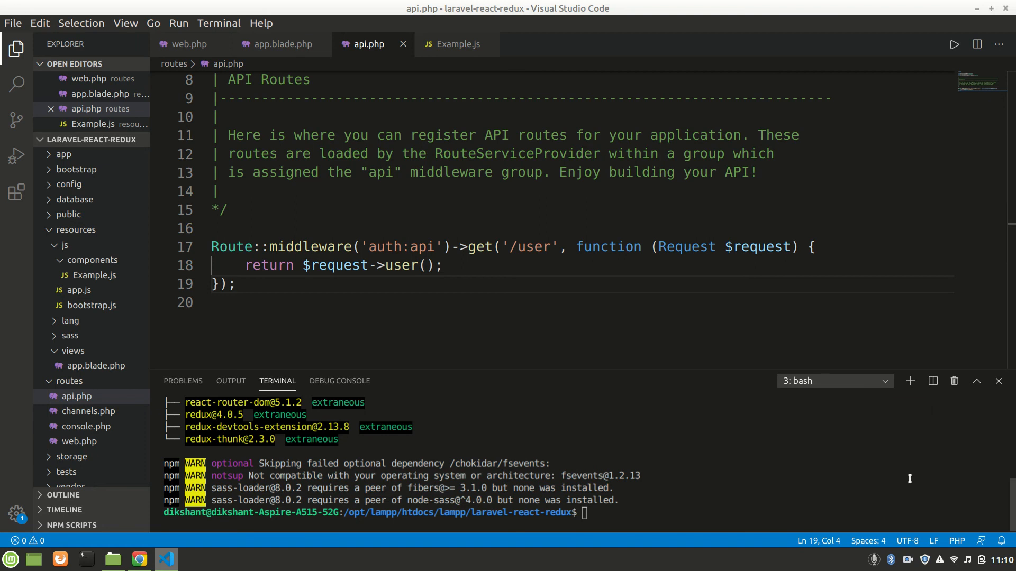